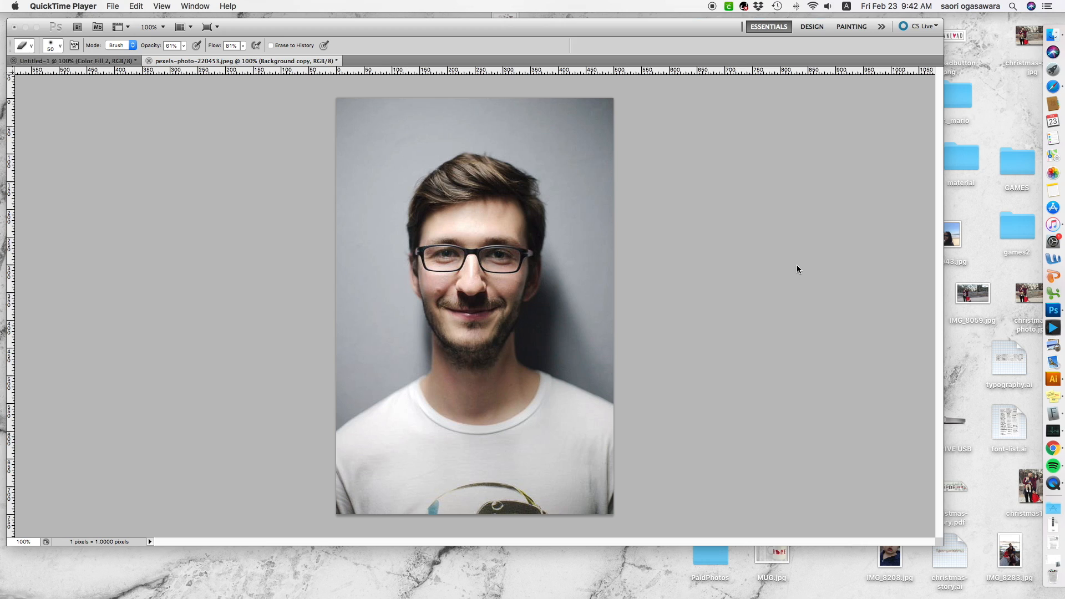
mouse_move(769, 260)
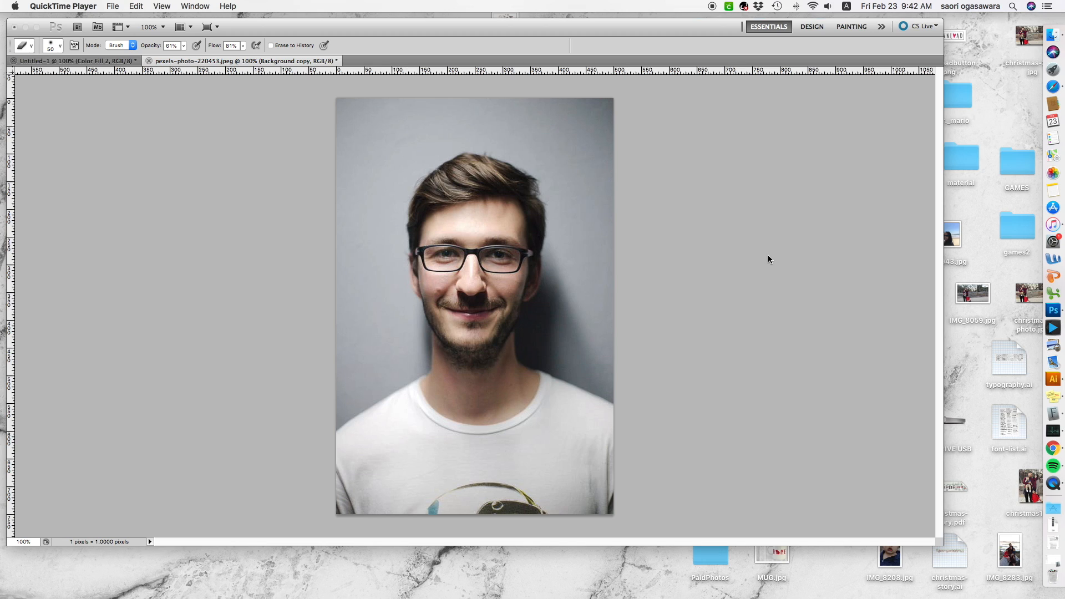
mouse_move(768, 267)
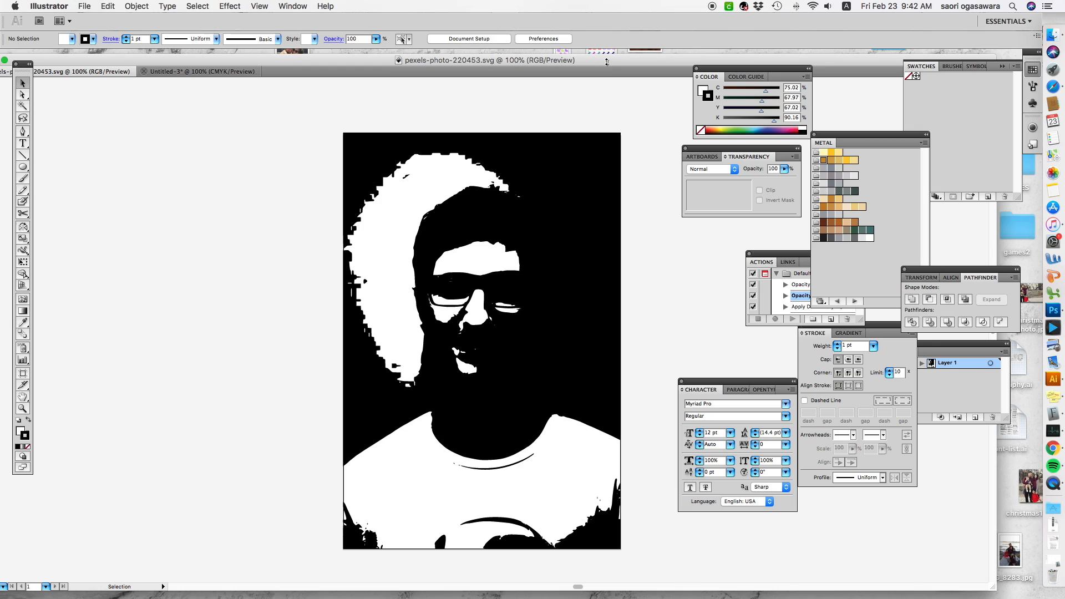
mouse_move(200, 72)
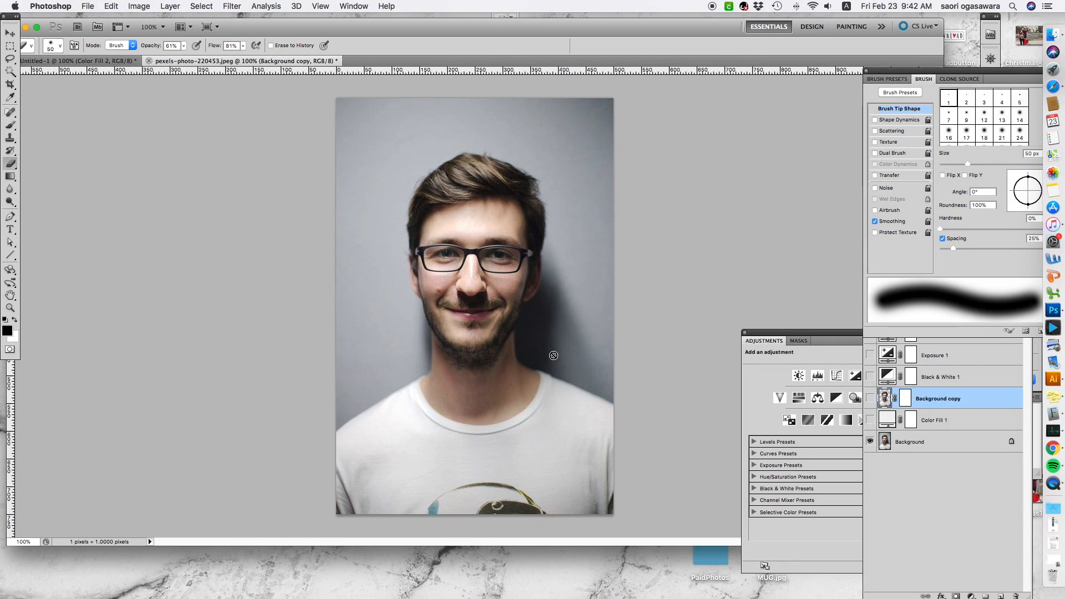
mouse_move(539, 282)
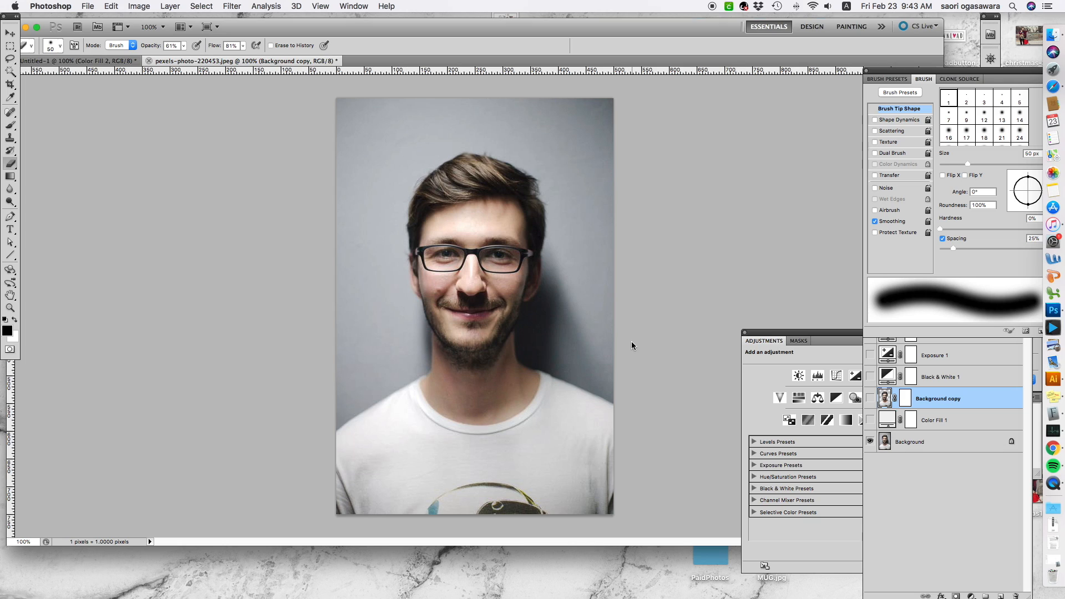
mouse_move(650, 349)
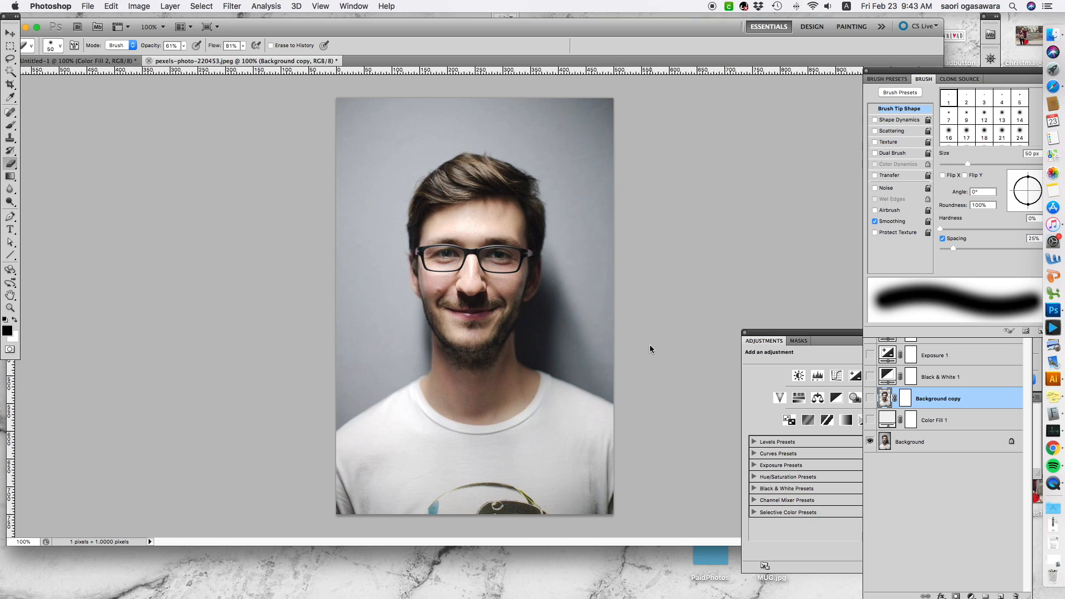
mouse_move(656, 333)
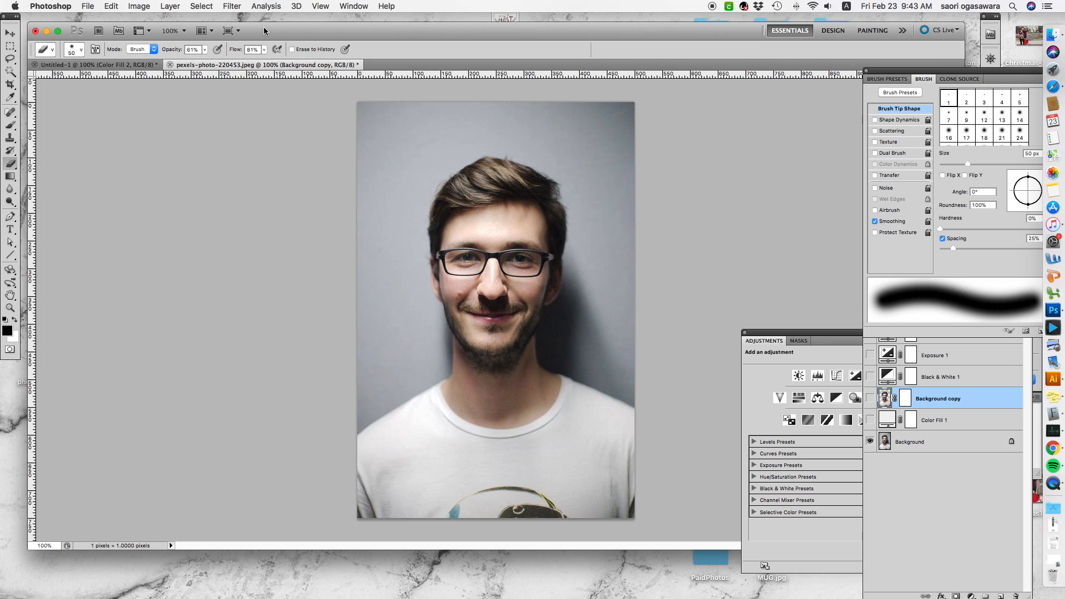
mouse_move(269, 32)
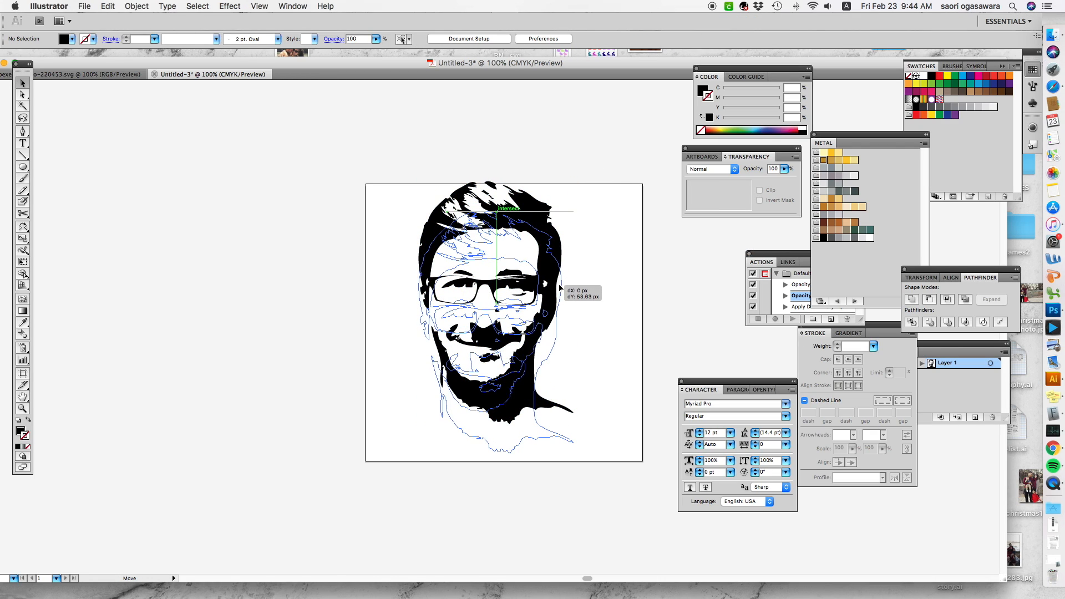
Switch to the pexels-photo-220453.svg traced portrait document in Illustrator.
click(88, 73)
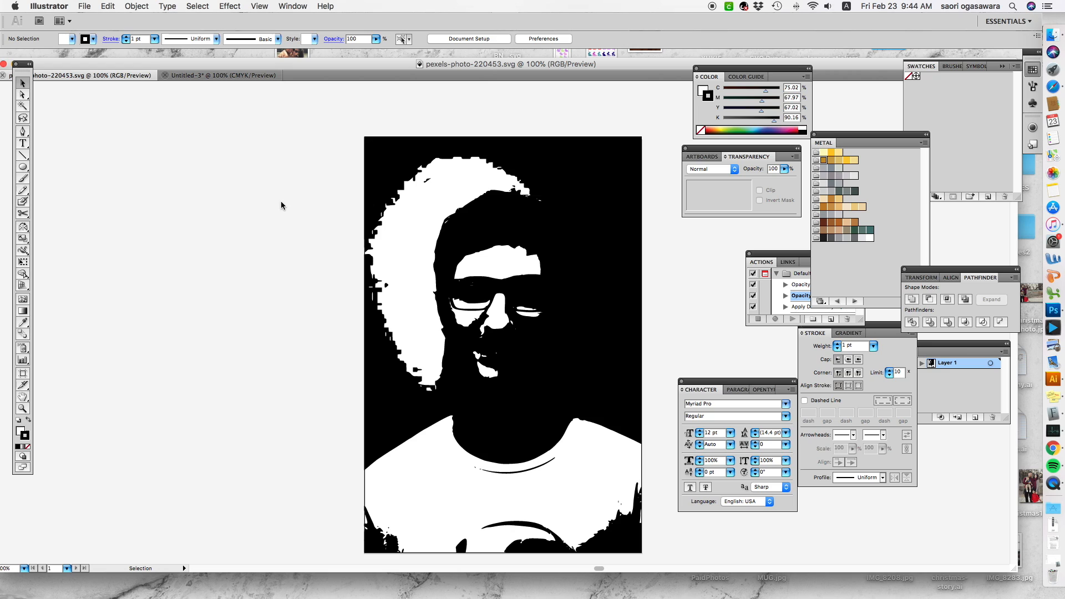
click(89, 74)
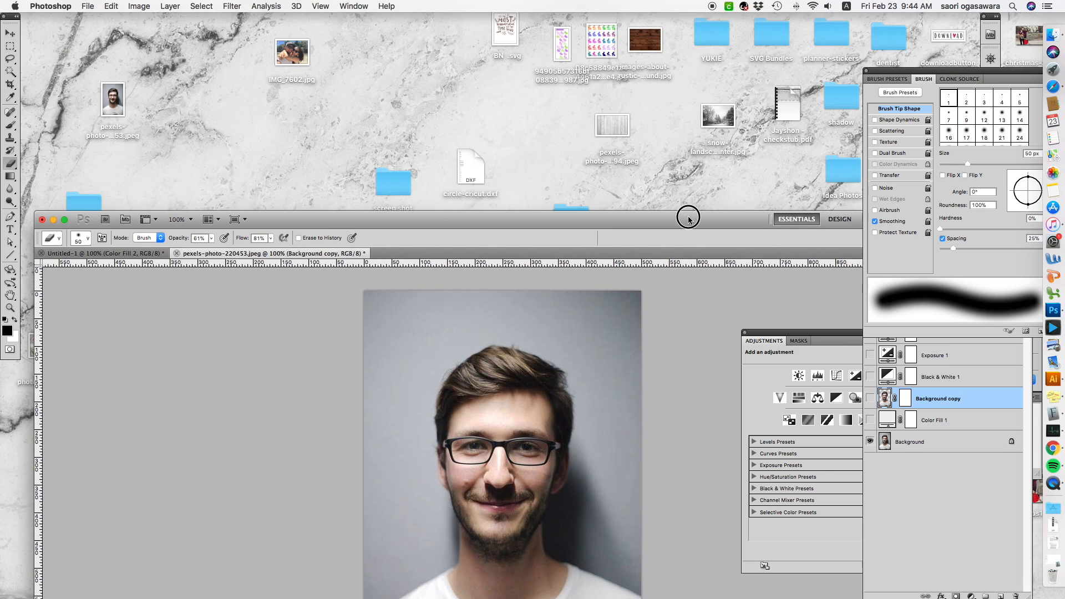
mouse_move(136, 54)
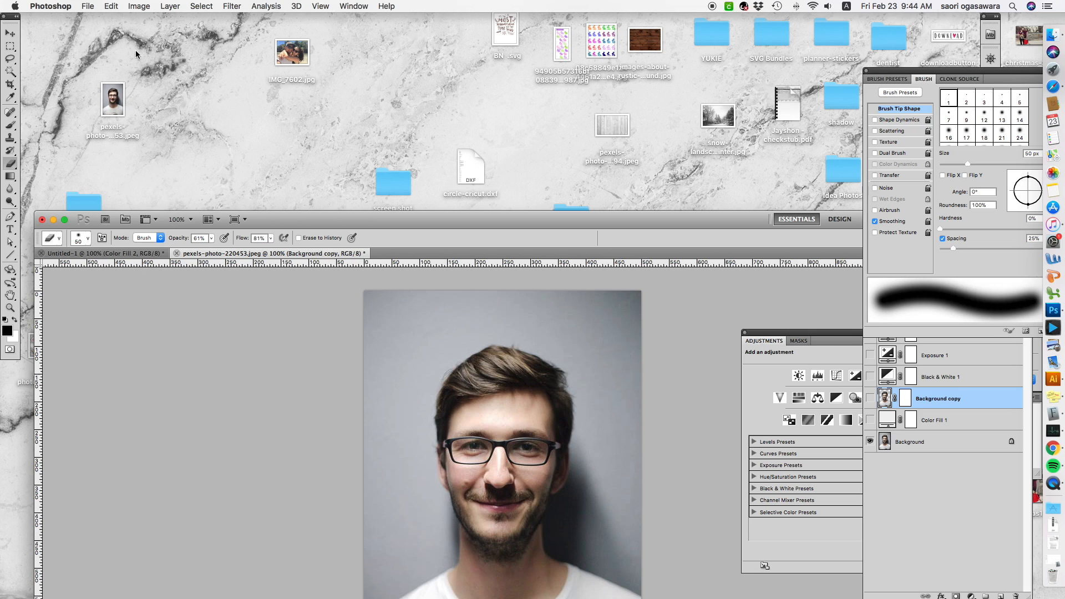
mouse_move(99, 120)
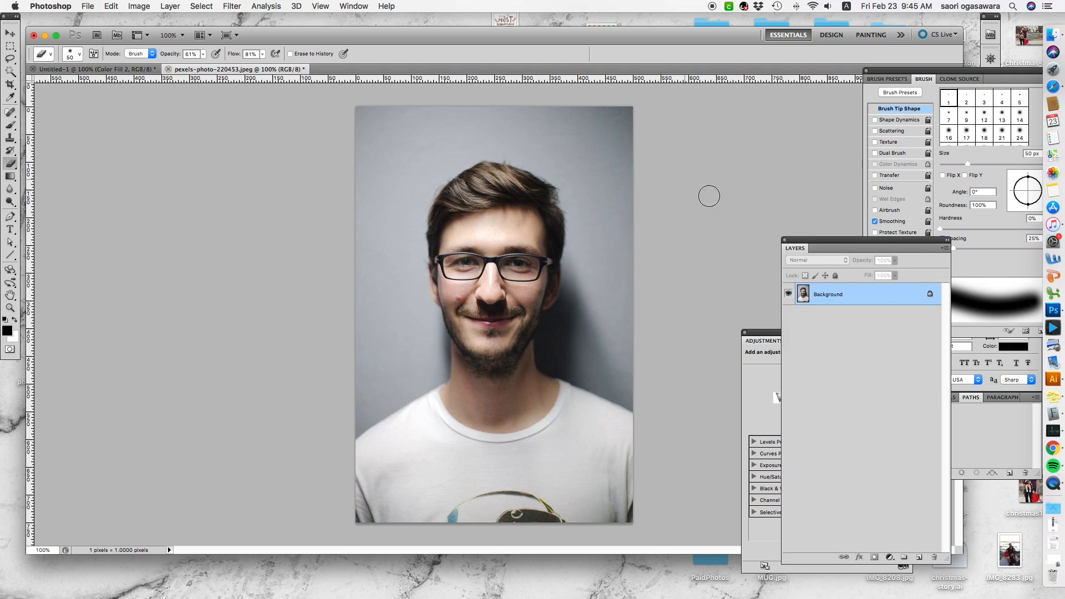
mouse_move(742, 297)
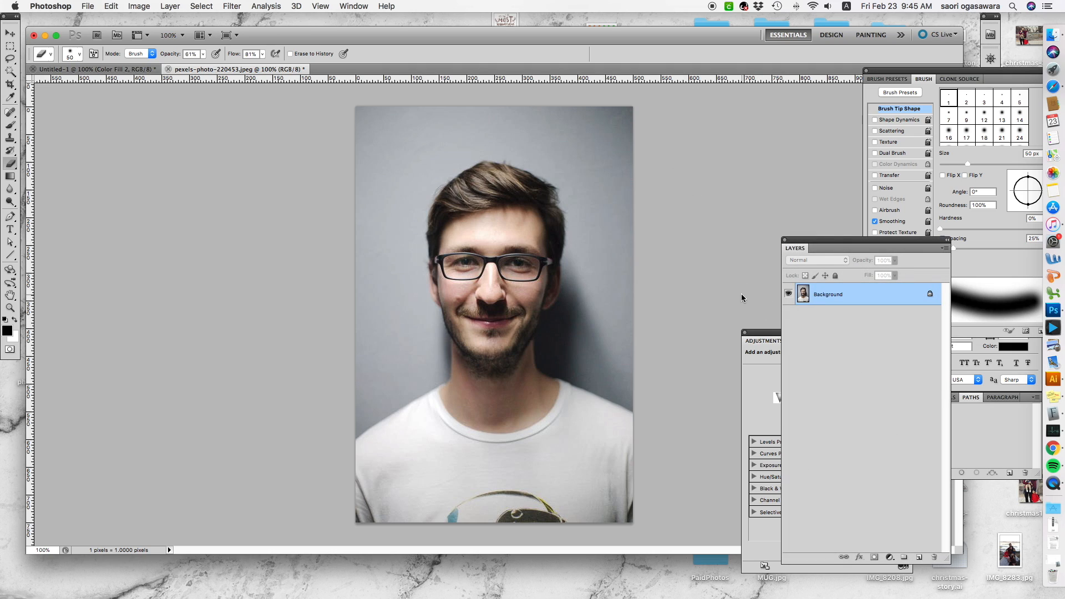
mouse_move(693, 4)
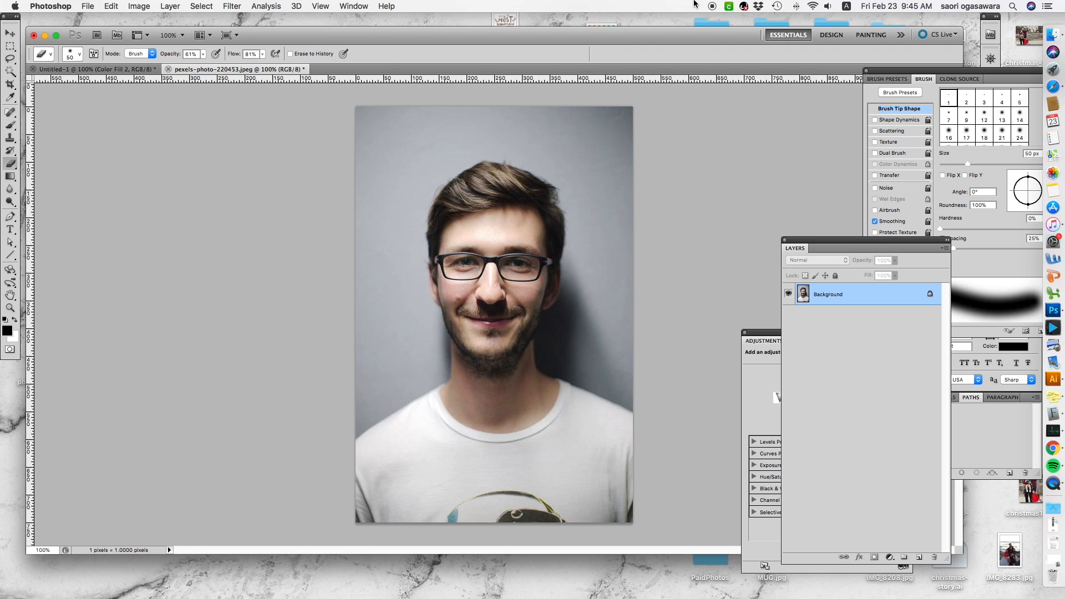
mouse_move(680, 304)
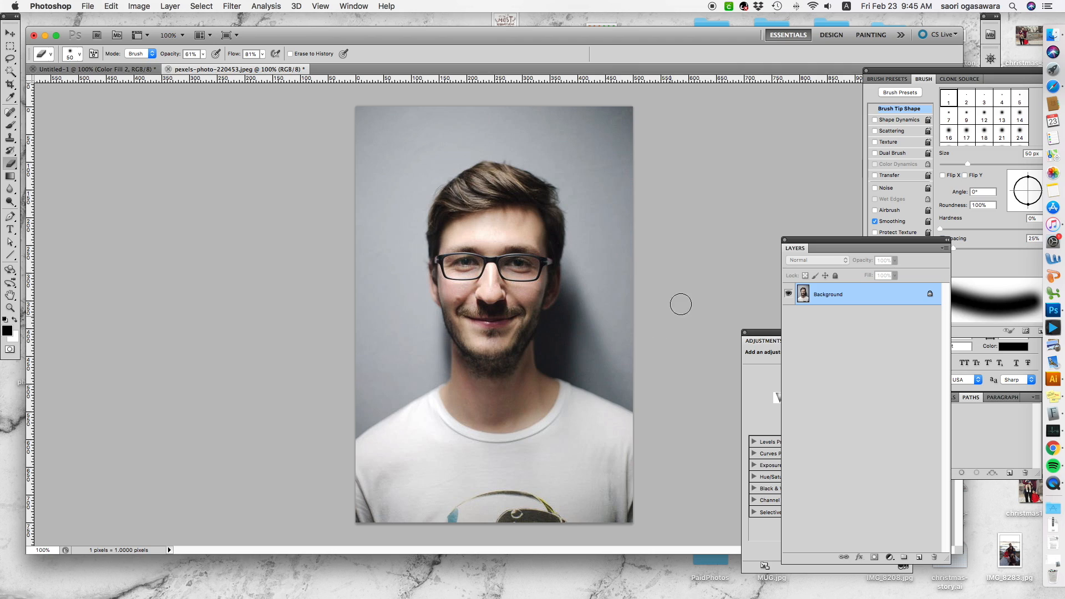
mouse_move(685, 293)
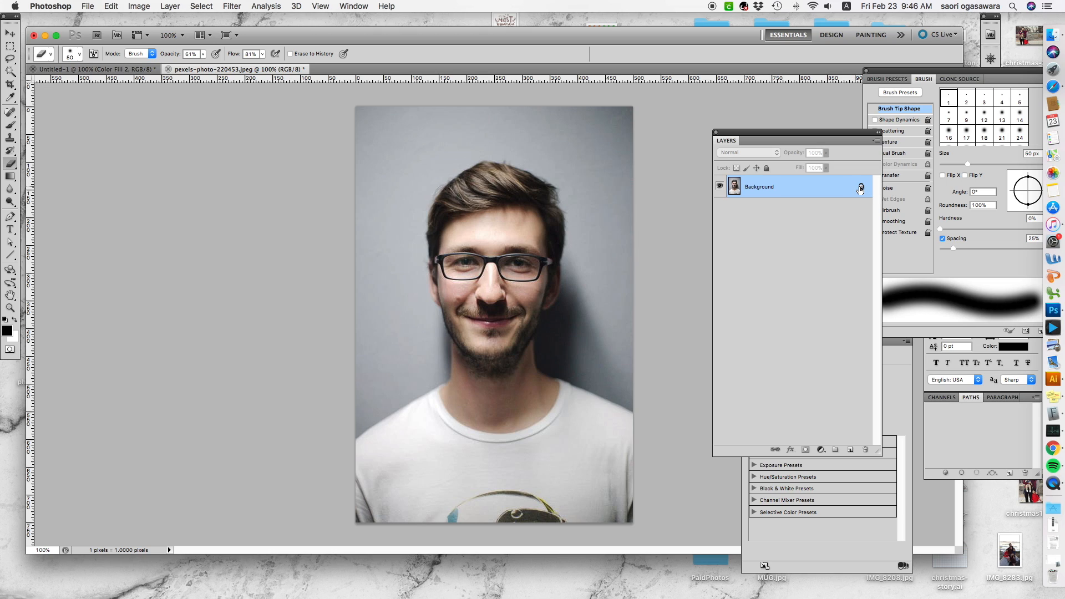
mouse_move(815, 224)
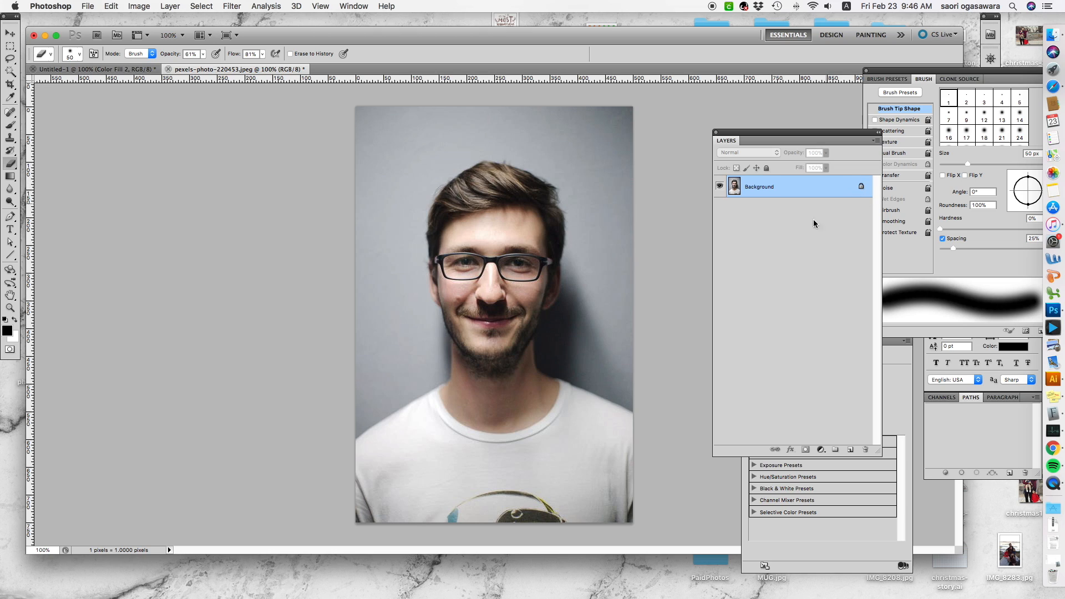
mouse_move(637, 137)
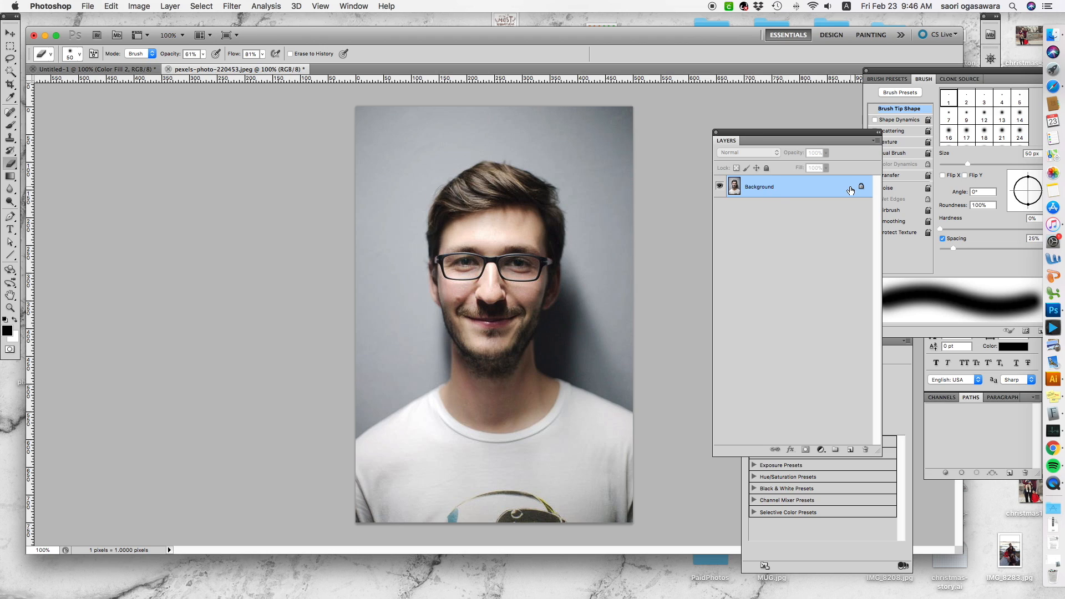
mouse_move(828, 382)
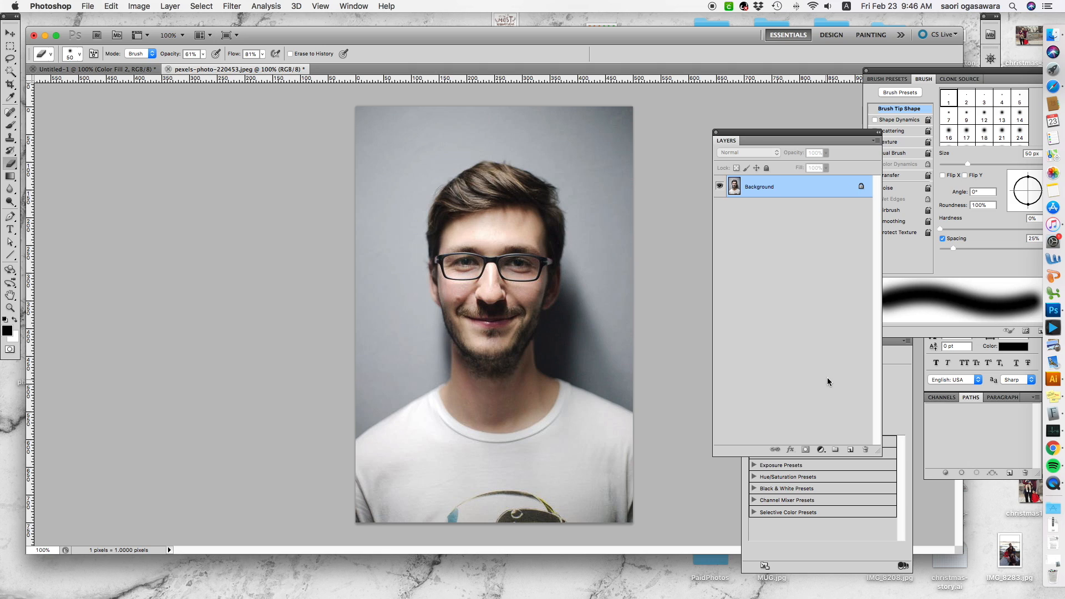
mouse_move(879, 353)
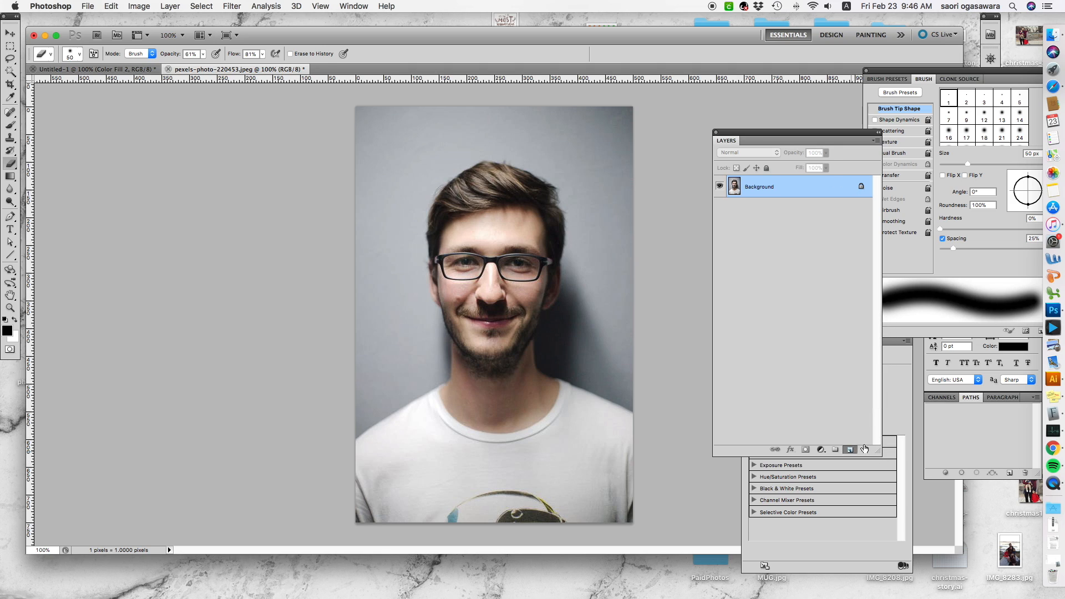
click(849, 448)
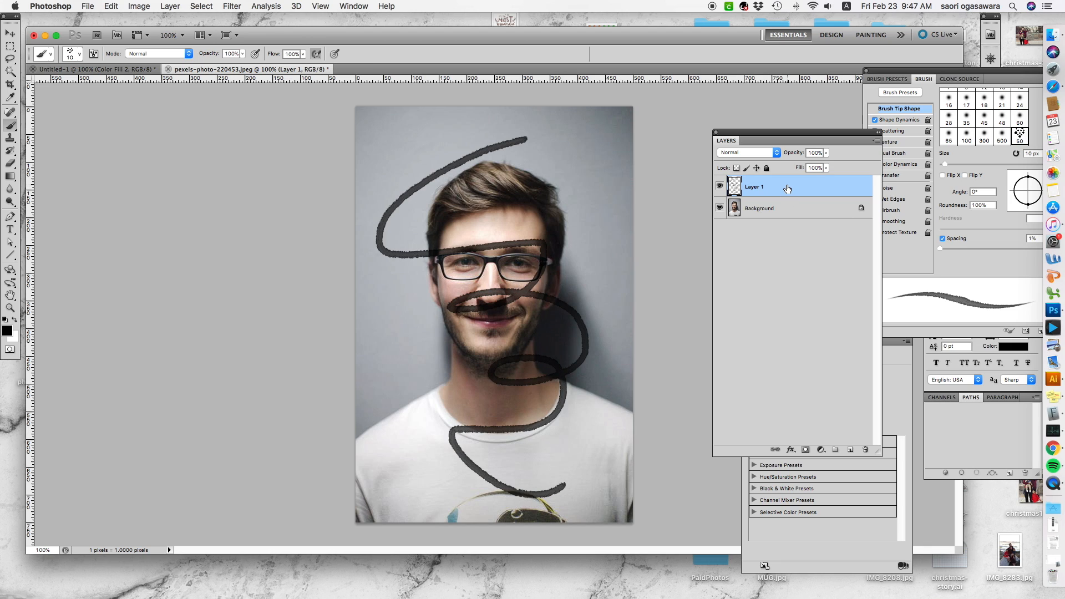
mouse_move(516, 272)
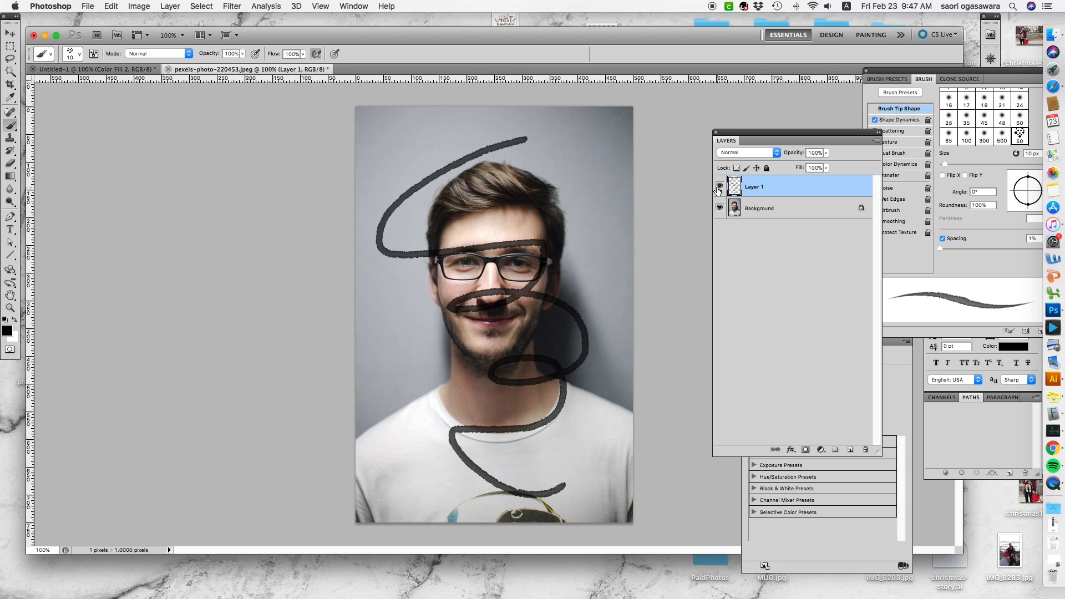
mouse_move(719, 188)
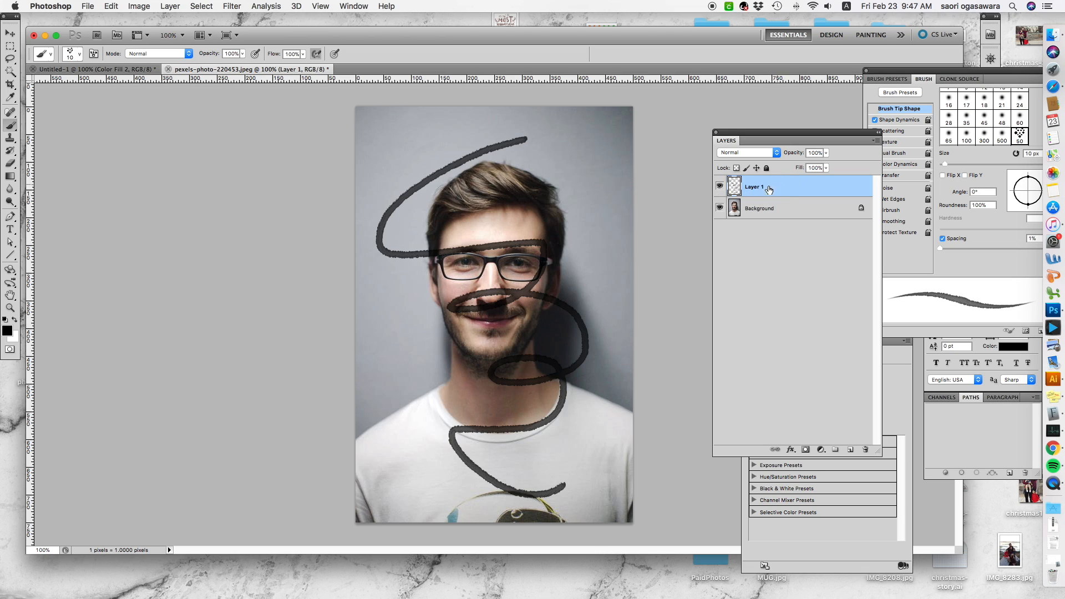
mouse_move(765, 200)
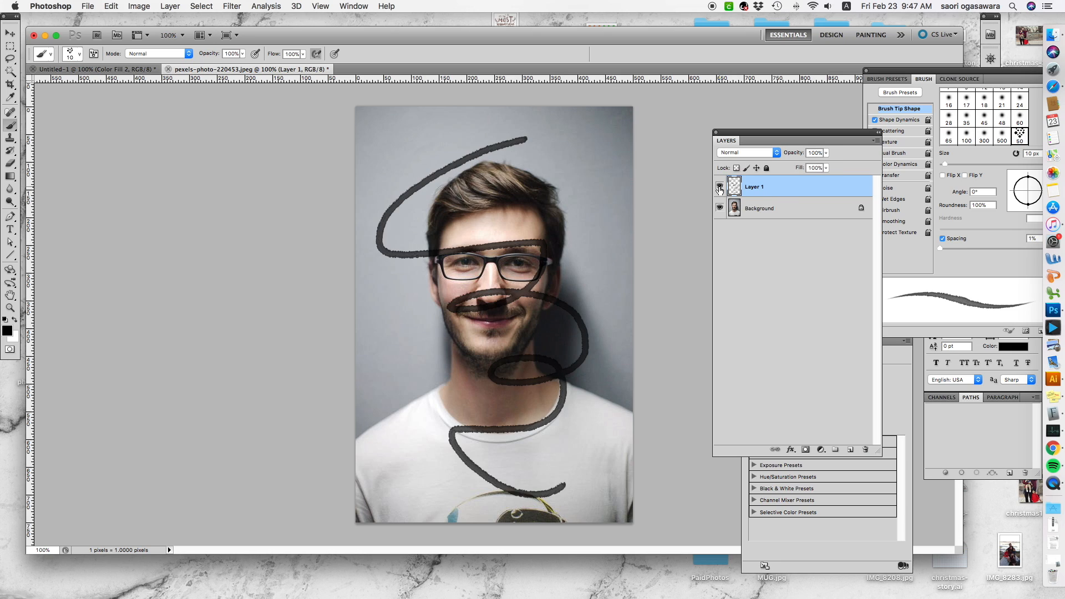
click(719, 186)
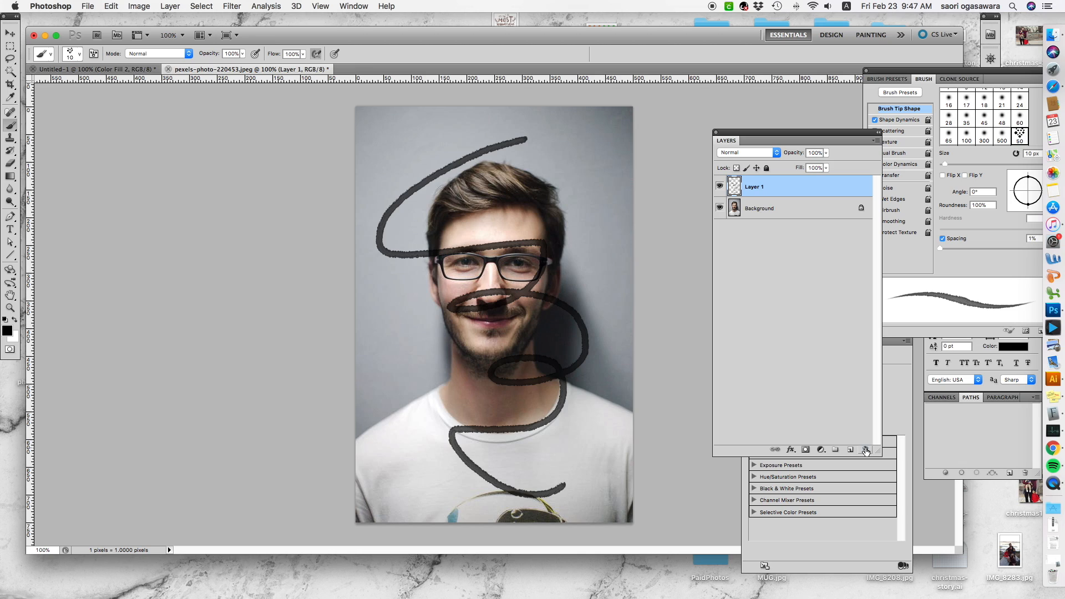
click(865, 449)
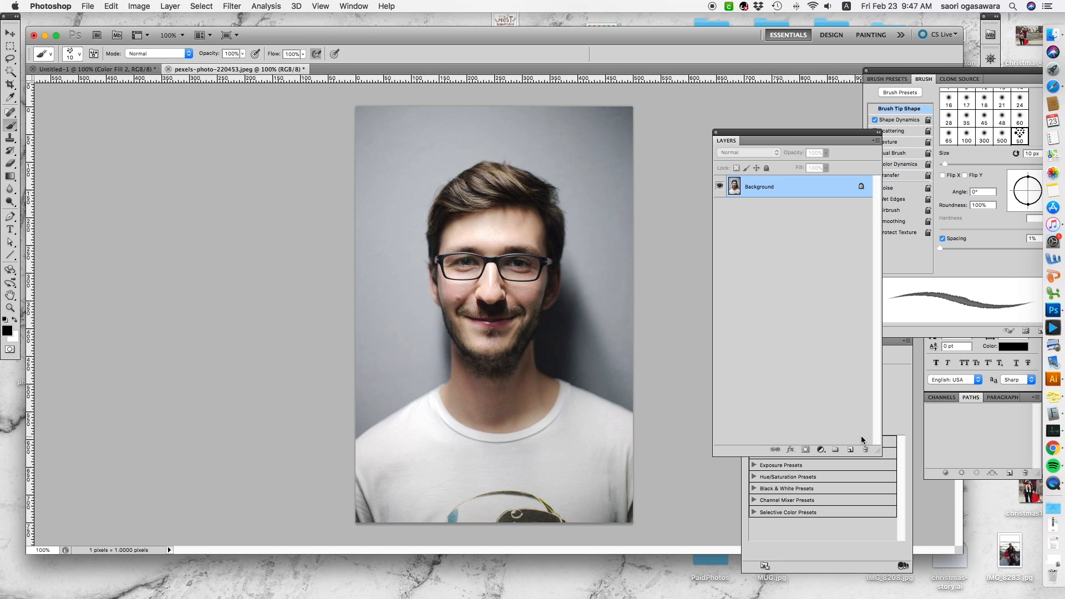
mouse_move(817, 205)
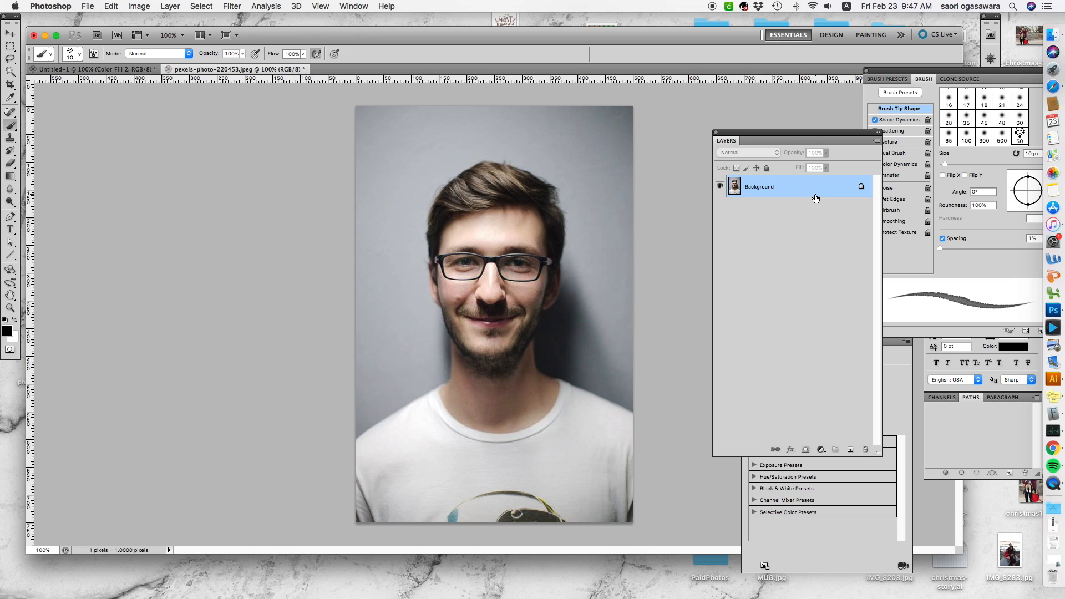
mouse_move(813, 433)
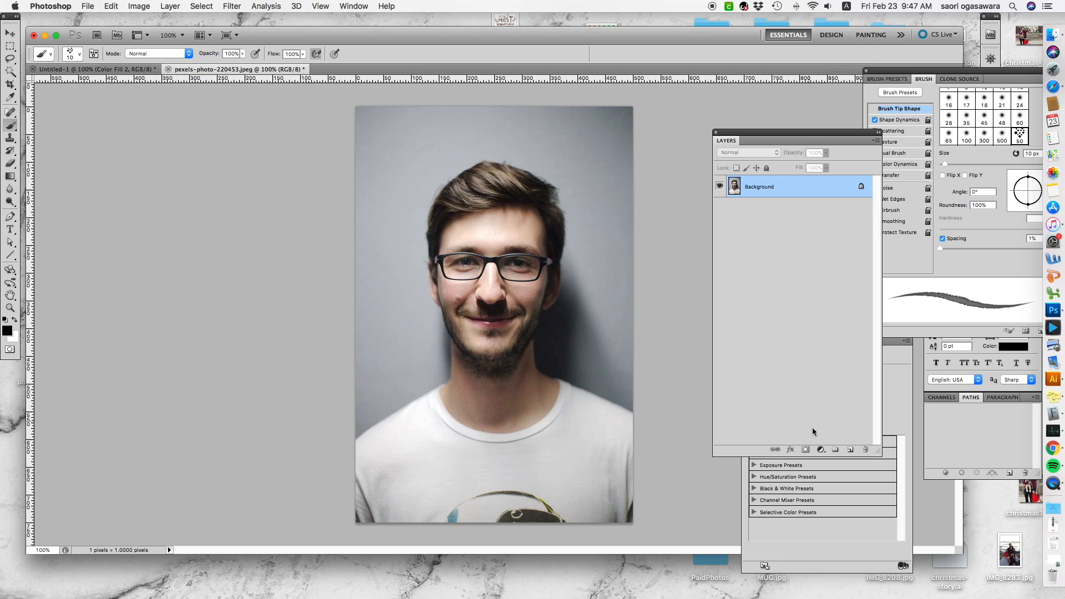
mouse_move(816, 227)
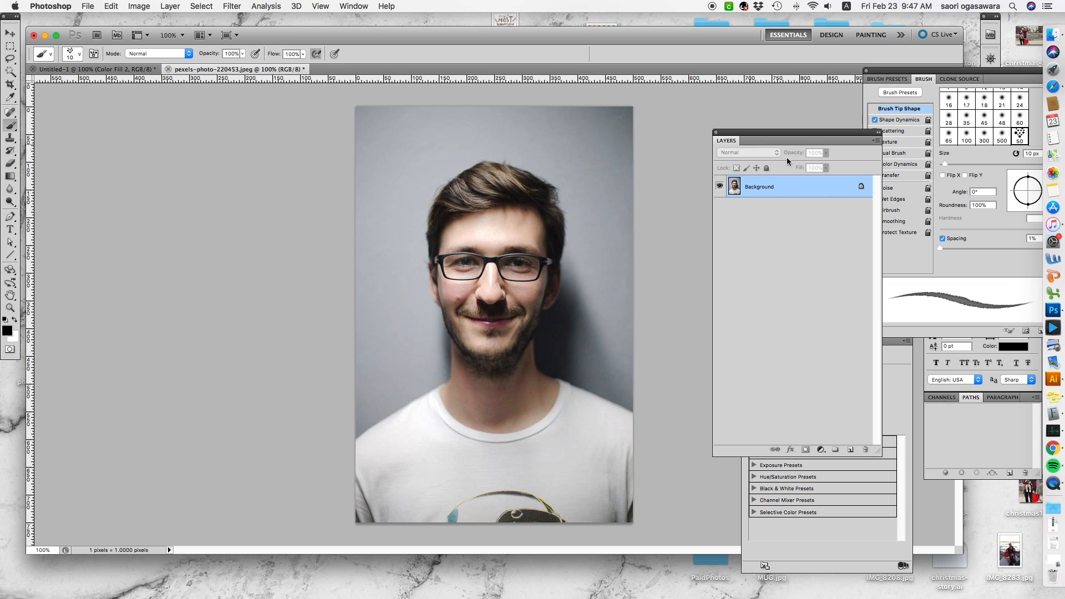
mouse_move(804, 307)
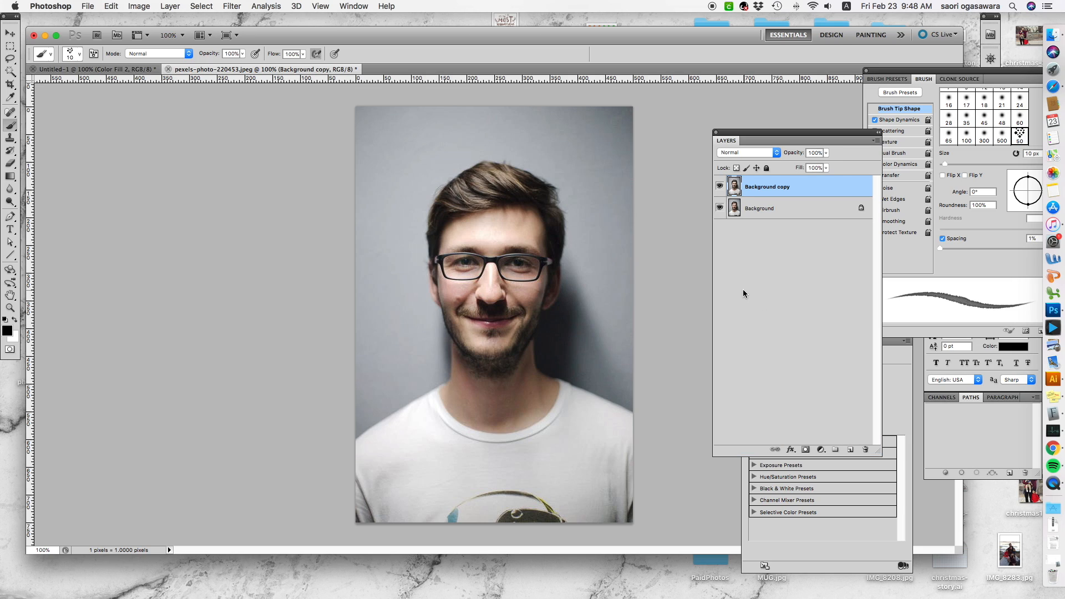
mouse_move(747, 267)
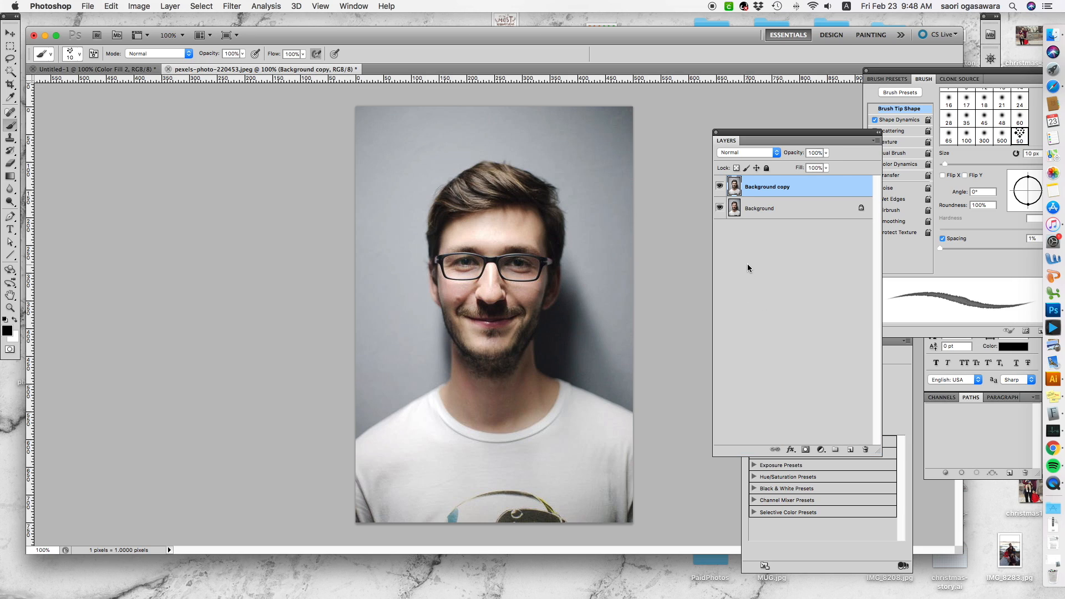
mouse_move(808, 343)
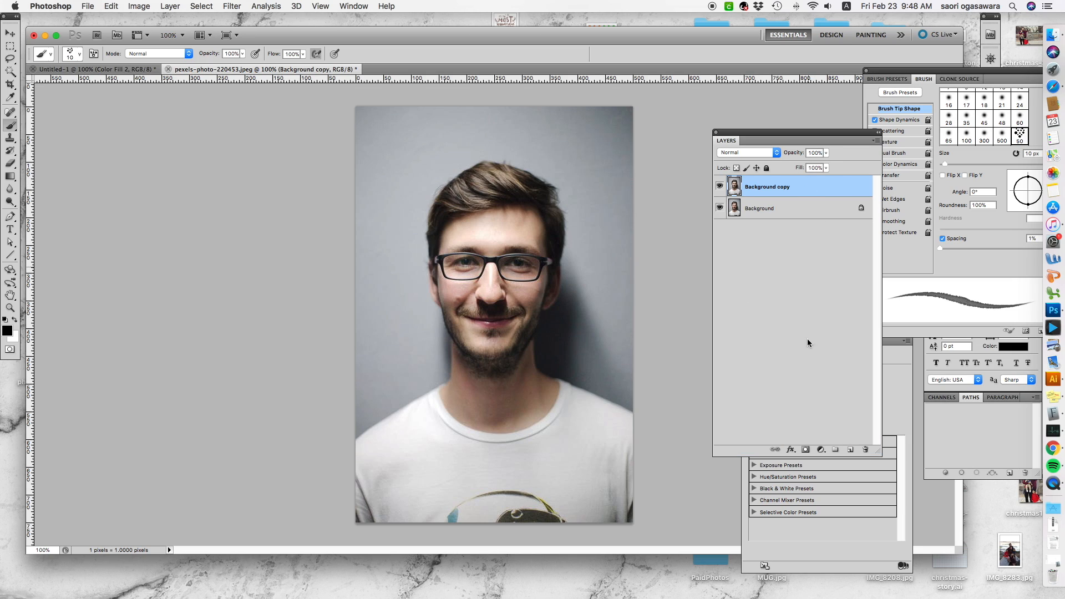
mouse_move(838, 301)
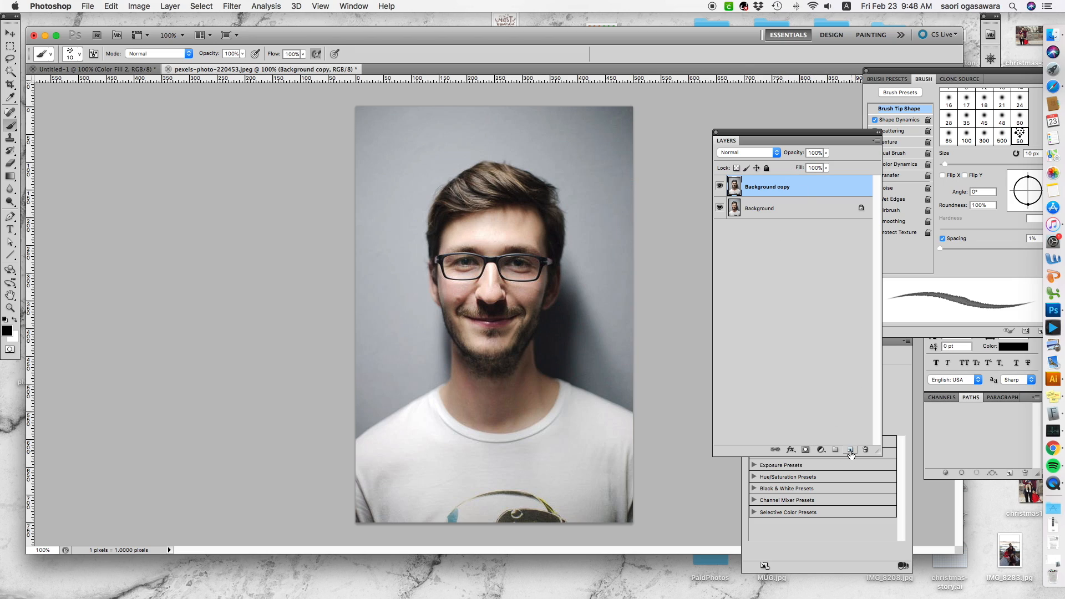
mouse_move(849, 449)
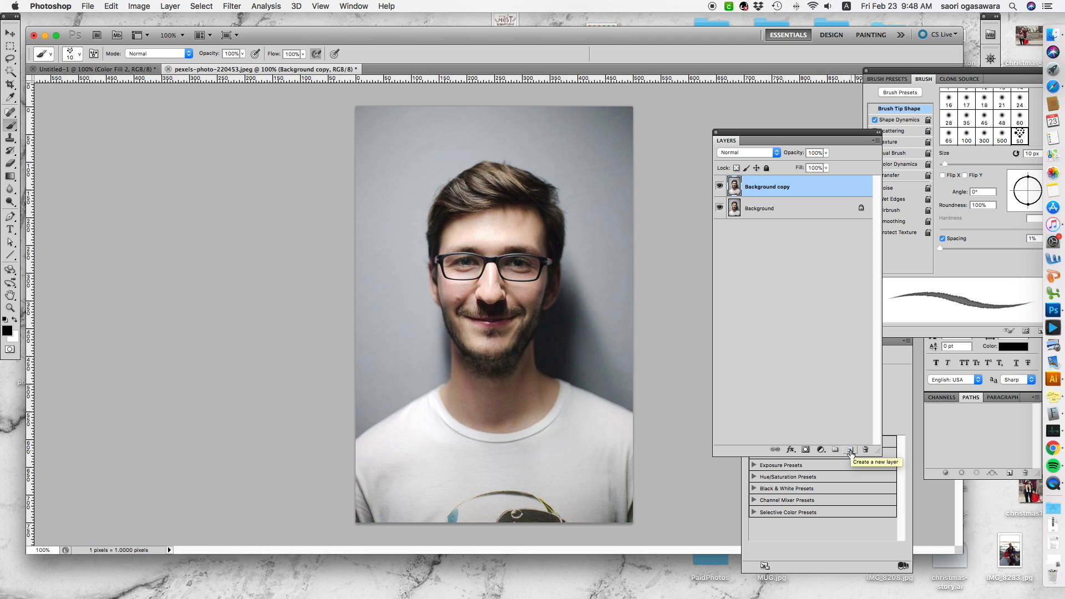
Add a new layer and a white (ffffff) Solid Color fill layer.
click(850, 450)
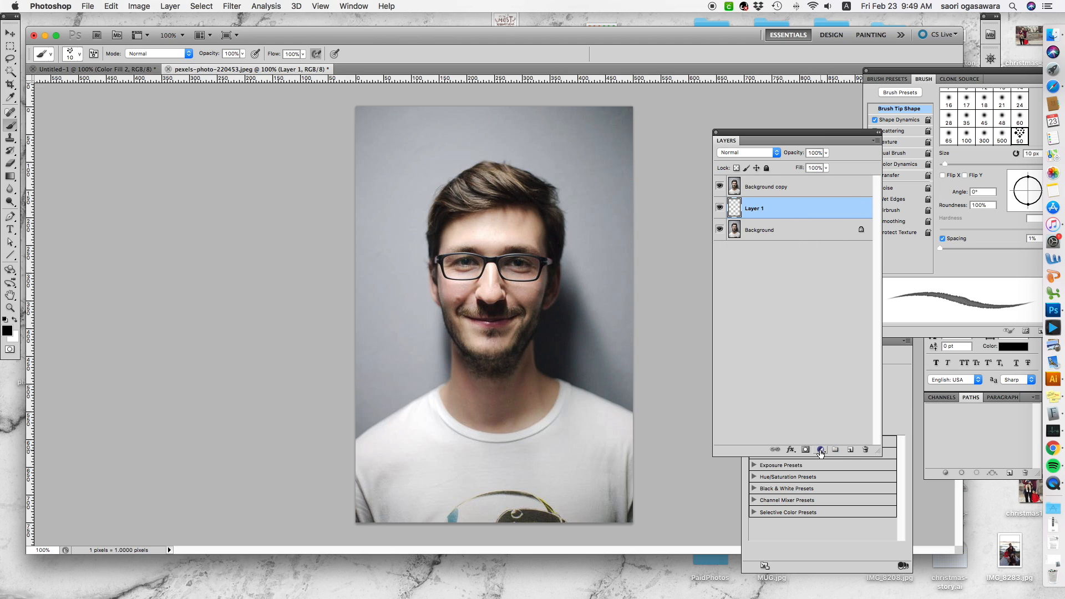
mouse_move(827, 438)
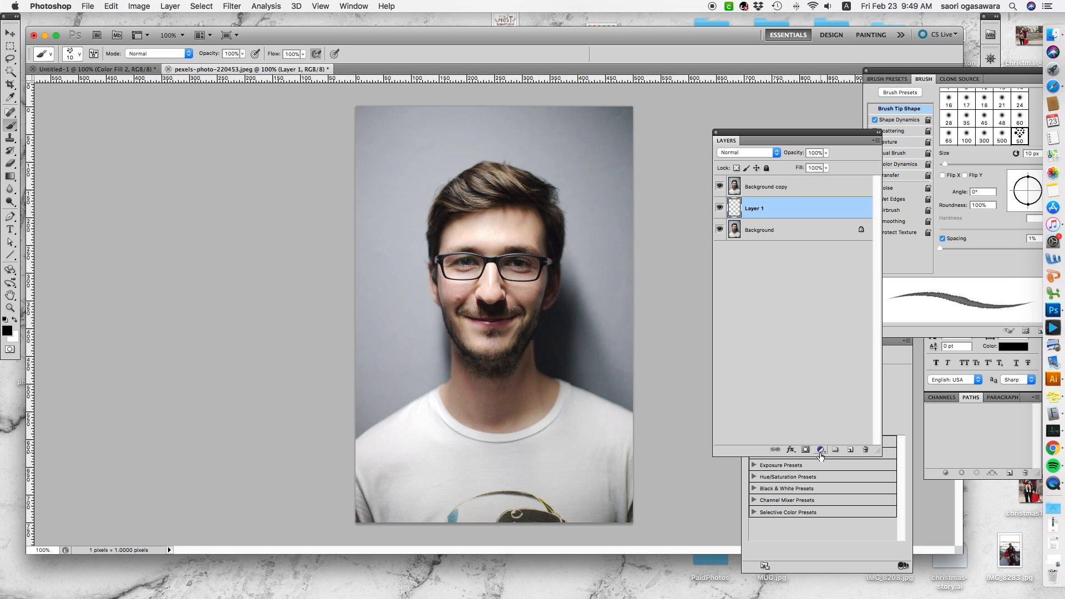
mouse_move(820, 450)
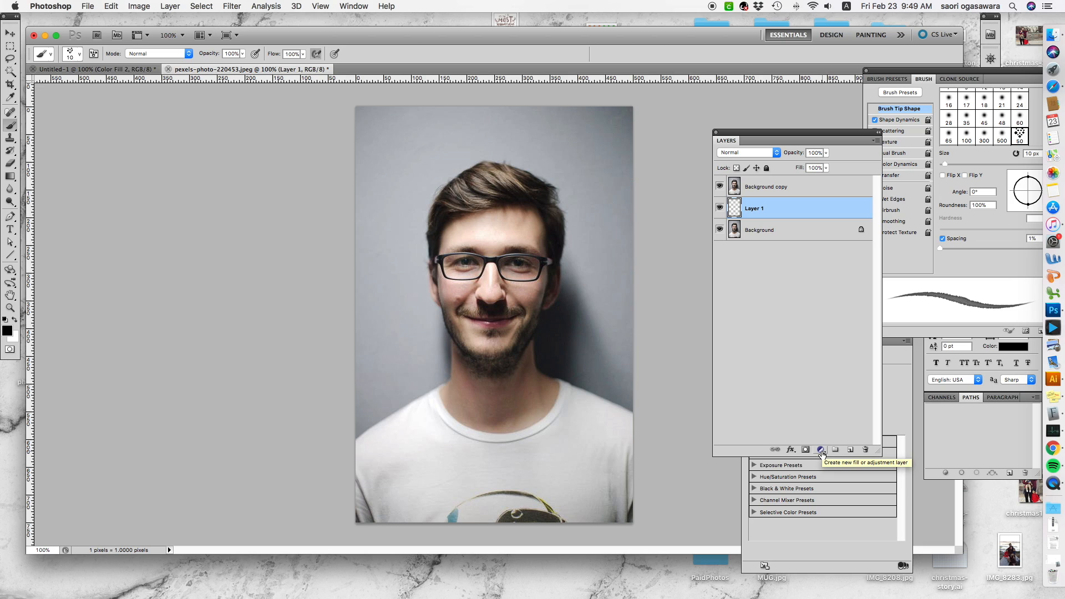
click(820, 450)
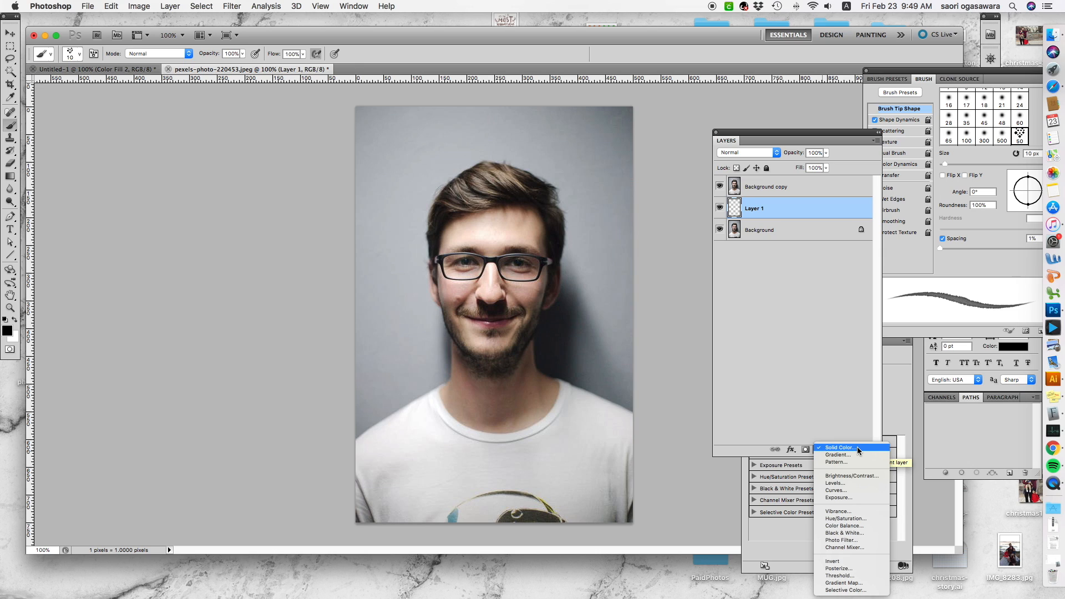
click(837, 448)
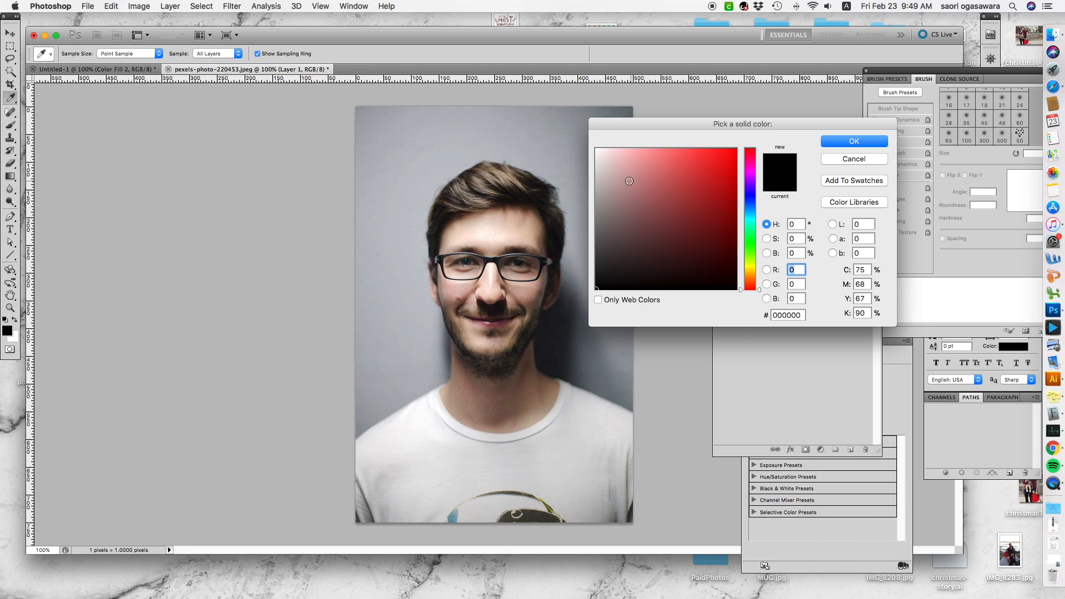
click(606, 148)
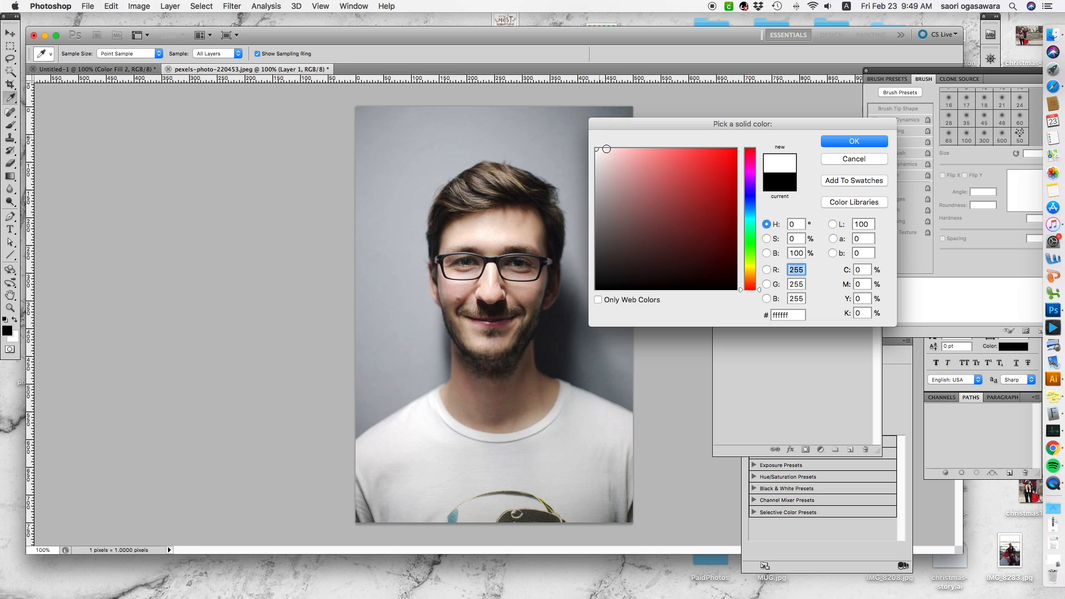
click(853, 142)
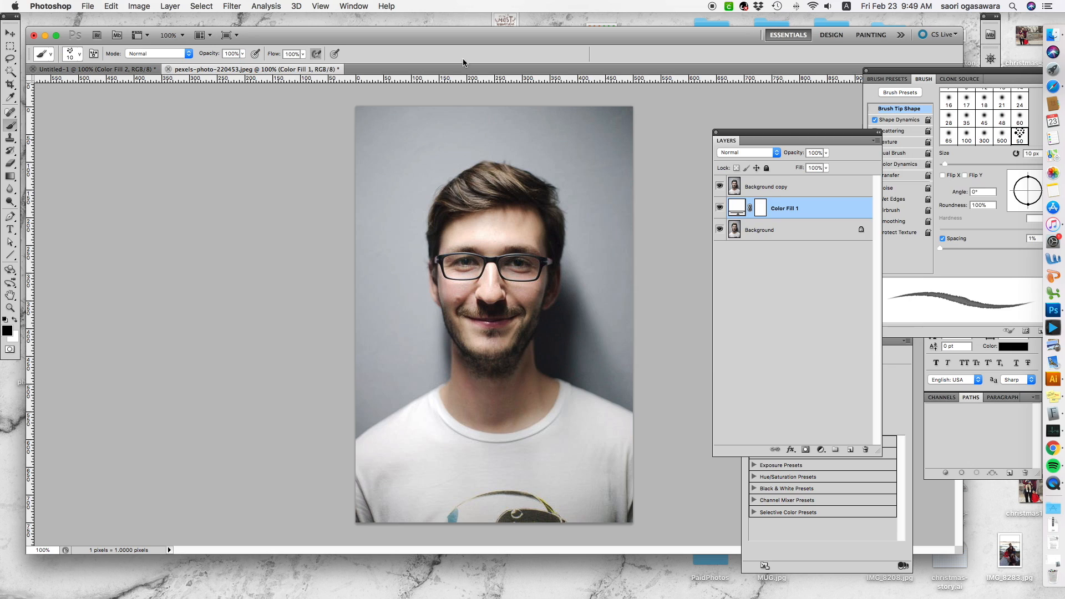
Position the fill layer below Background copy and reselect the Background copy layer.
click(719, 186)
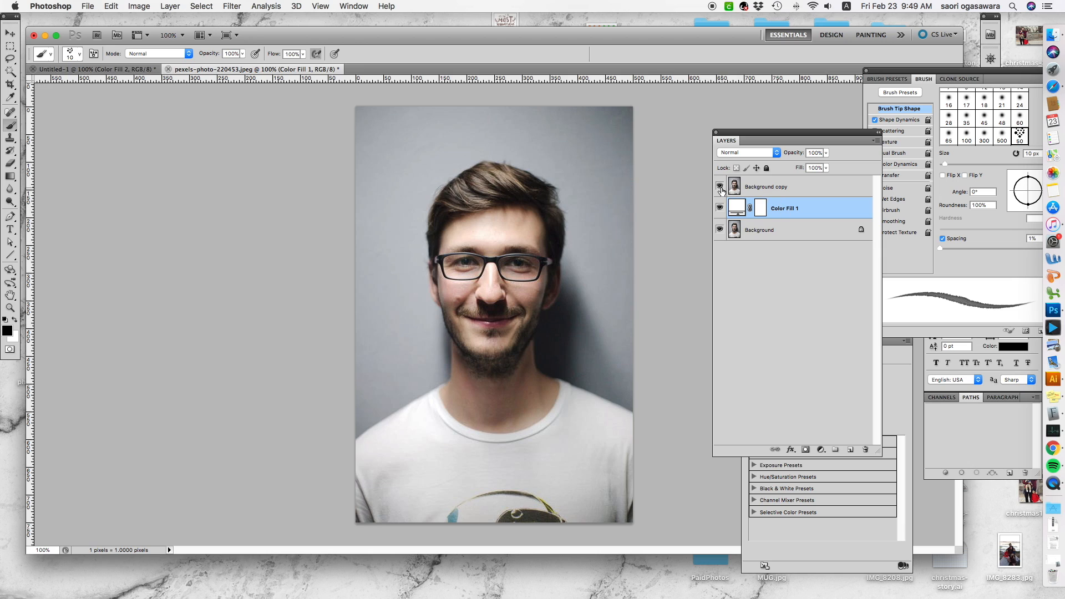
click(766, 186)
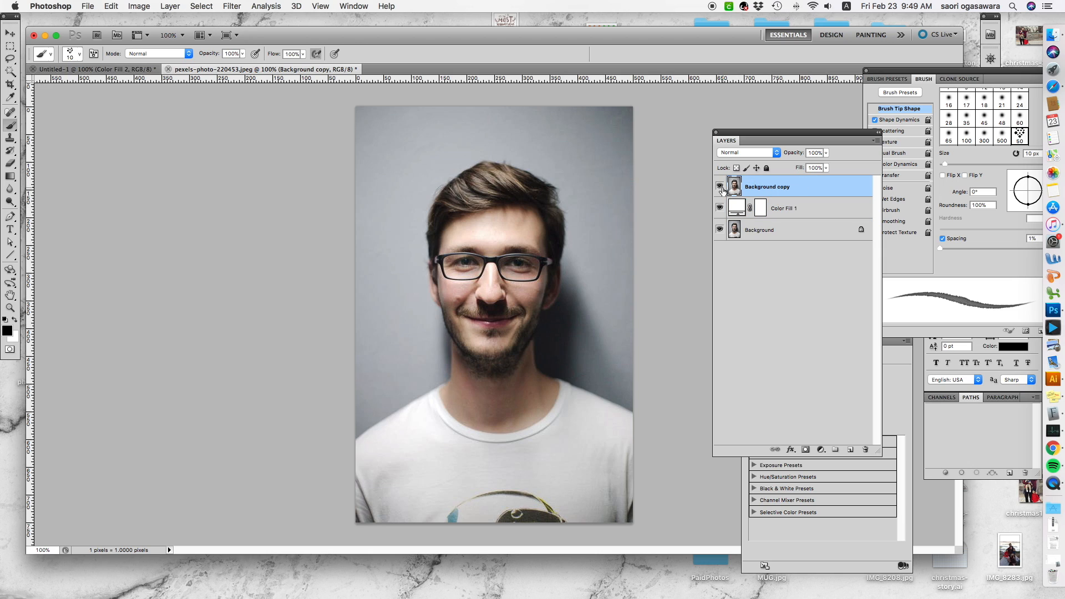
mouse_move(720, 187)
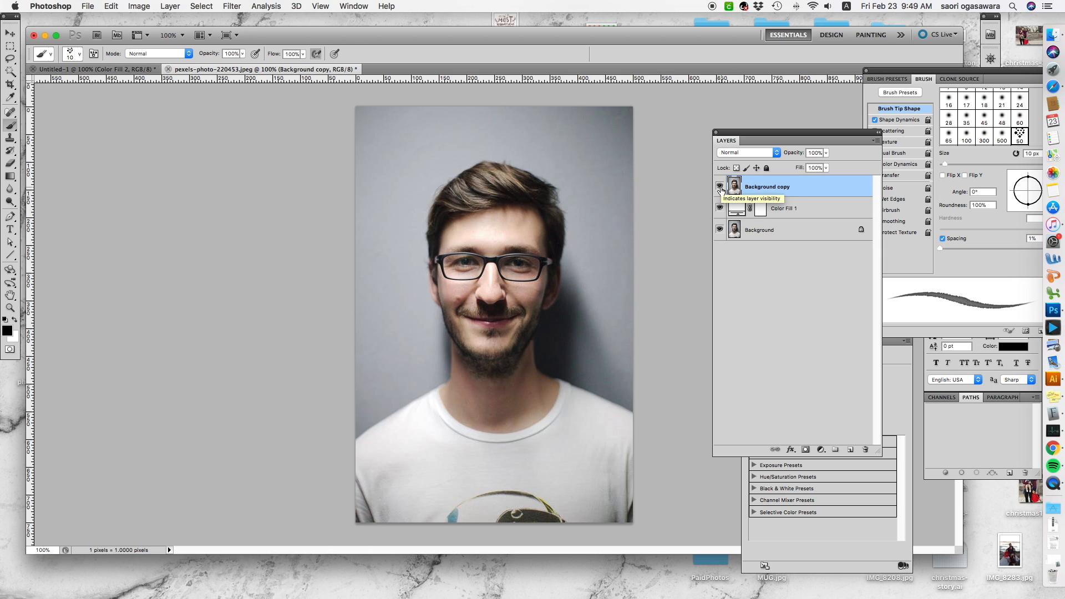
click(720, 187)
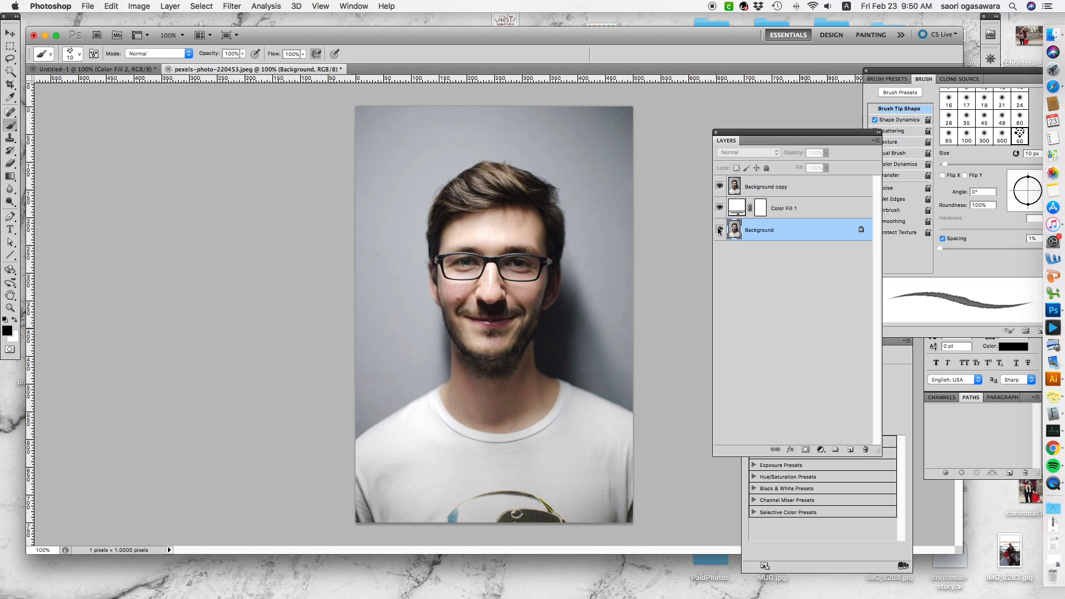
click(719, 229)
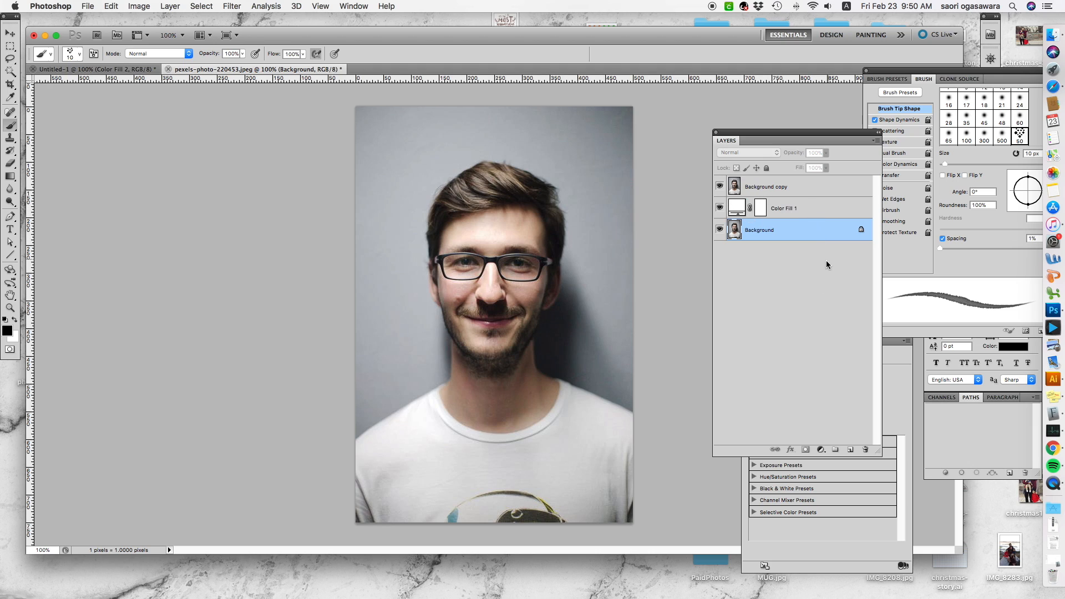
click(766, 186)
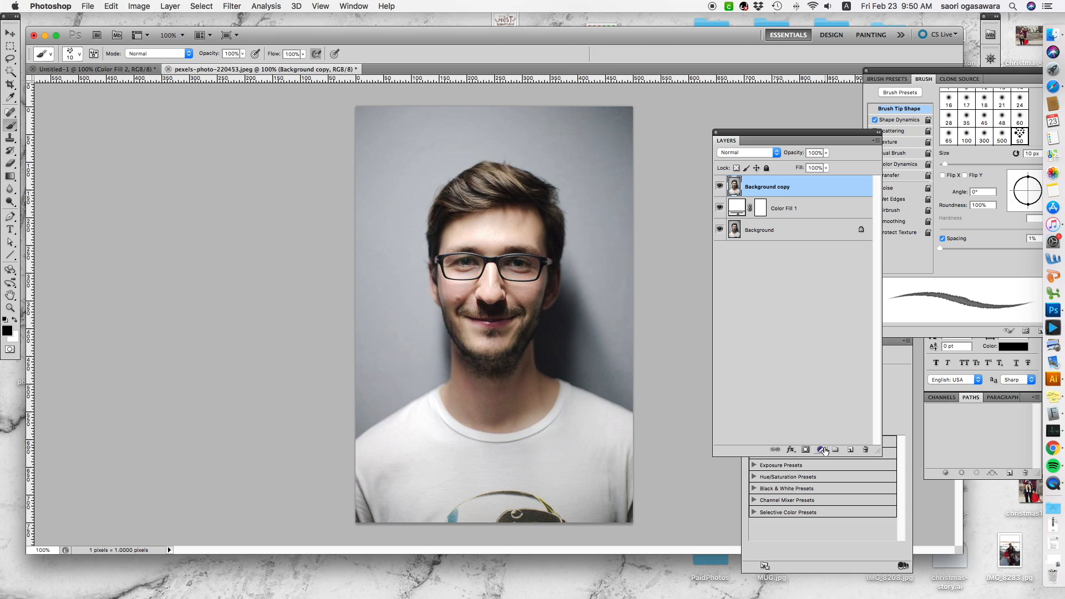
mouse_move(807, 197)
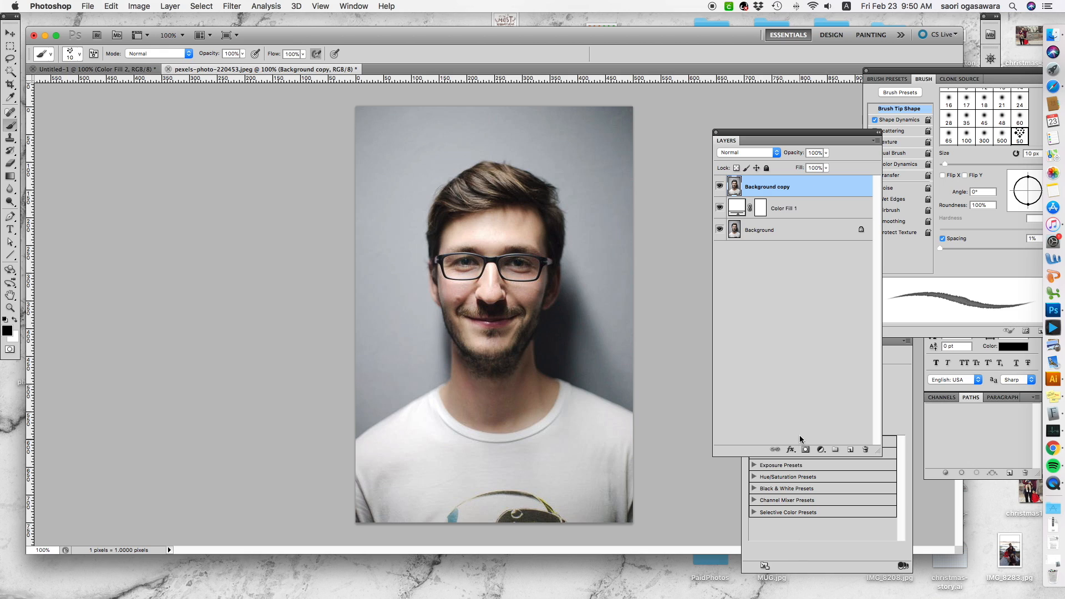
mouse_move(815, 284)
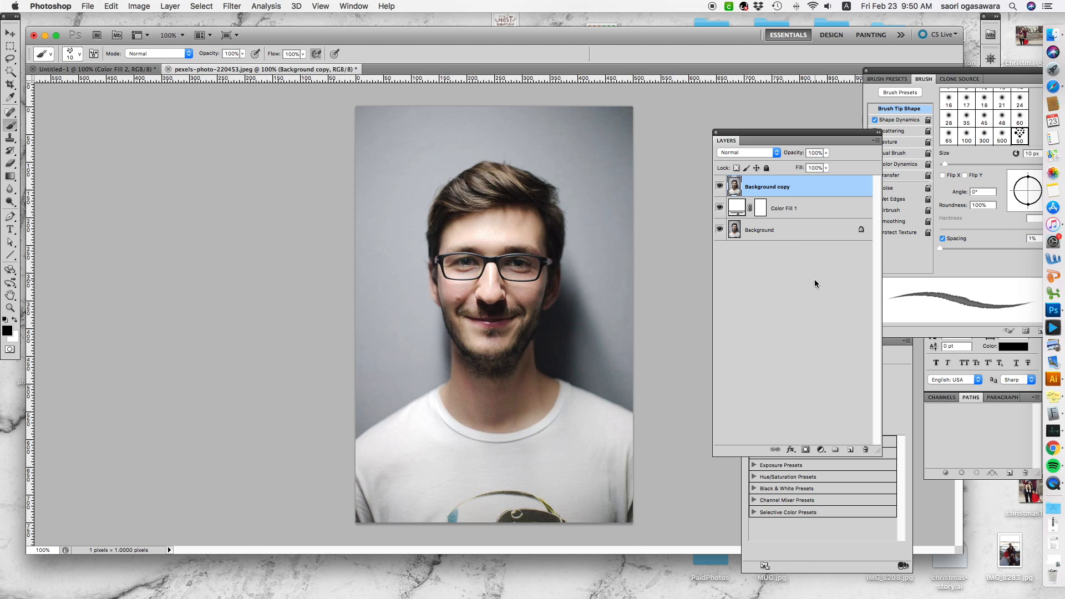
mouse_move(823, 448)
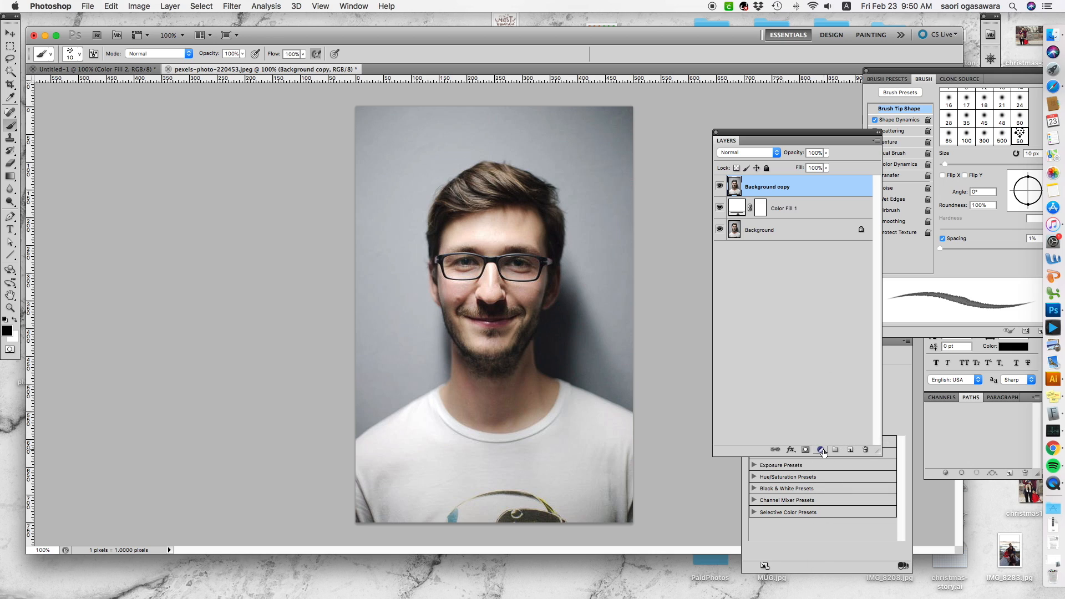
Add a Black & White adjustment layer to turn the portrait greyscale.
click(820, 449)
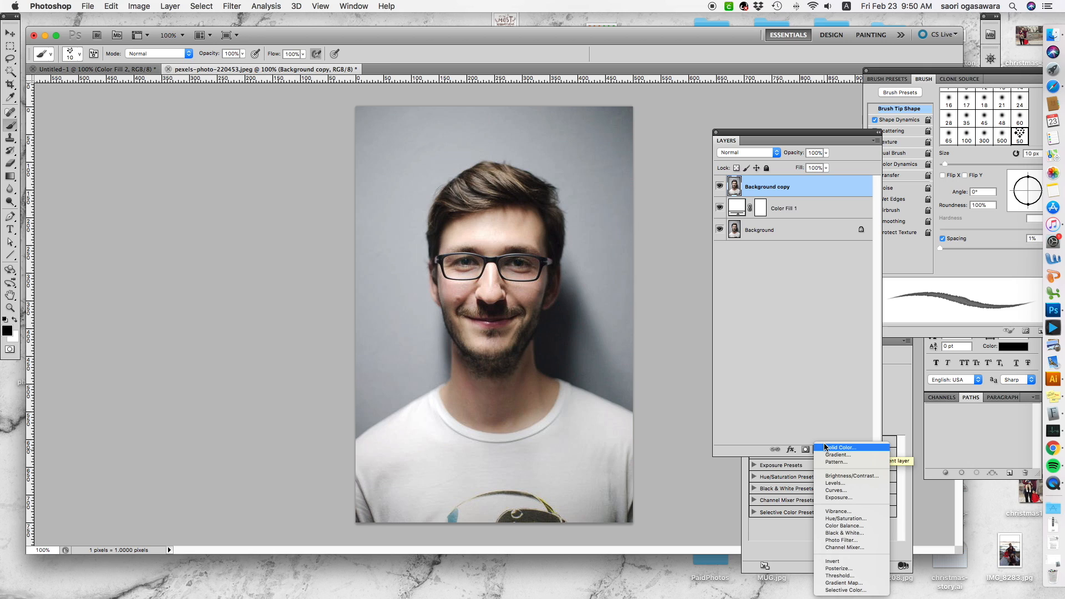
mouse_move(849, 539)
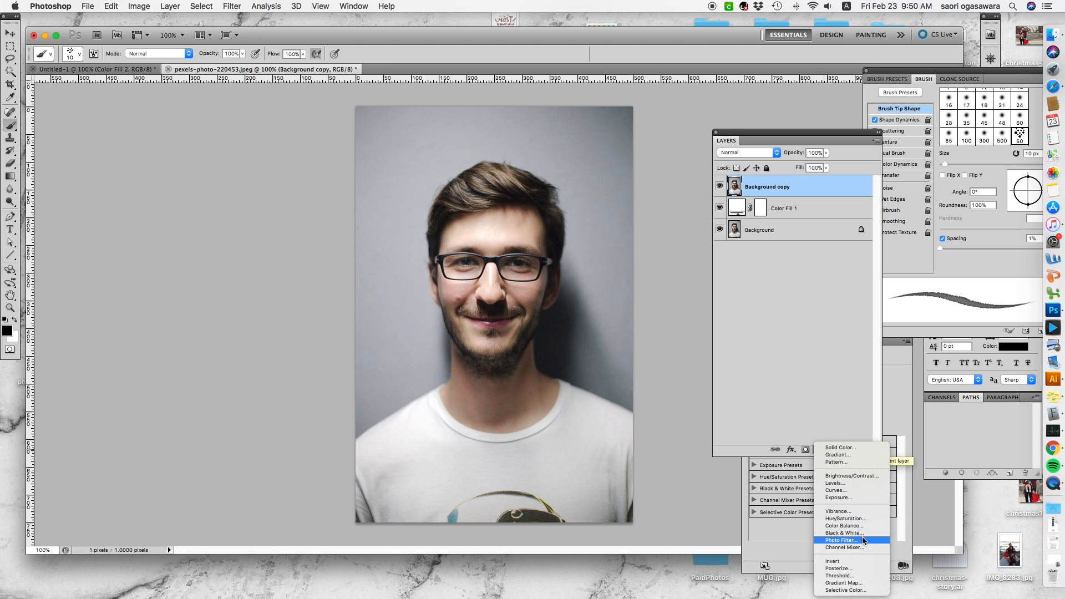
click(844, 532)
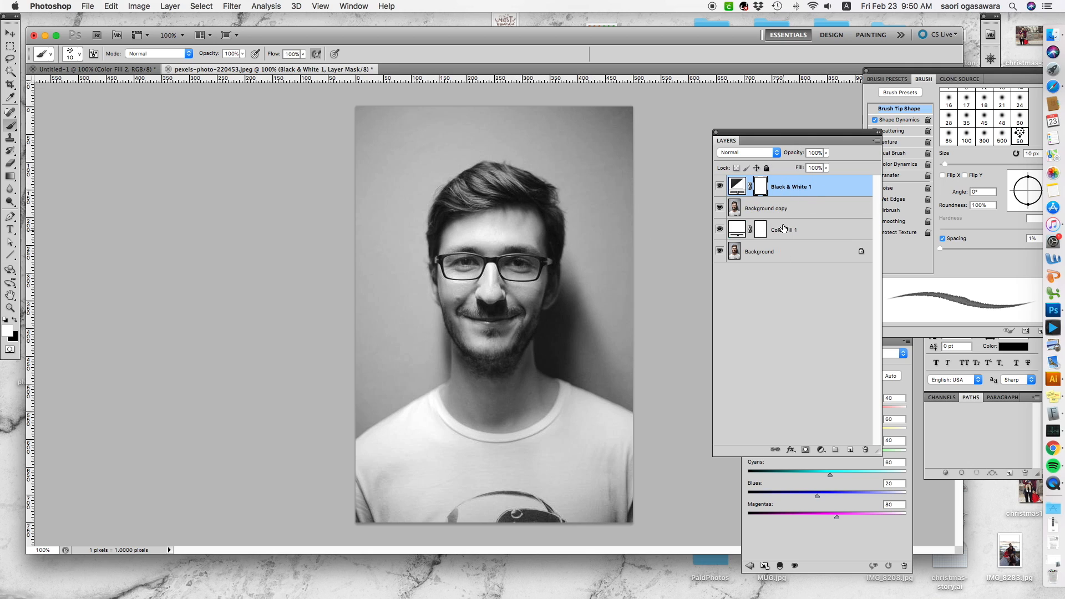
mouse_move(815, 266)
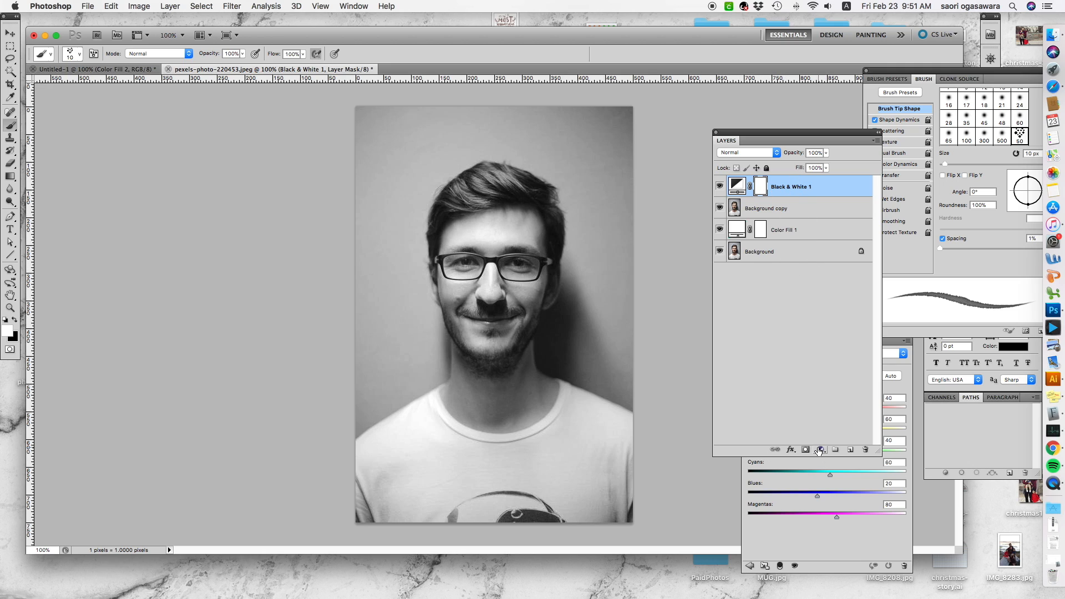
mouse_move(820, 450)
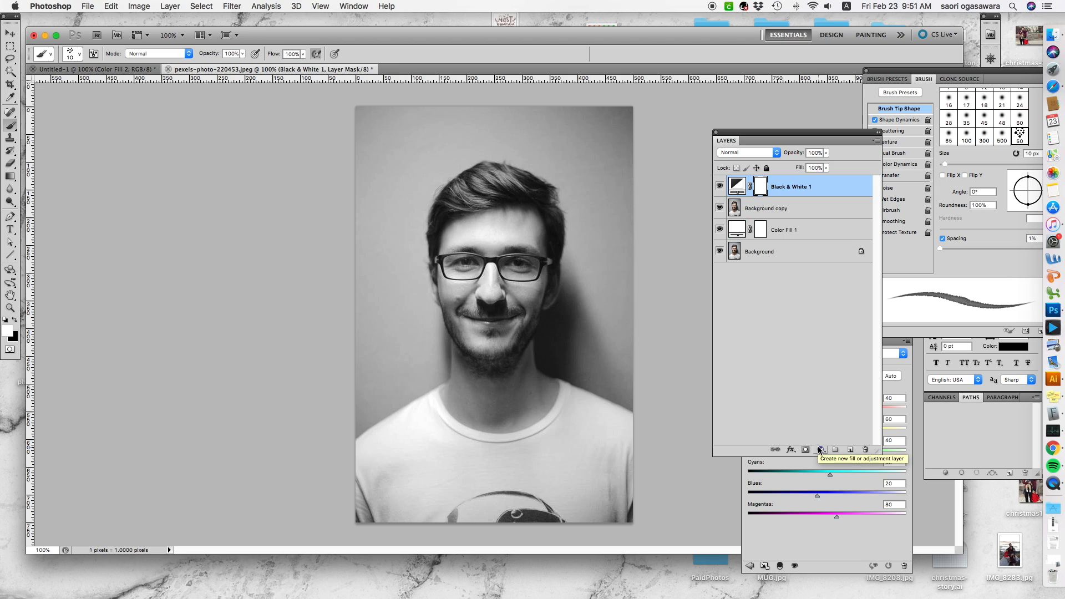
Add an Exposure adjustment layer and move its settings panel aside.
click(819, 449)
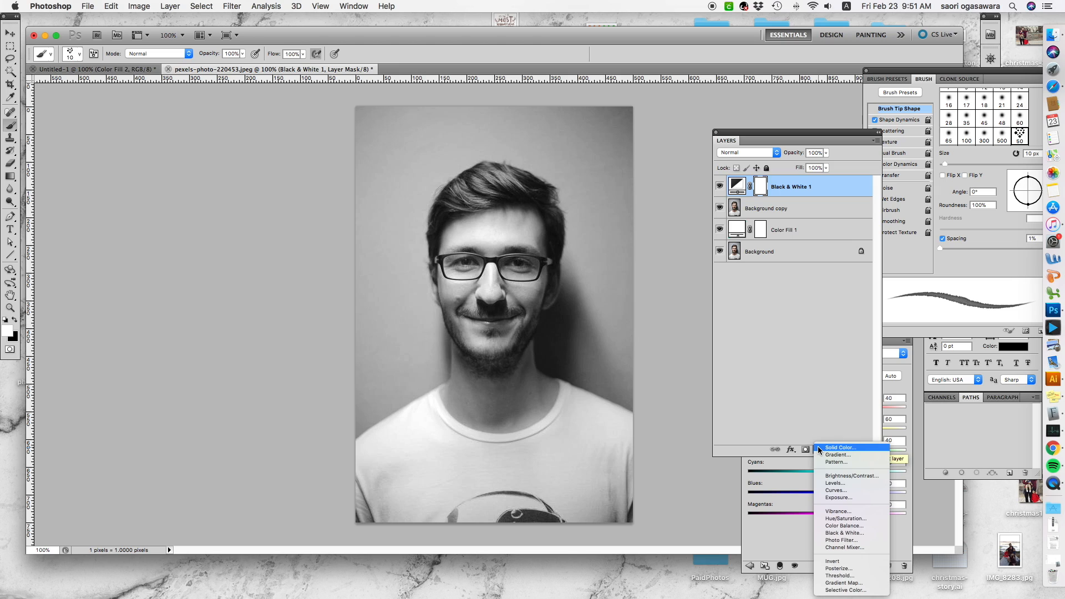
mouse_move(823, 419)
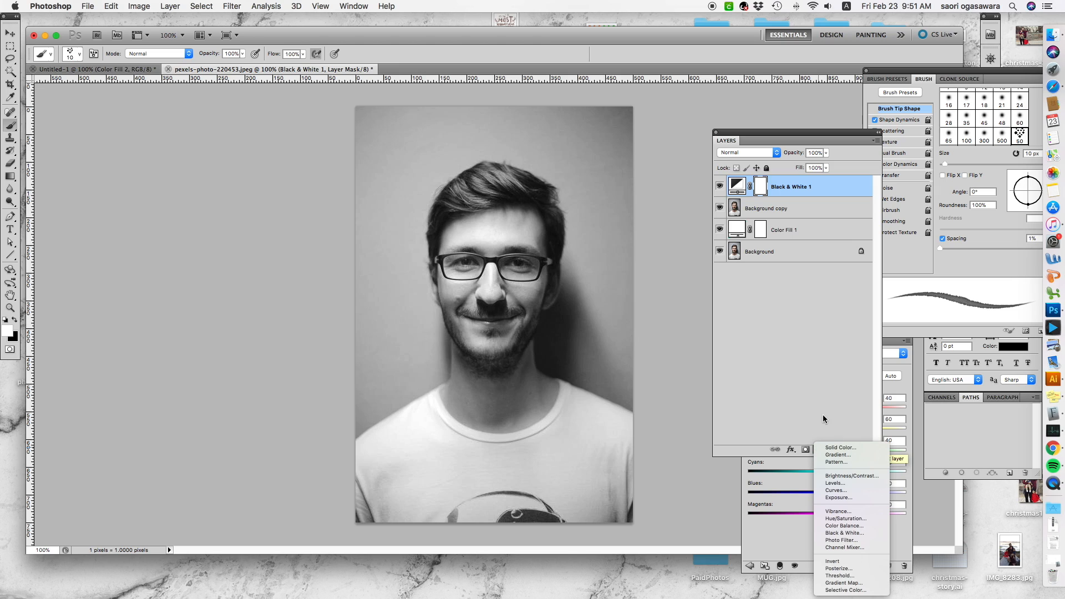
mouse_move(836, 497)
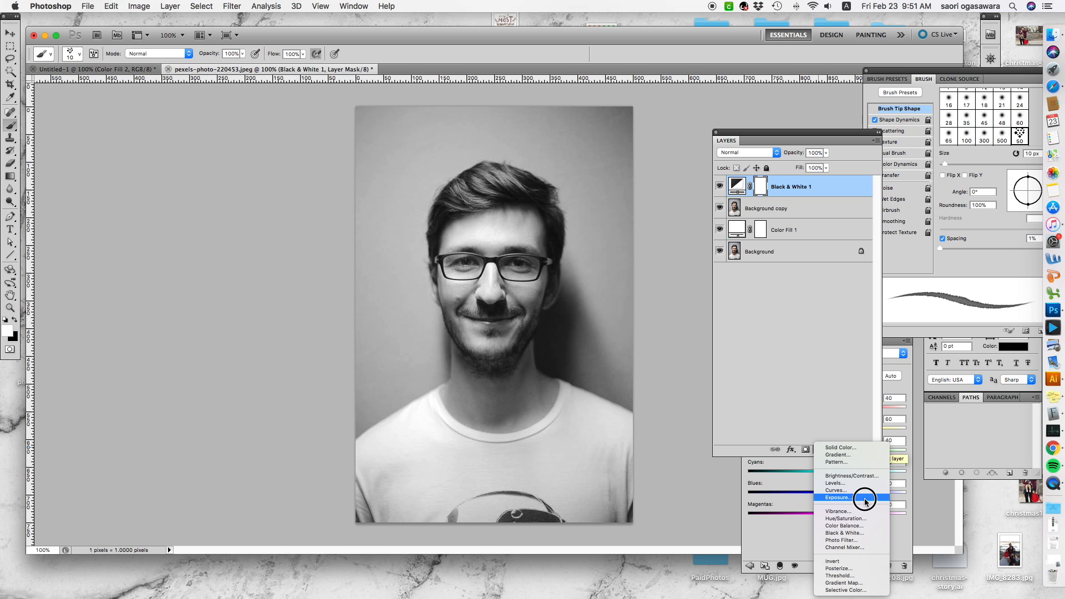
click(838, 496)
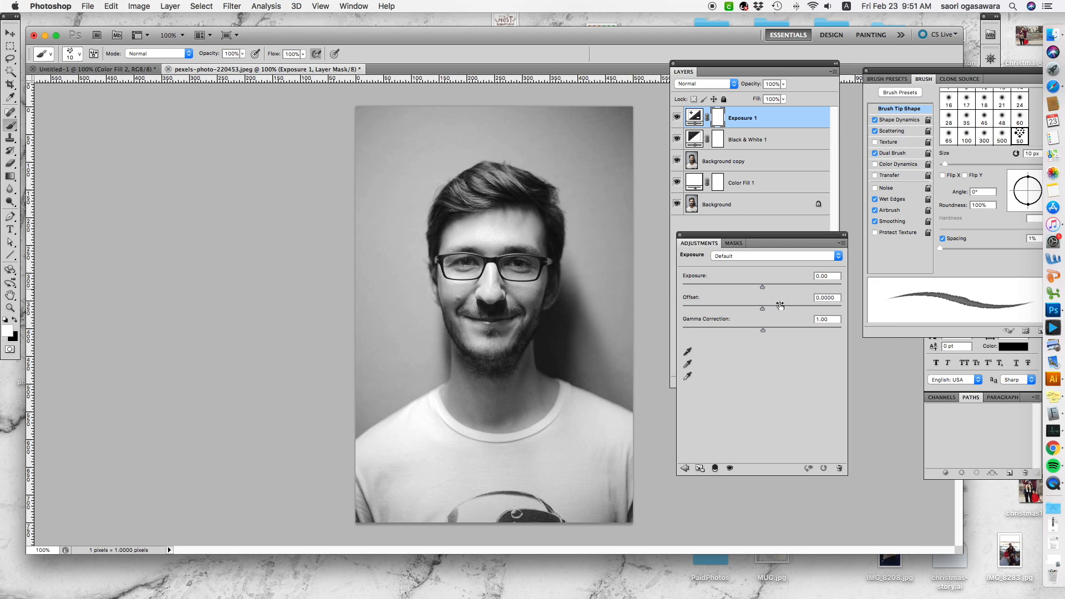
mouse_move(771, 231)
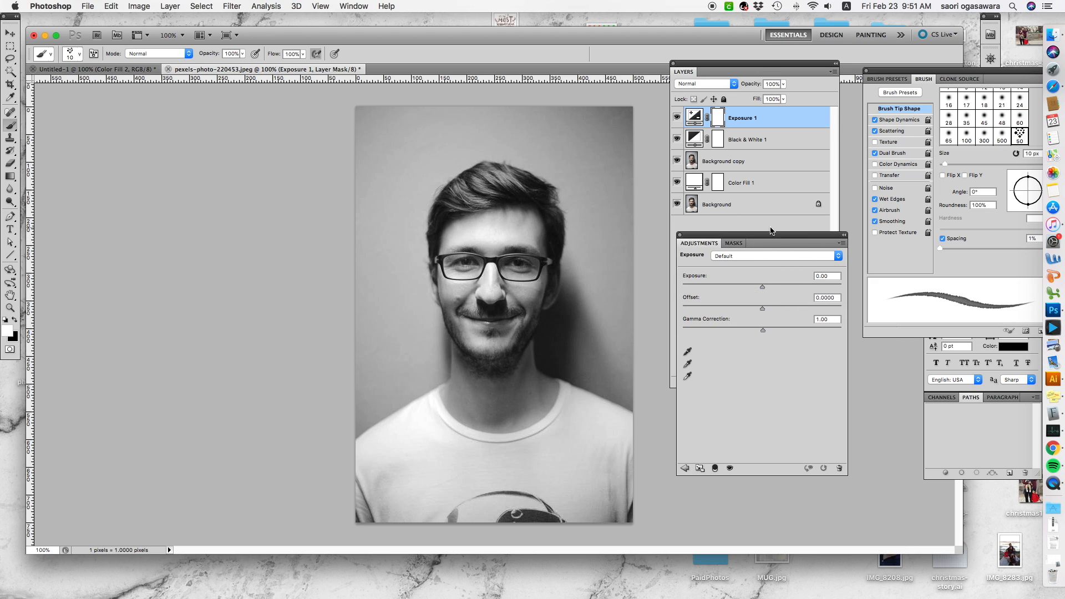
drag(698, 242, 740, 246)
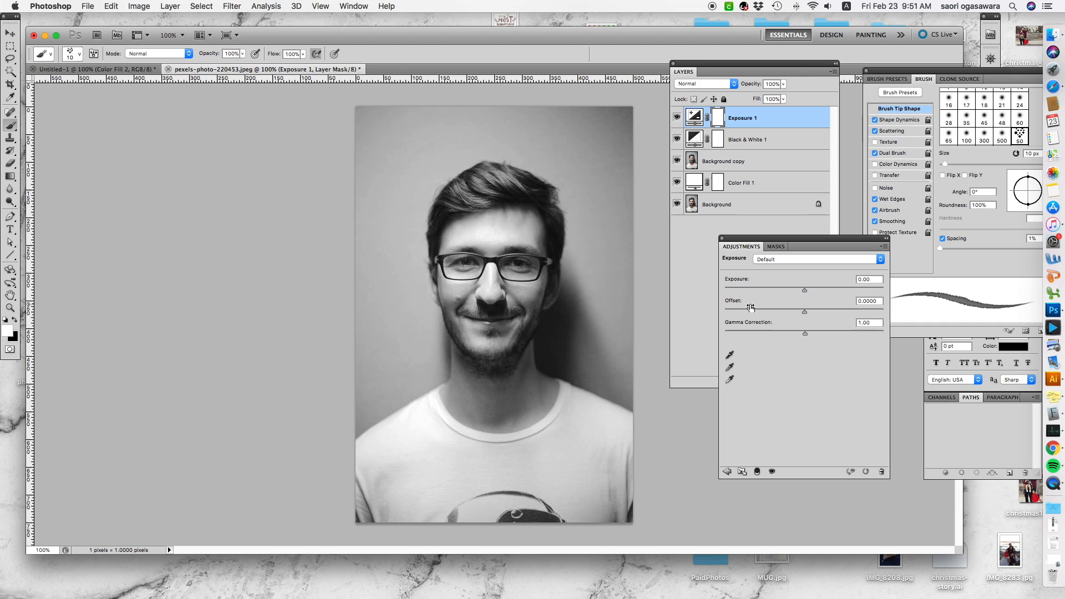
mouse_move(781, 358)
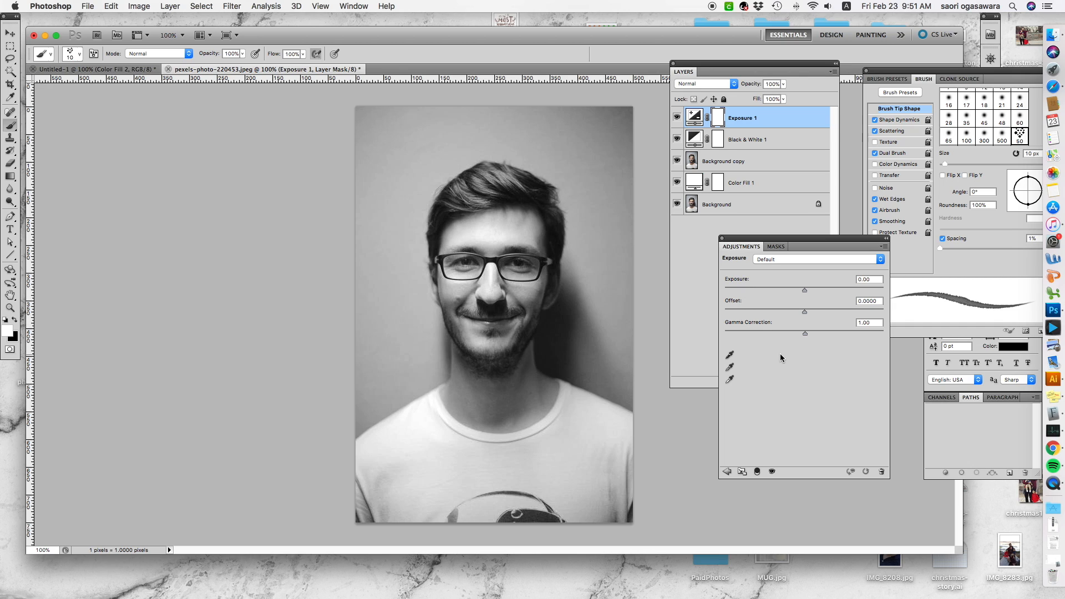
mouse_move(814, 302)
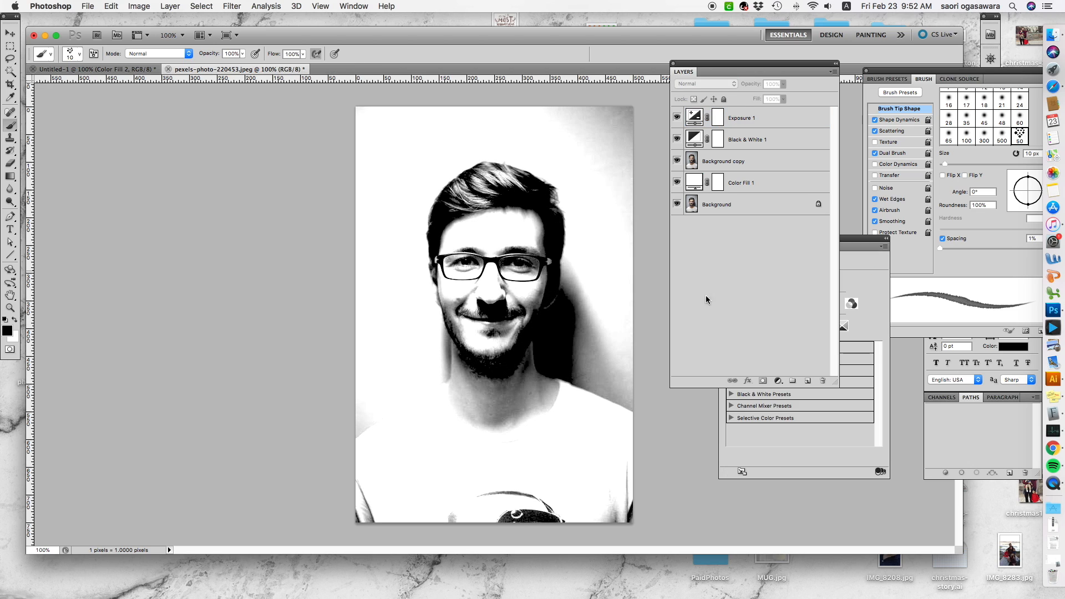
mouse_move(778, 383)
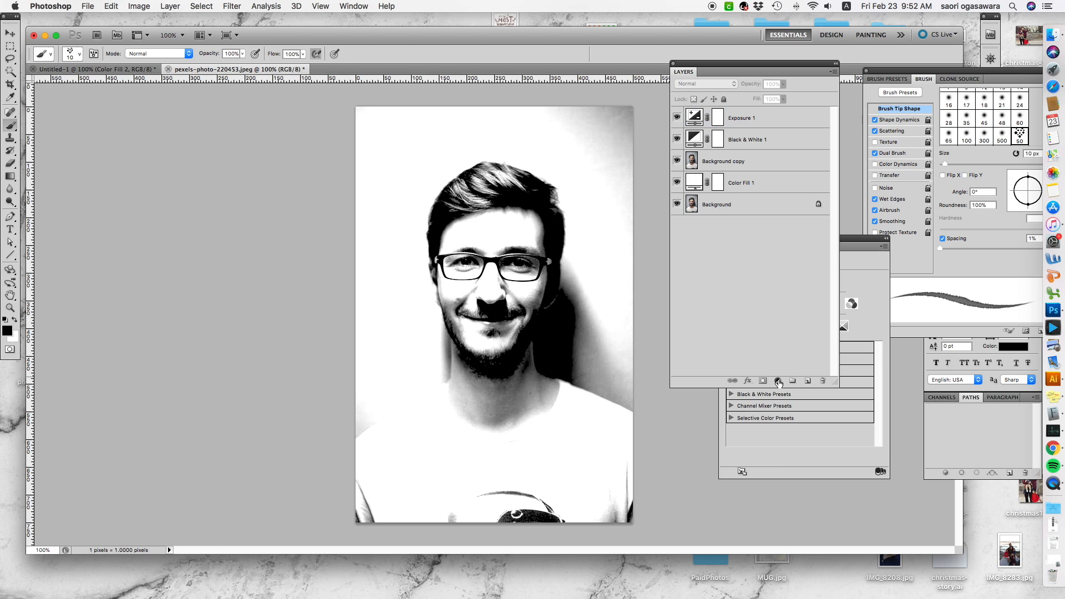
Add a Curves adjustment layer on top of the layer stack.
click(778, 381)
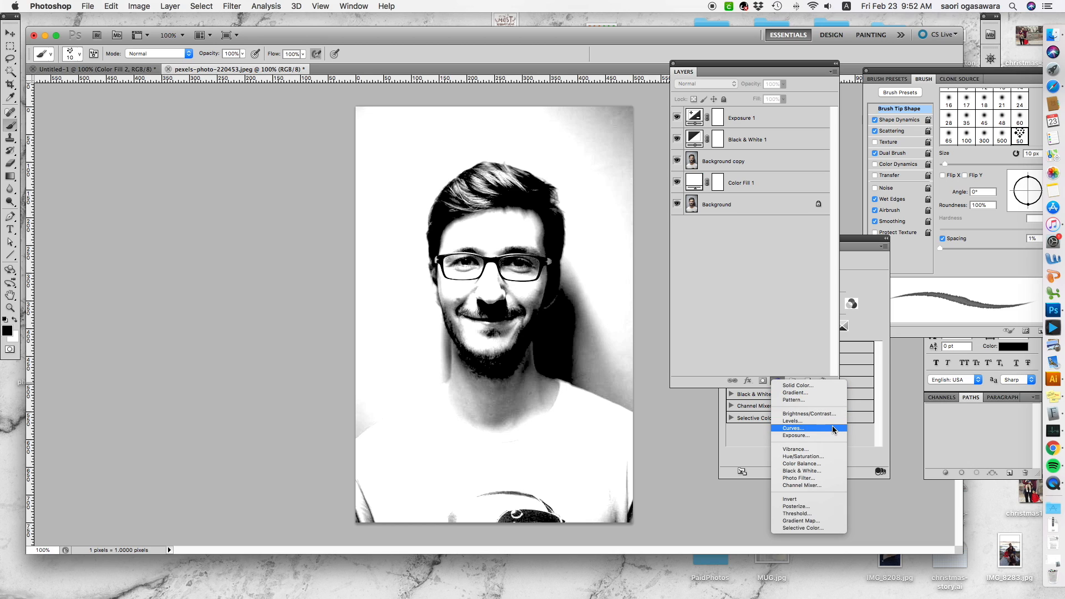
click(793, 428)
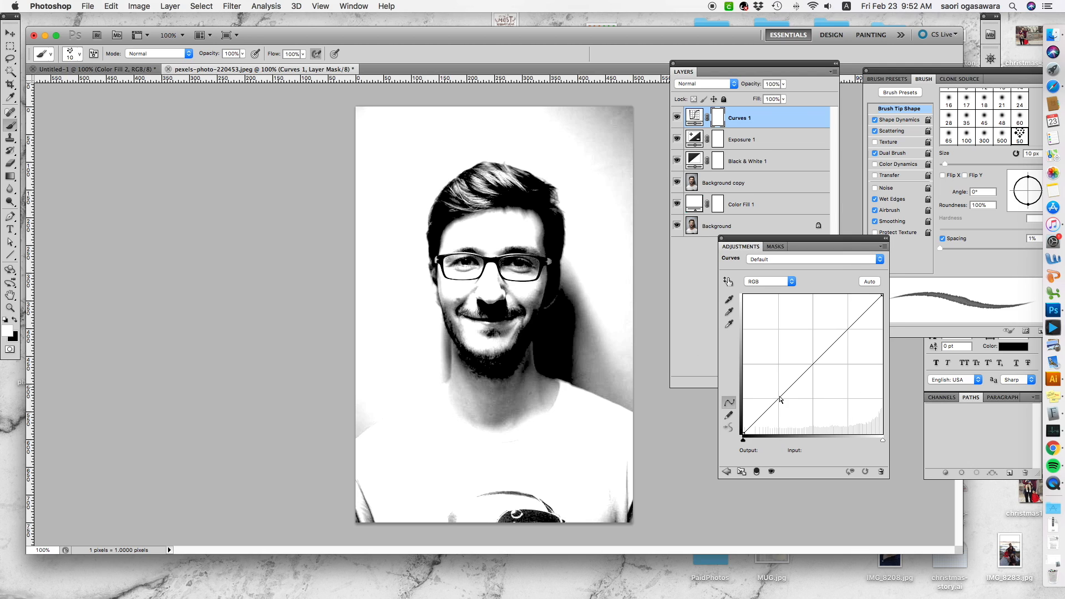
mouse_move(847, 330)
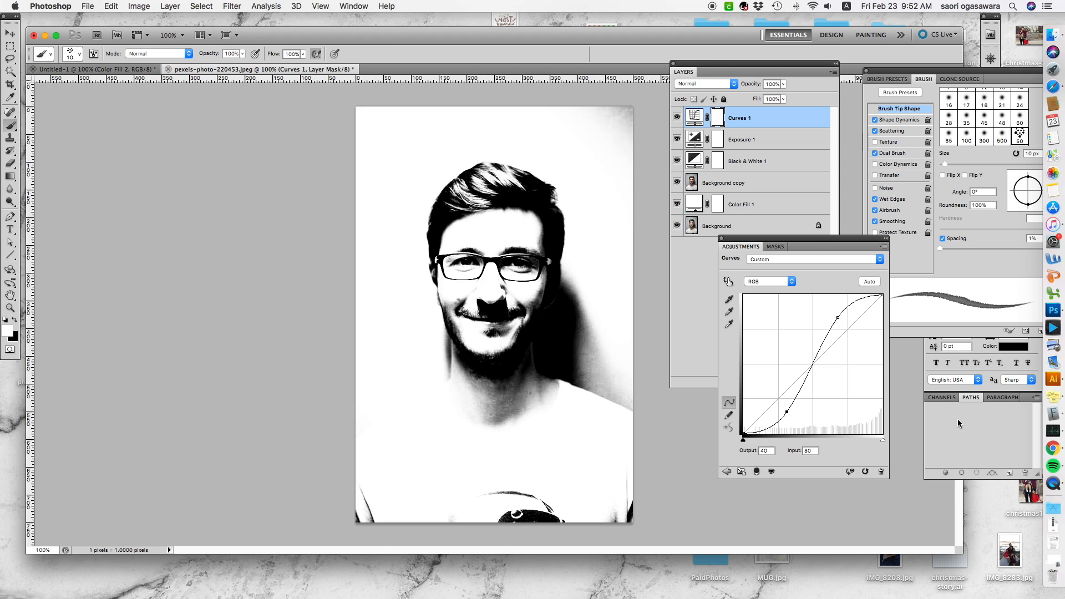
mouse_move(781, 348)
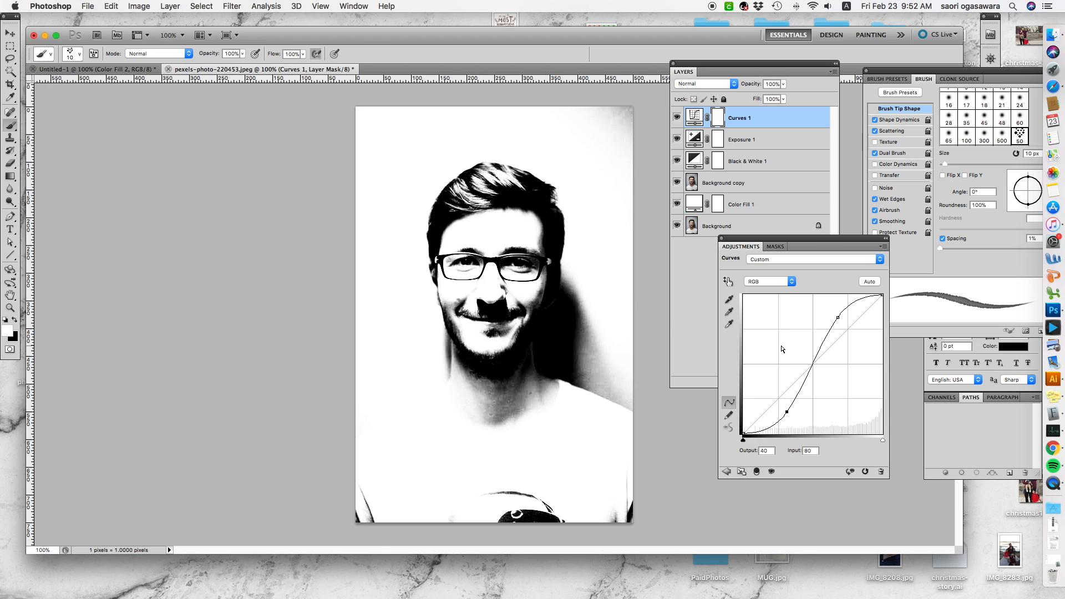
mouse_move(790, 348)
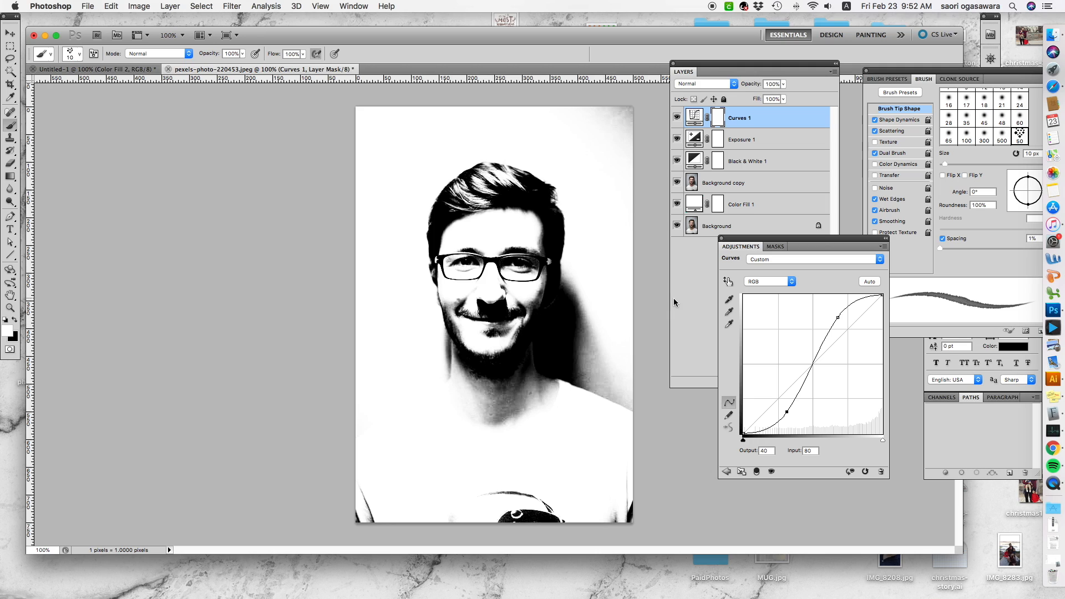
mouse_move(677, 304)
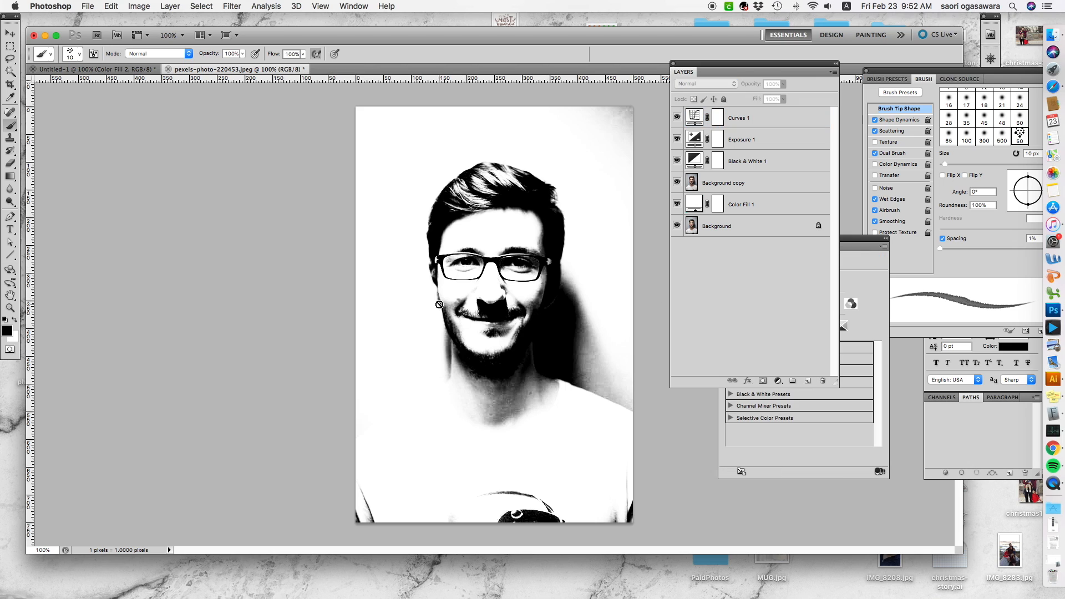
mouse_move(458, 319)
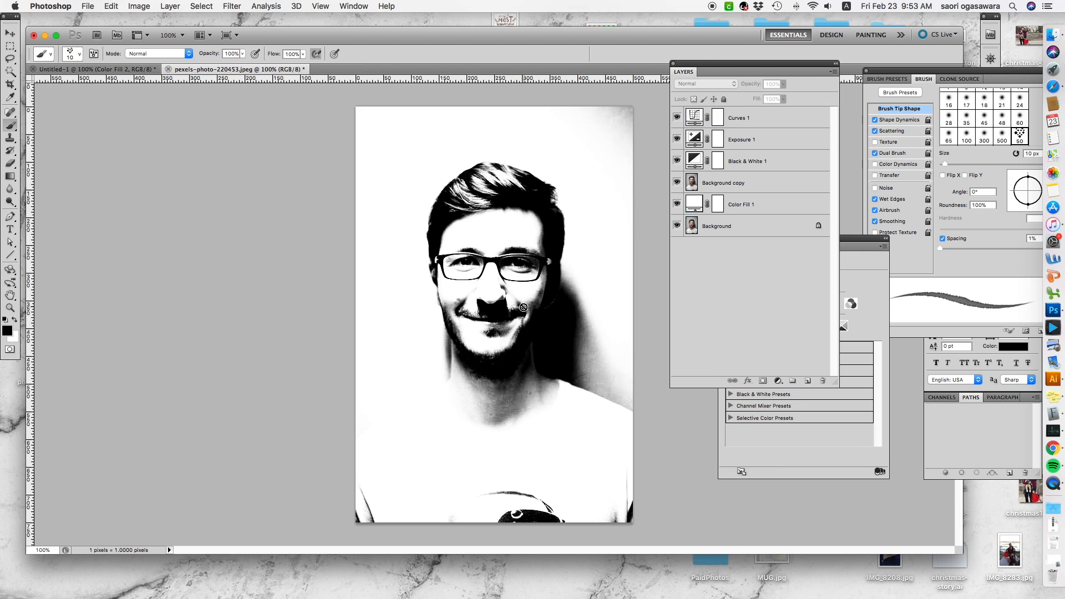
mouse_move(712, 375)
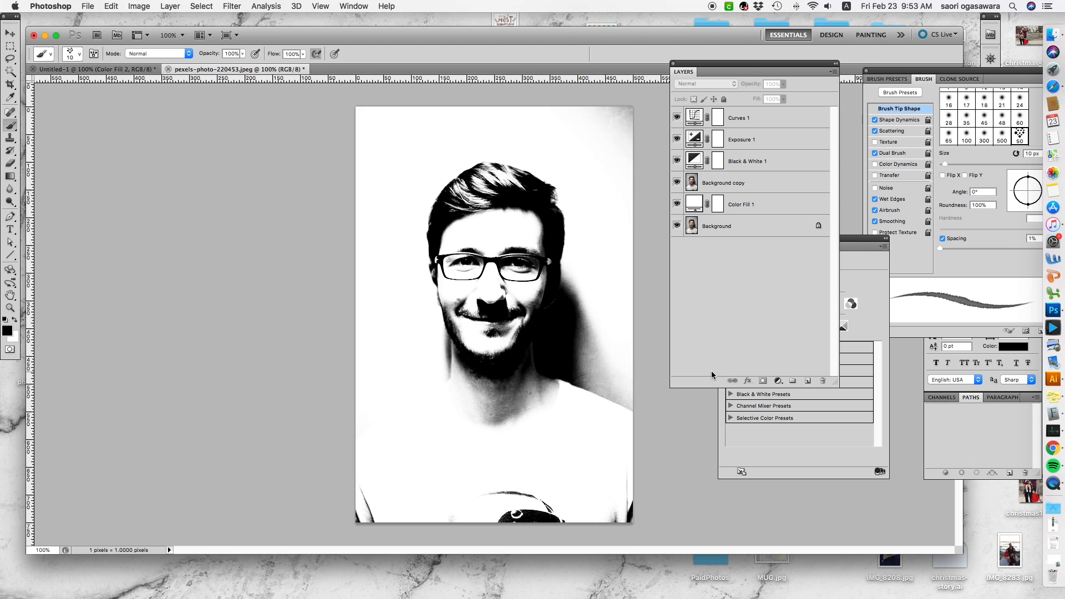
mouse_move(739, 229)
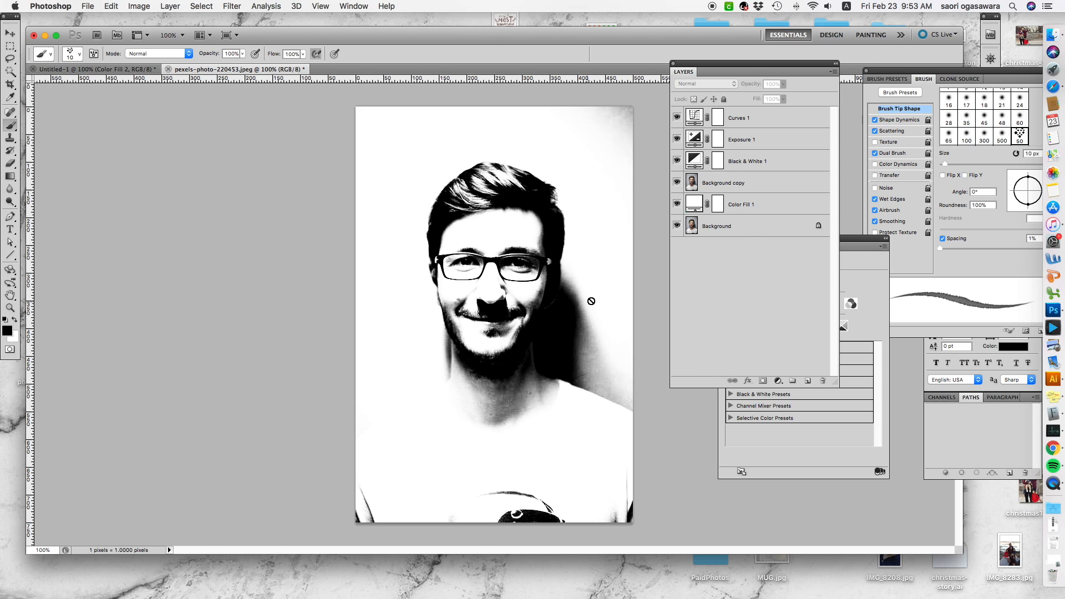
mouse_move(620, 366)
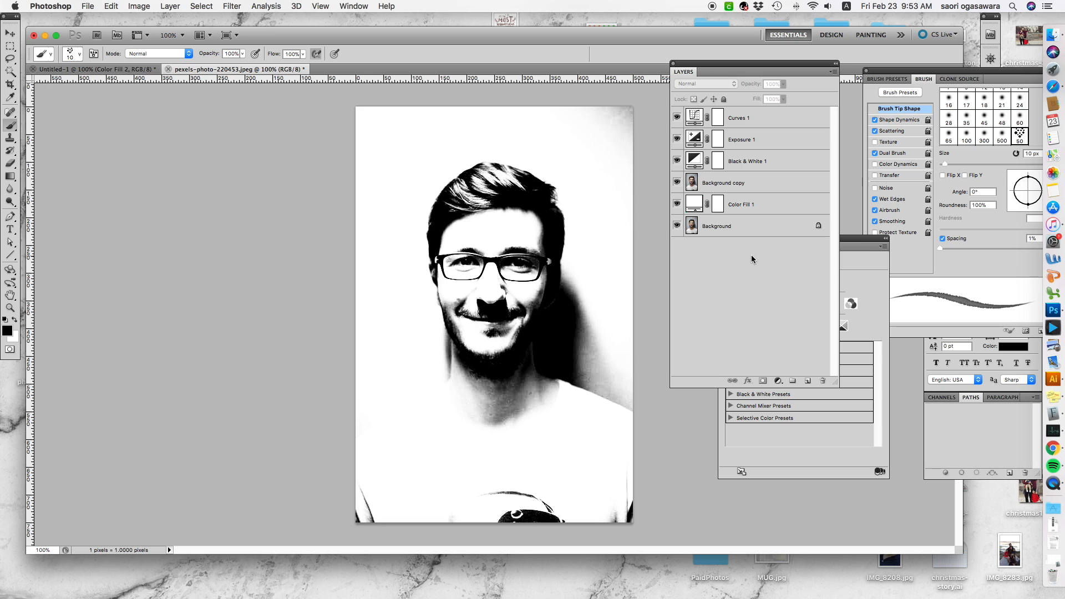
mouse_move(772, 209)
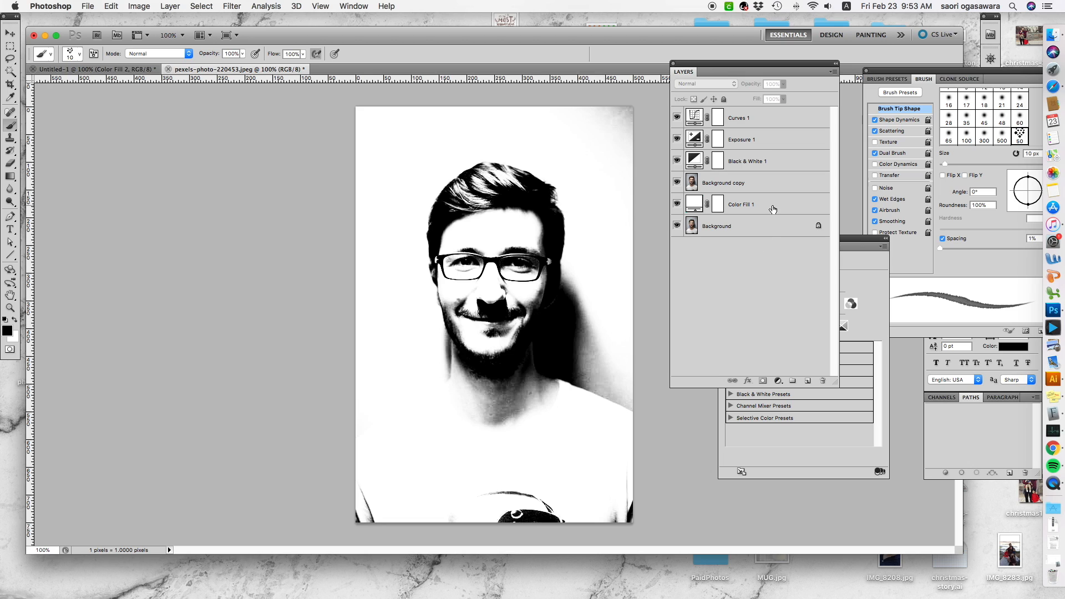
mouse_move(805, 244)
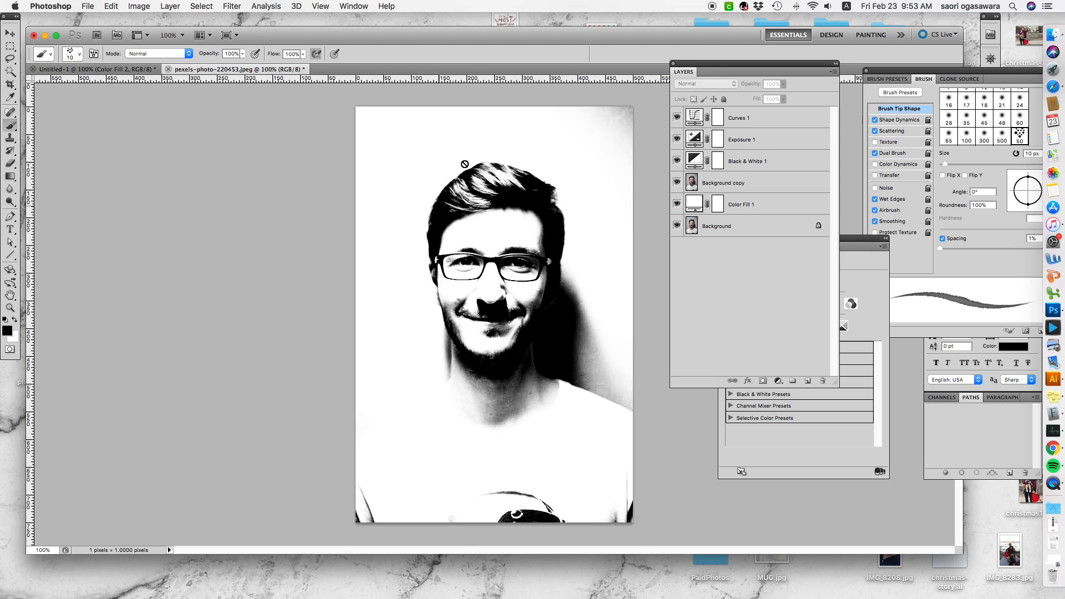
mouse_move(450, 299)
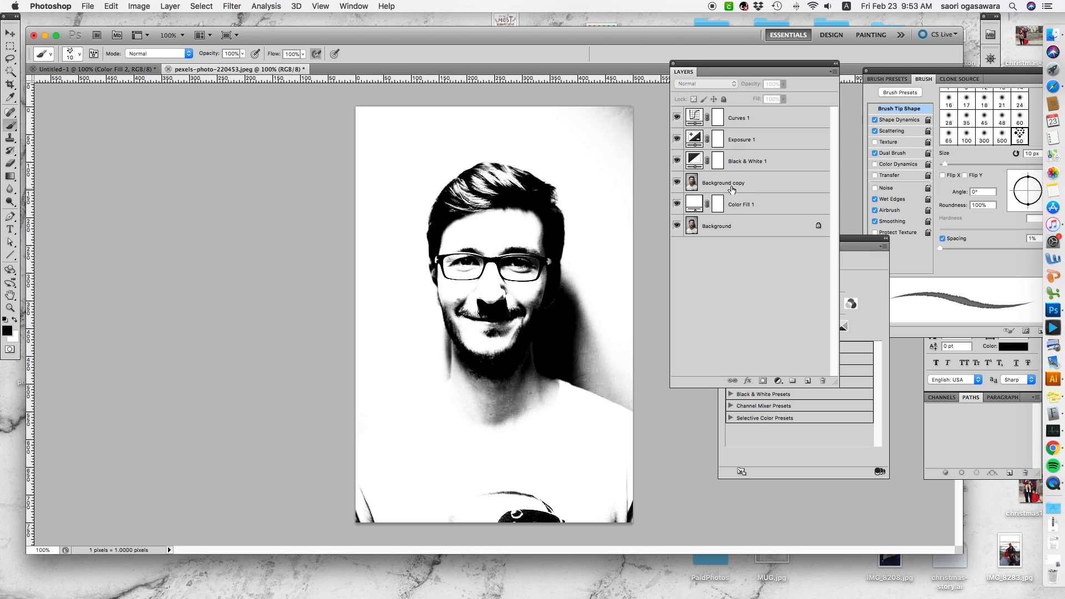
Select the Background copy layer and set up the Eraser with a soft 18 px tip.
click(747, 182)
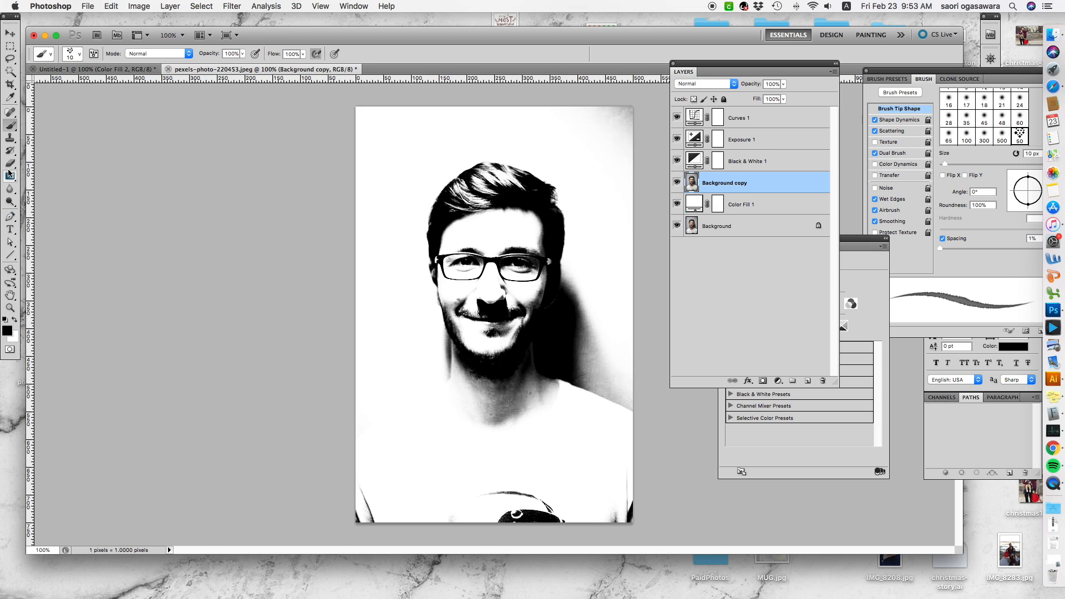
click(10, 168)
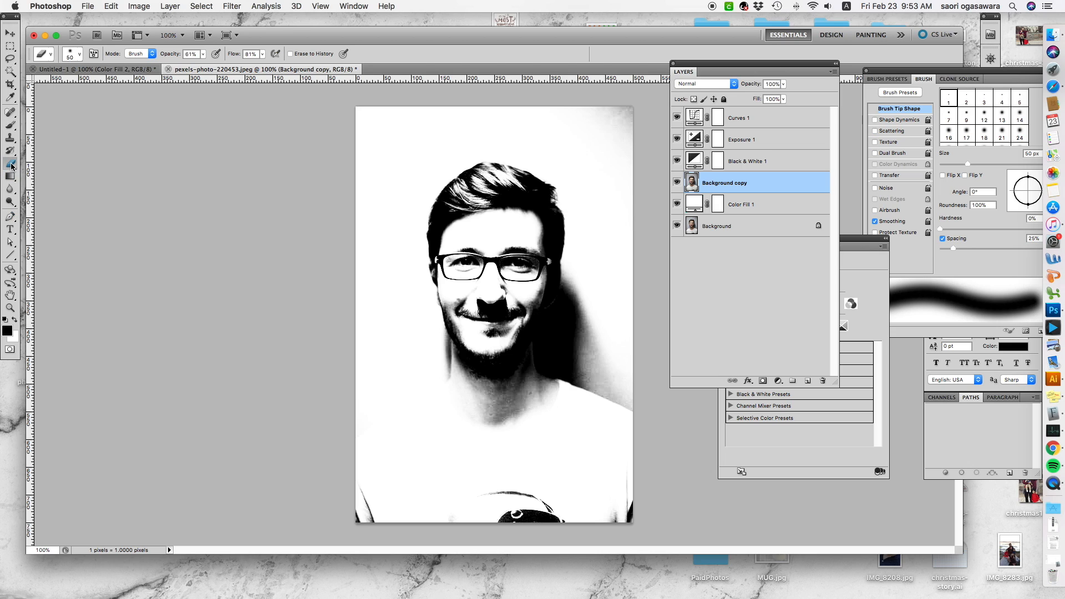
mouse_move(11, 166)
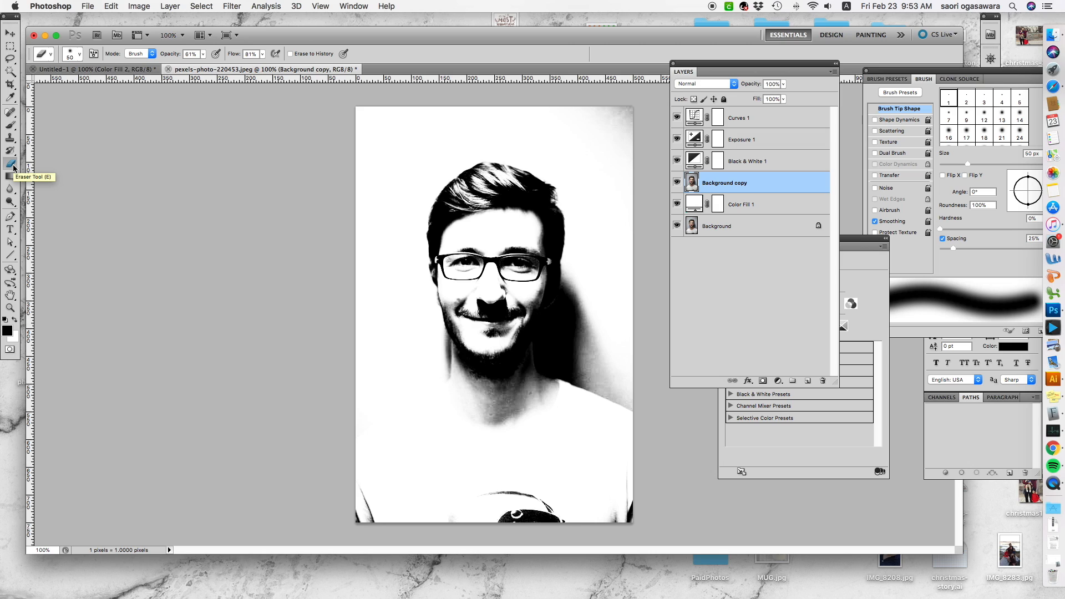
mouse_move(71, 90)
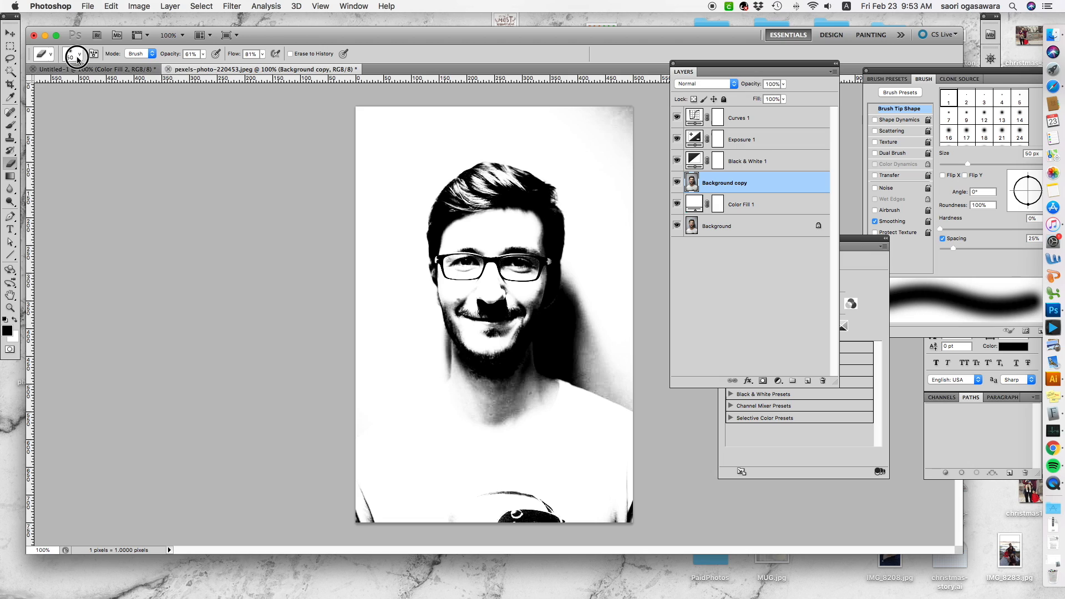
click(76, 54)
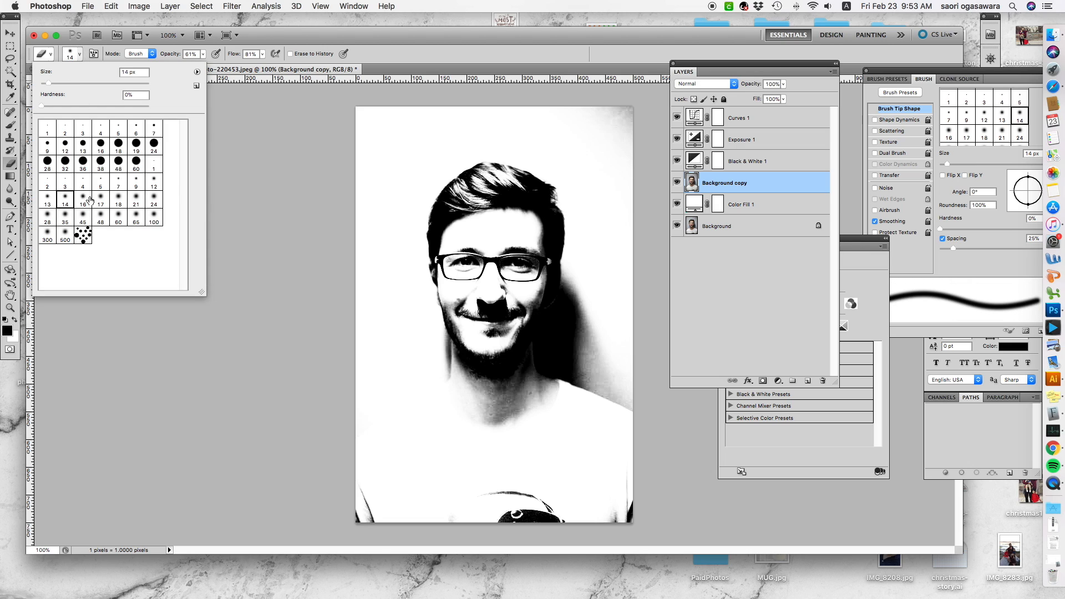
click(118, 197)
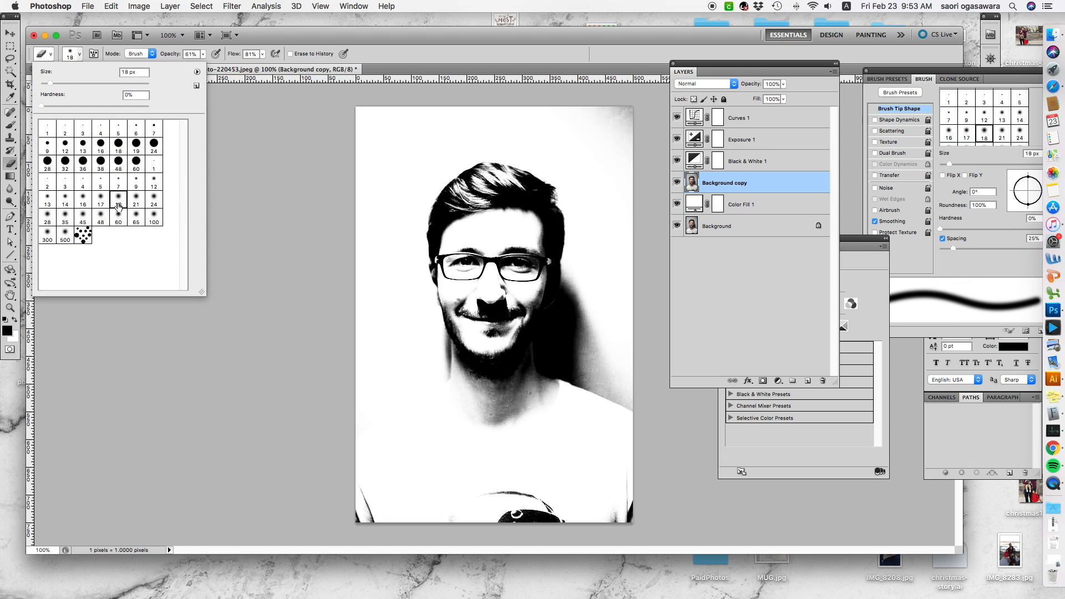
mouse_move(120, 180)
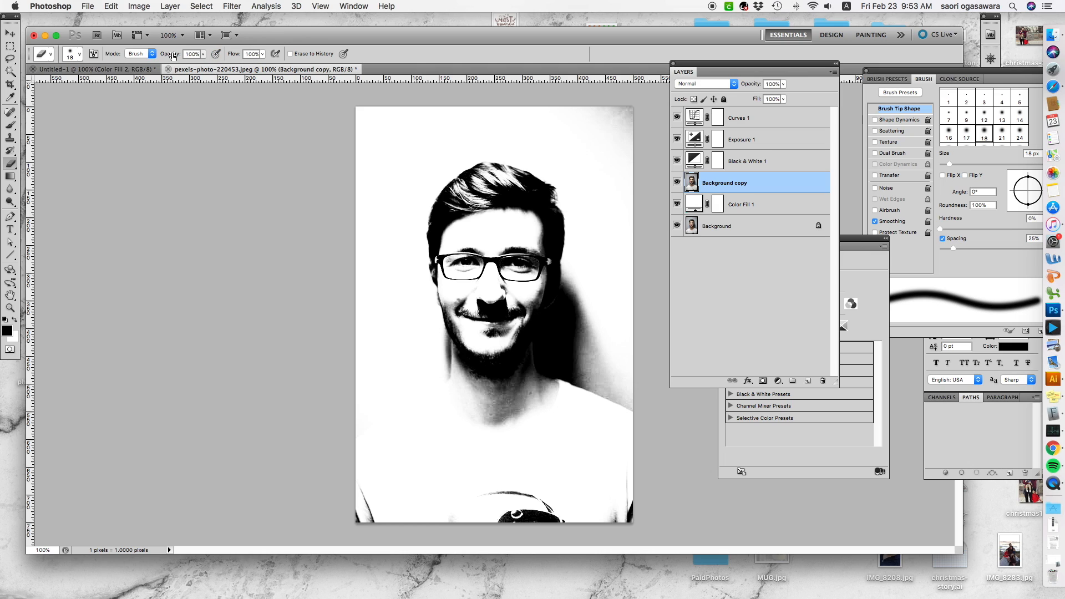
mouse_move(607, 308)
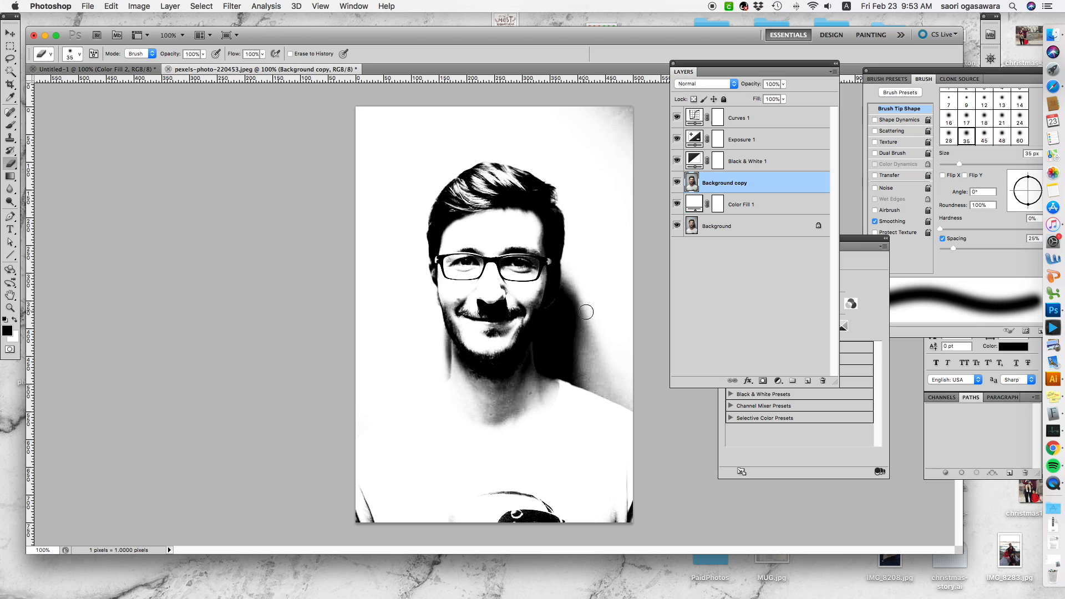
mouse_move(564, 312)
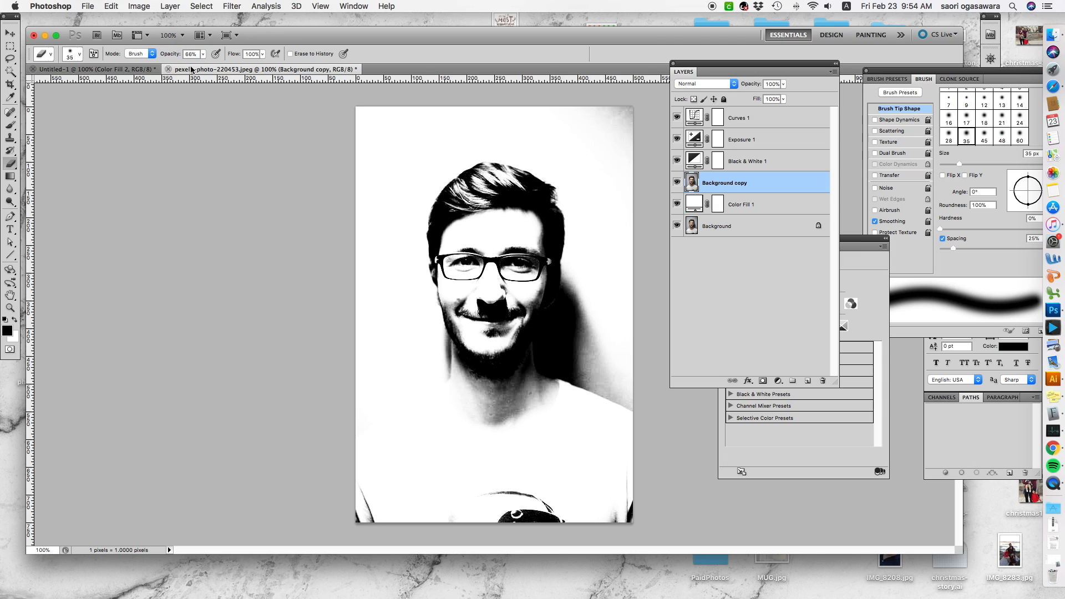
mouse_move(712, 440)
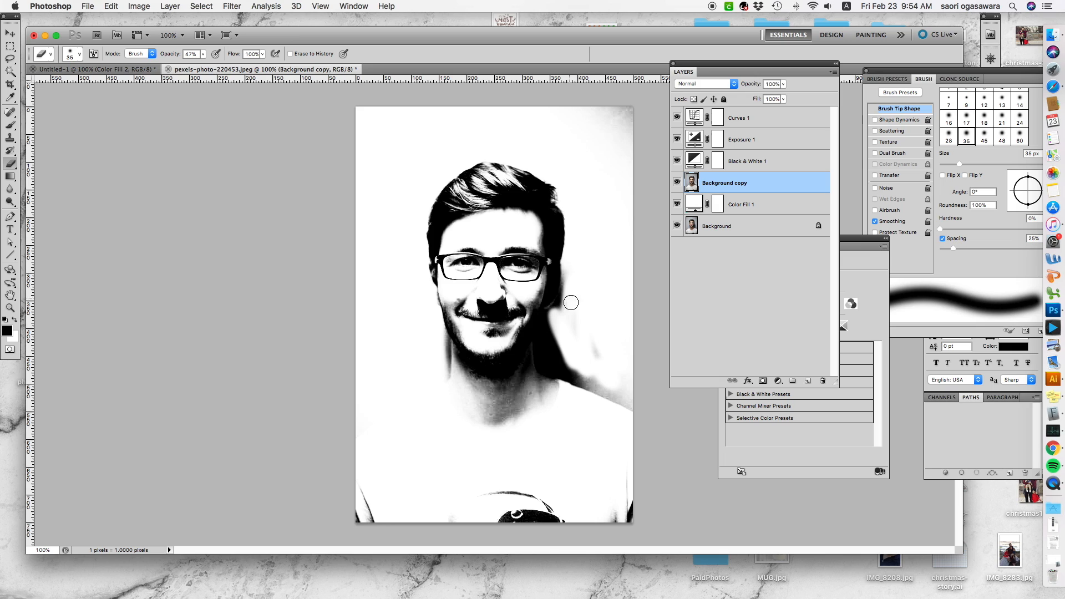
mouse_move(560, 295)
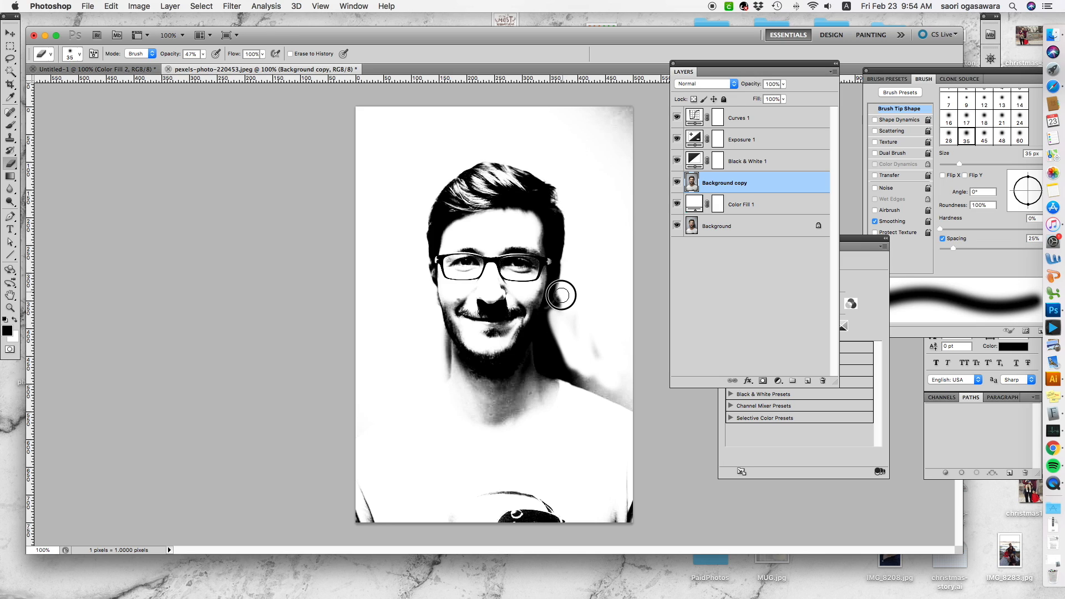
mouse_move(545, 319)
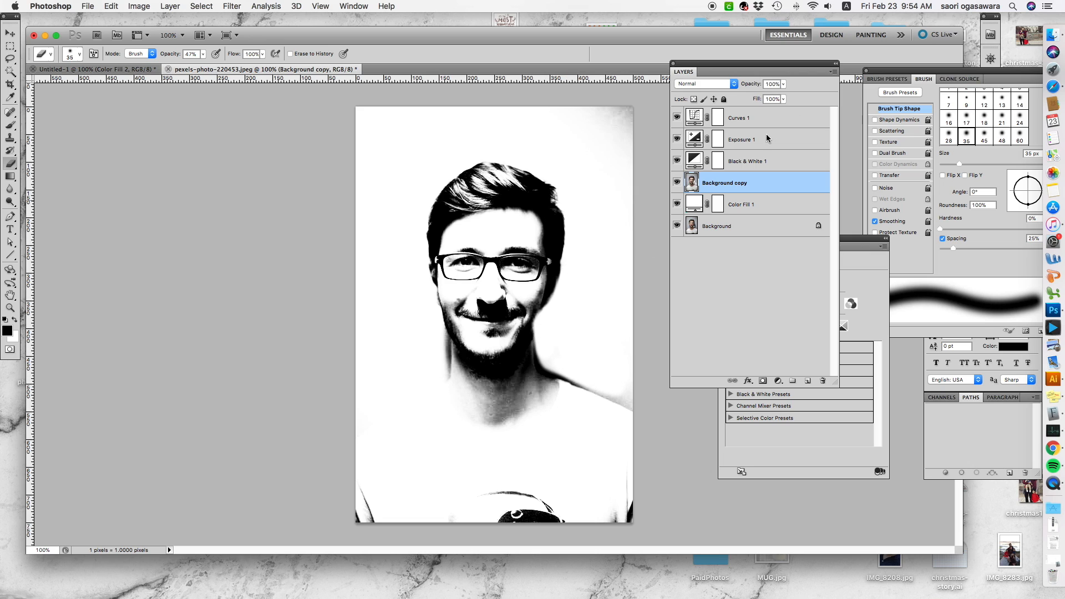
mouse_move(571, 377)
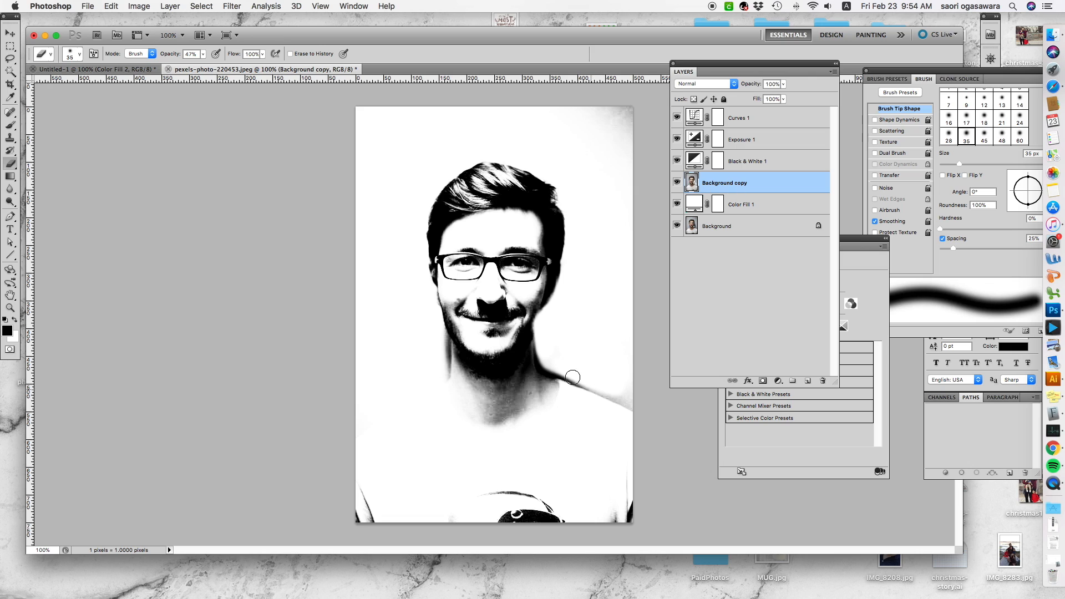
mouse_move(543, 359)
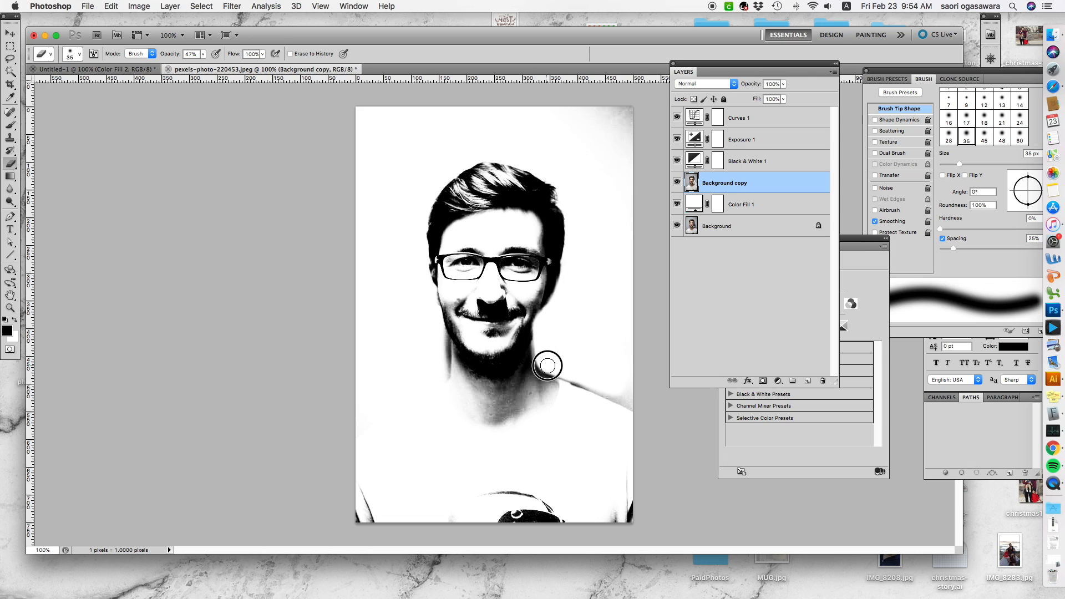
mouse_move(644, 390)
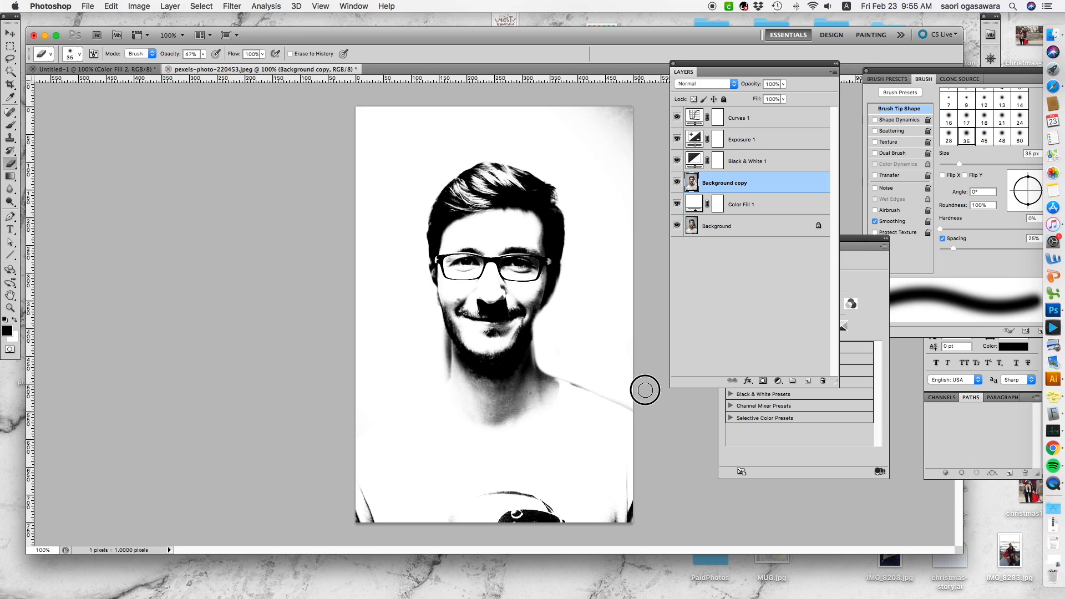
mouse_move(438, 362)
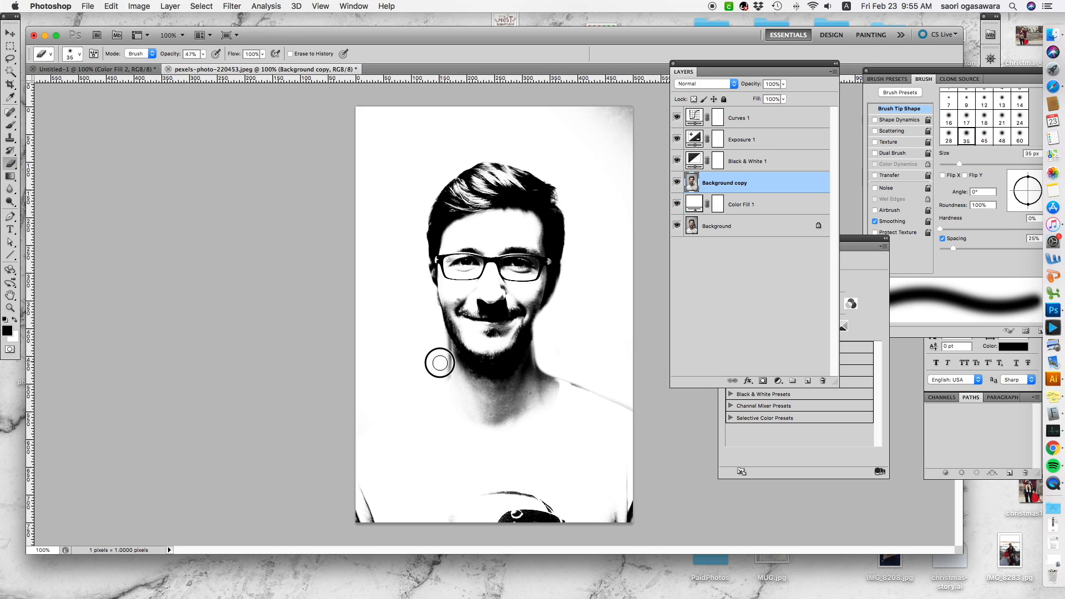
mouse_move(438, 211)
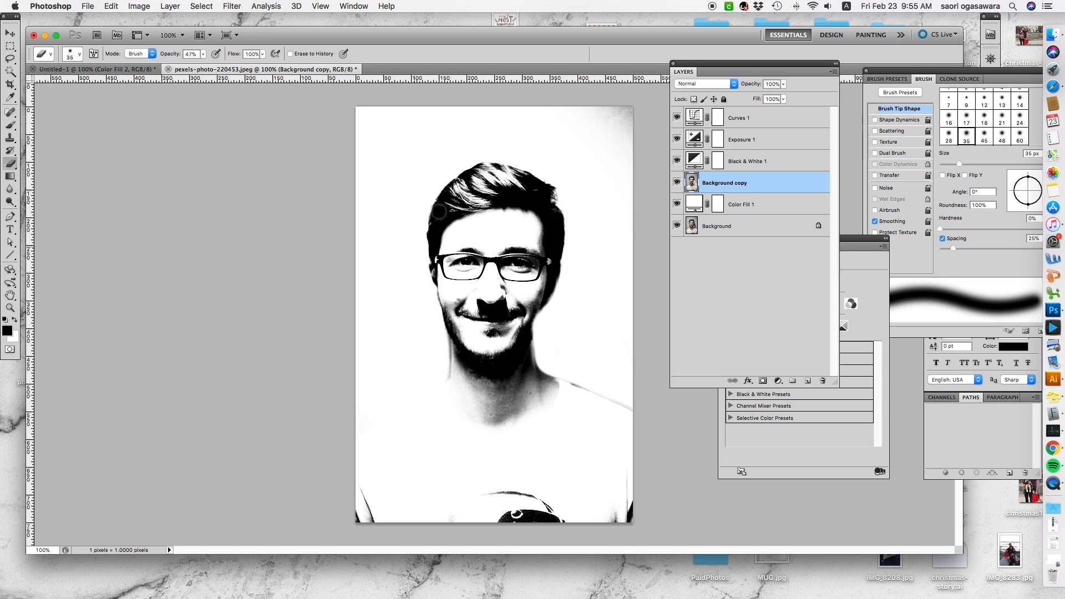
mouse_move(657, 176)
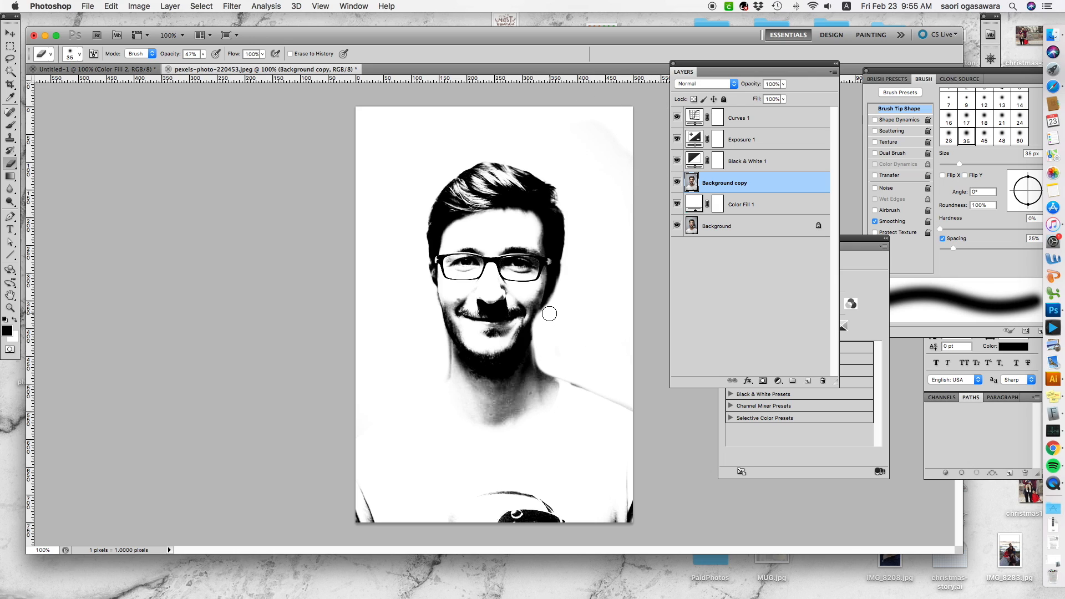
mouse_move(569, 278)
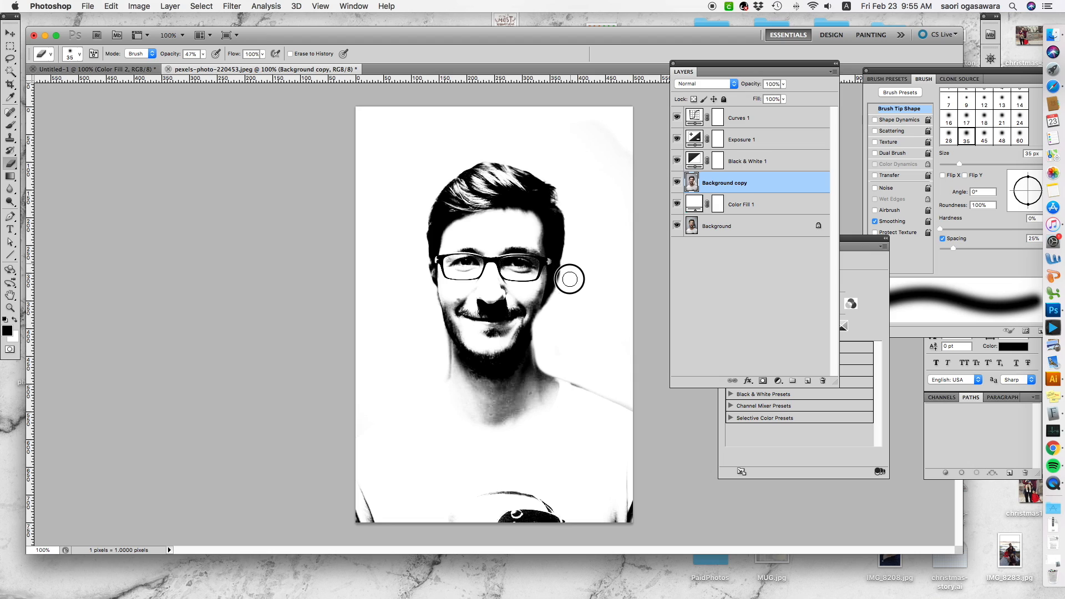
mouse_move(568, 305)
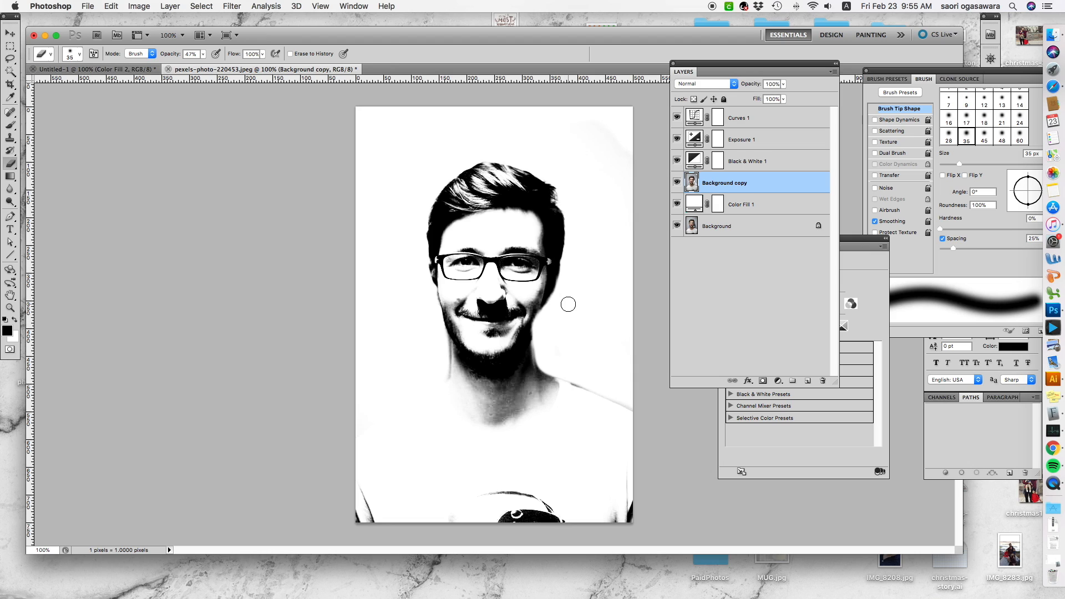
mouse_move(631, 300)
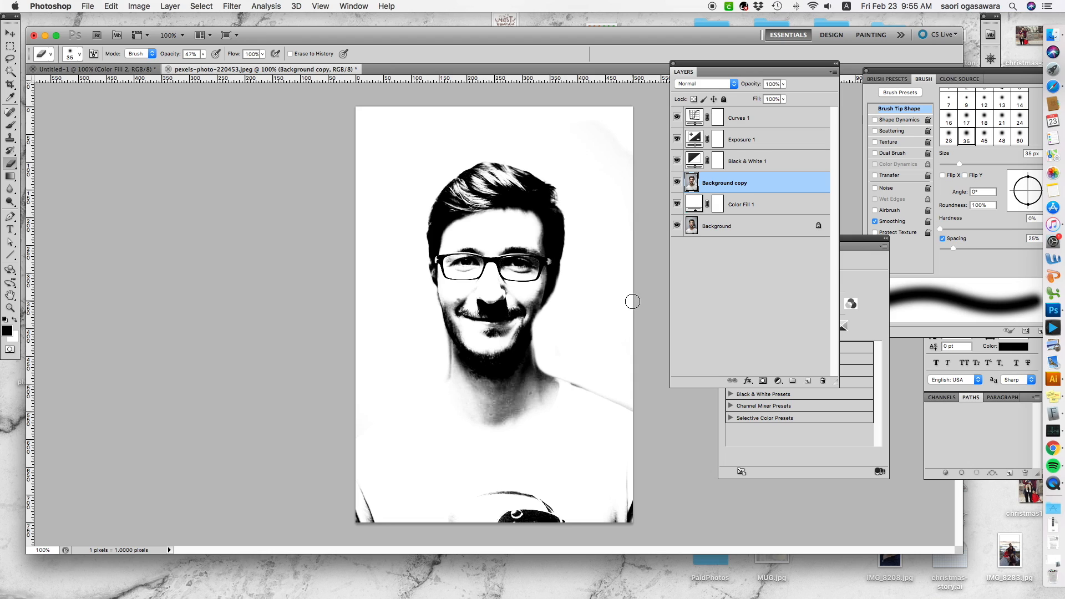
mouse_move(435, 516)
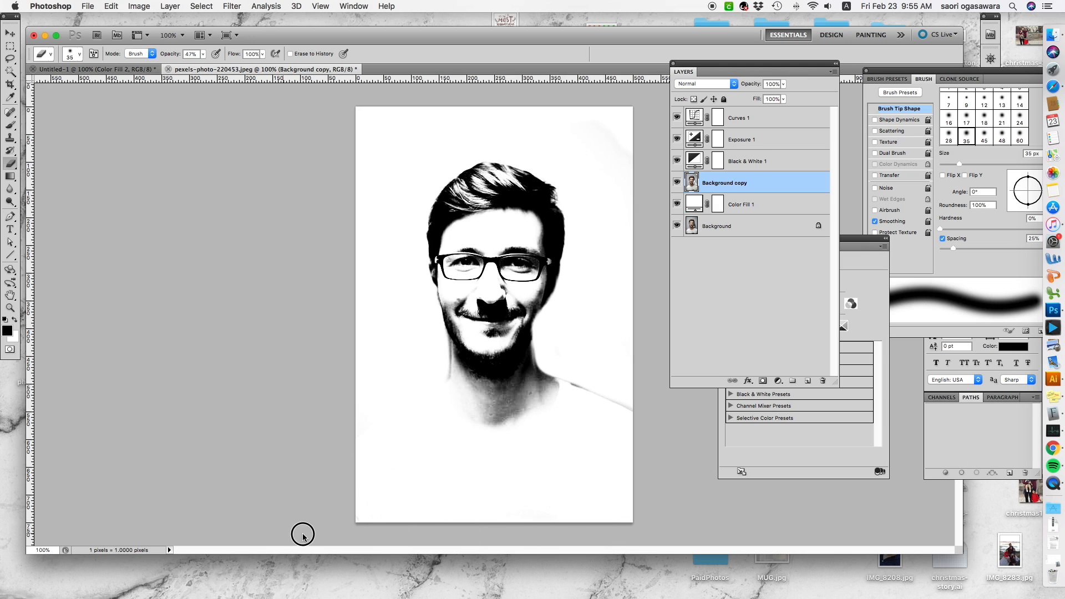
mouse_move(601, 438)
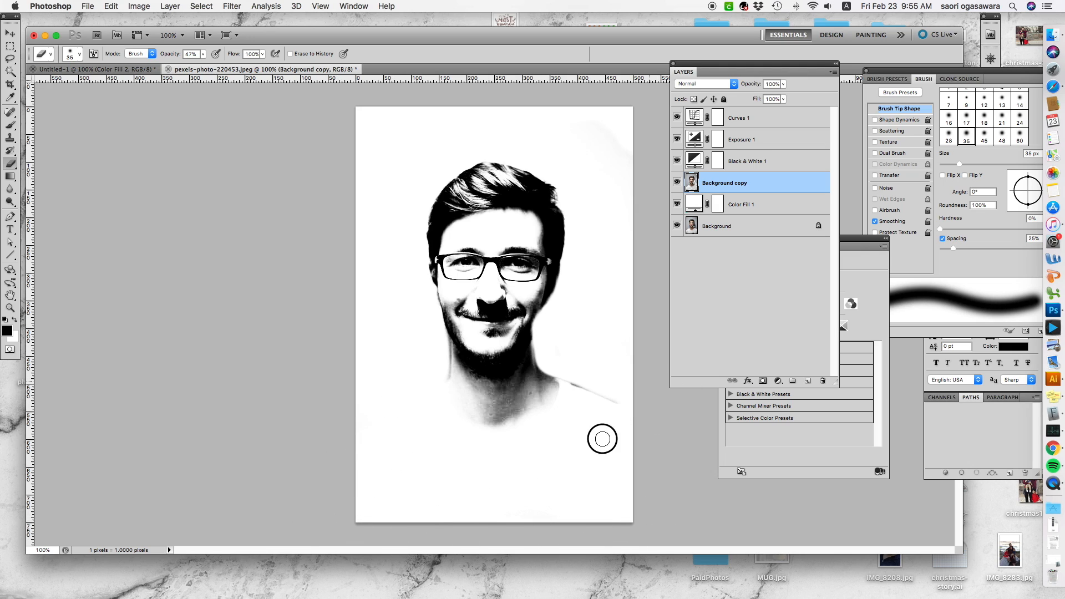
mouse_move(590, 481)
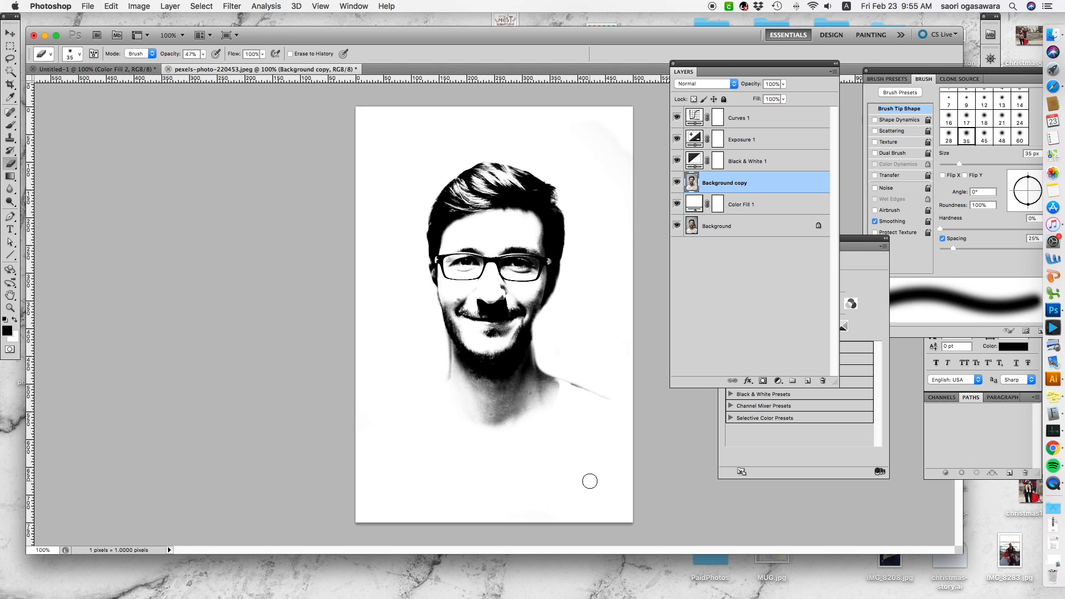
mouse_move(663, 433)
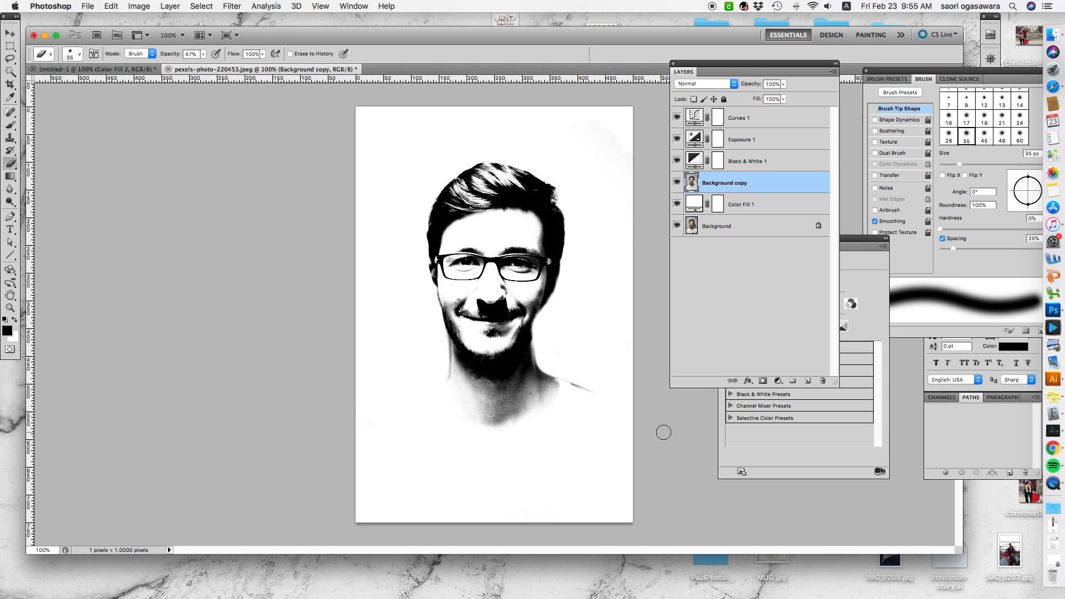
mouse_move(159, 6)
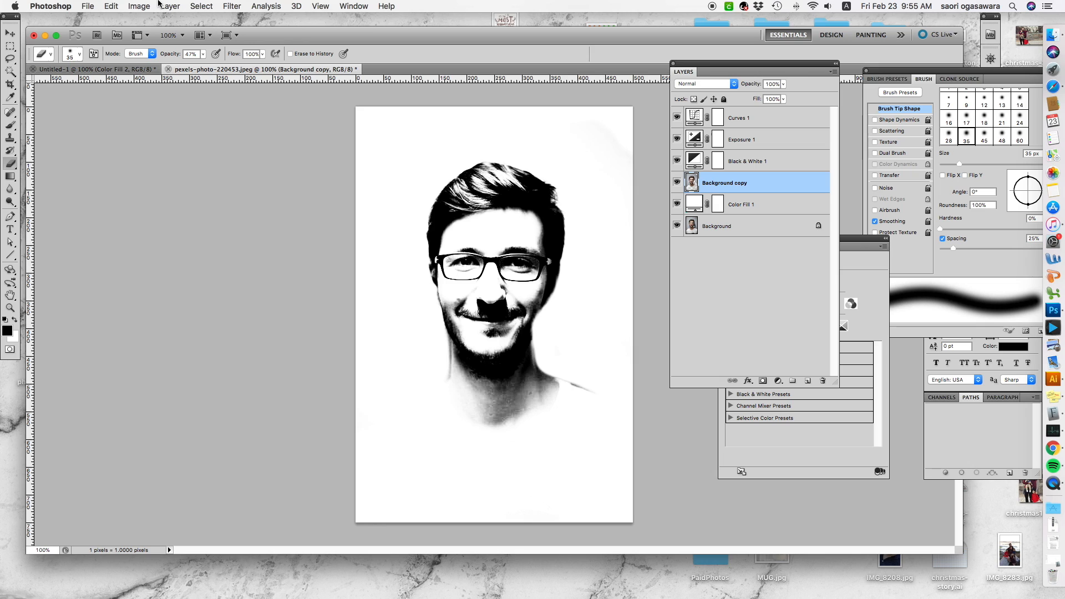
mouse_move(139, 6)
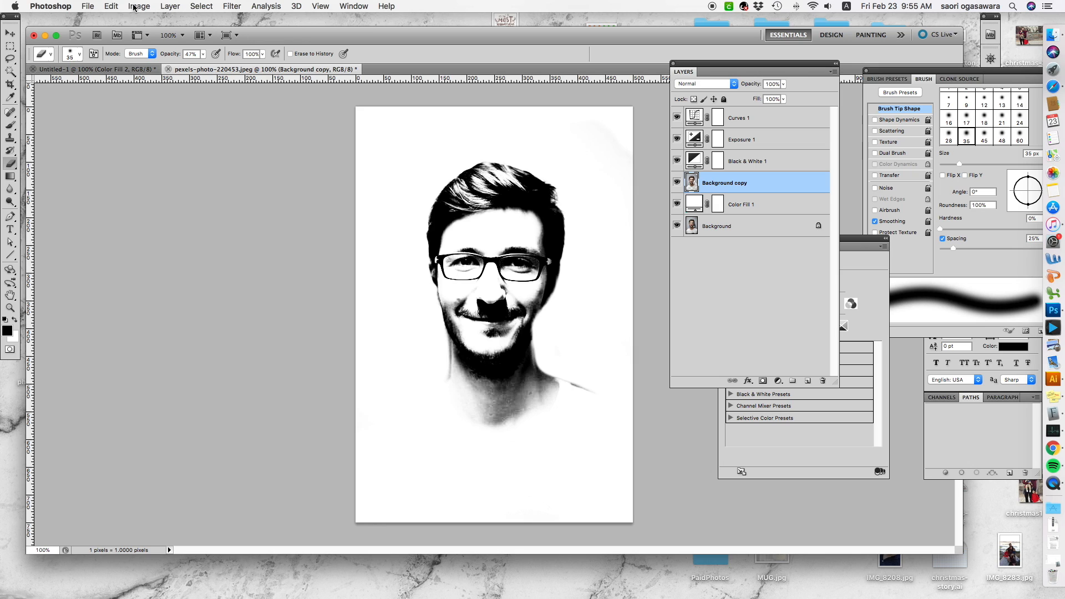
Save a JPEG copy overwriting pexels-photo-220453.jpg on the Desktop.
click(87, 7)
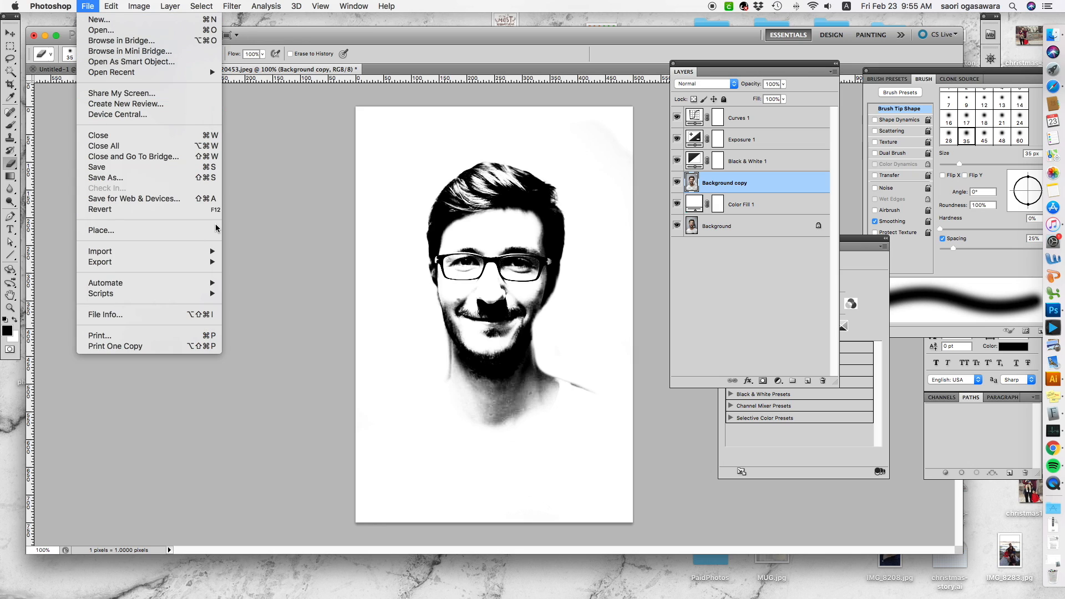
click(105, 178)
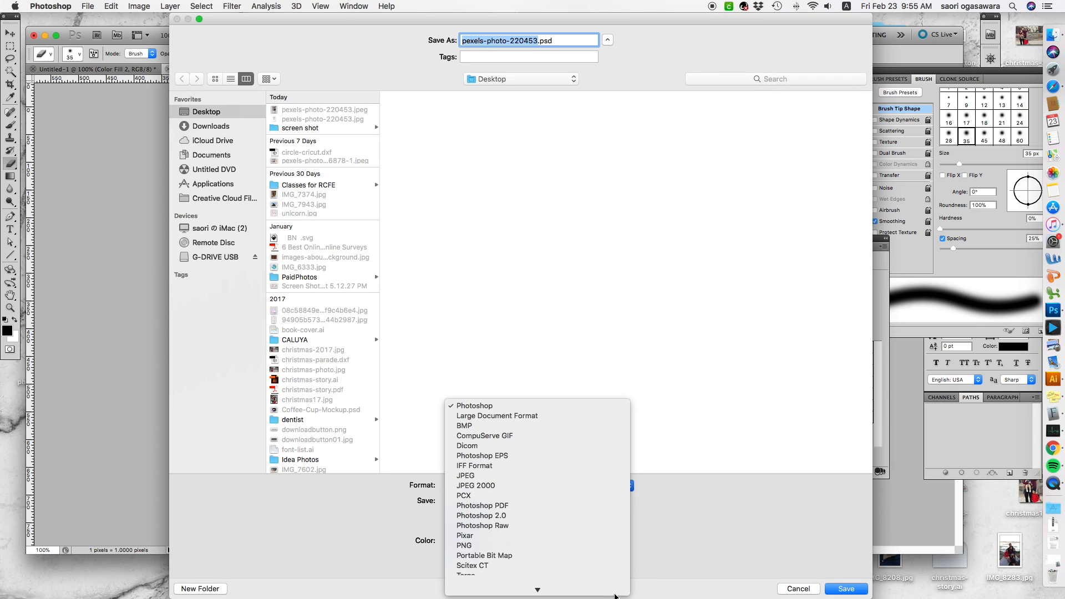
mouse_move(608, 488)
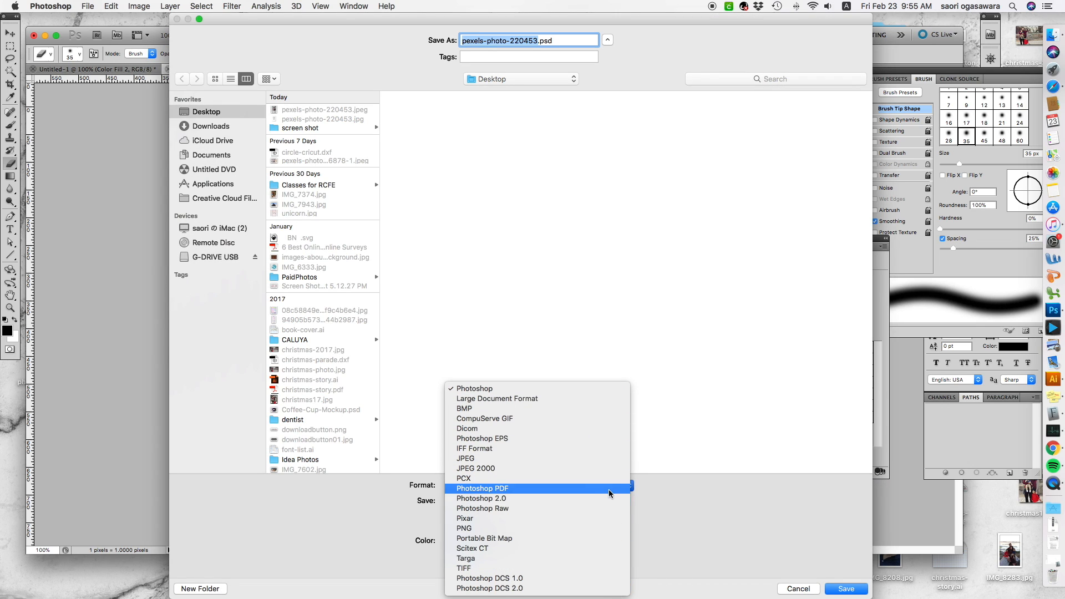
click(465, 459)
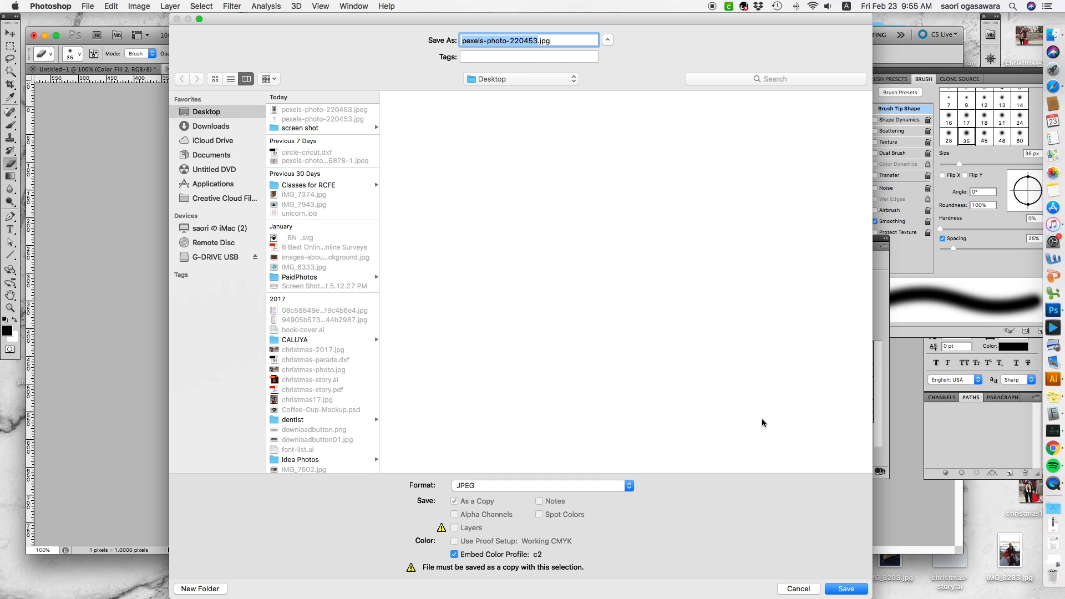
click(845, 588)
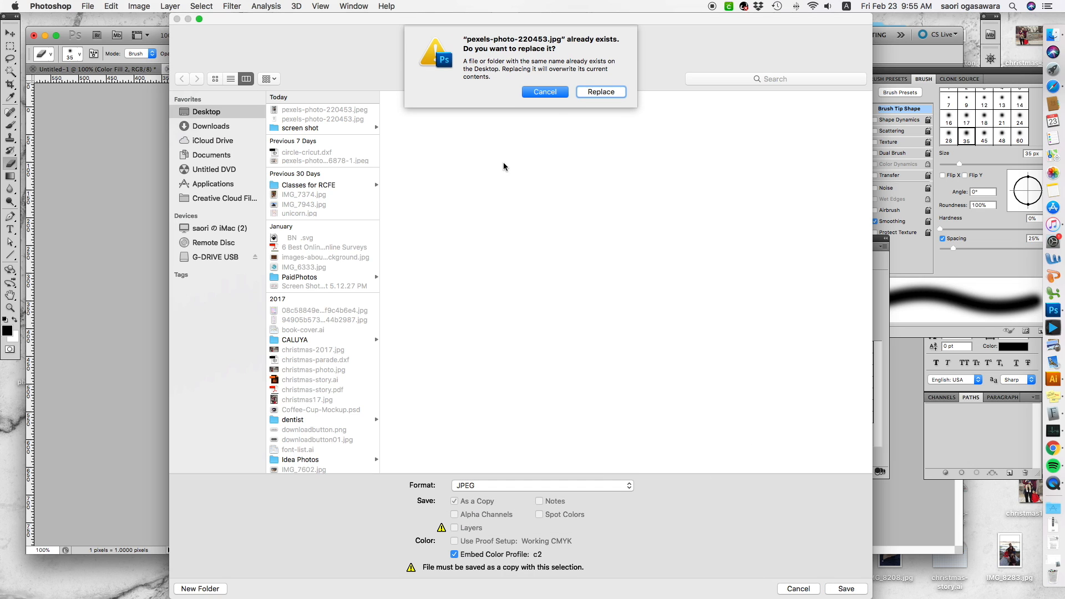
click(599, 92)
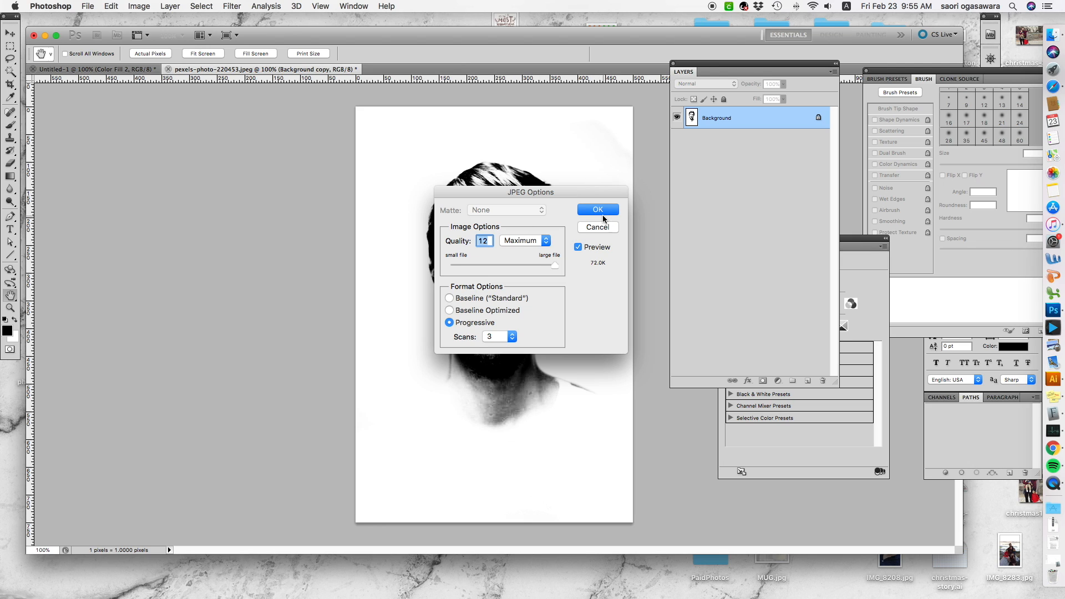
click(597, 209)
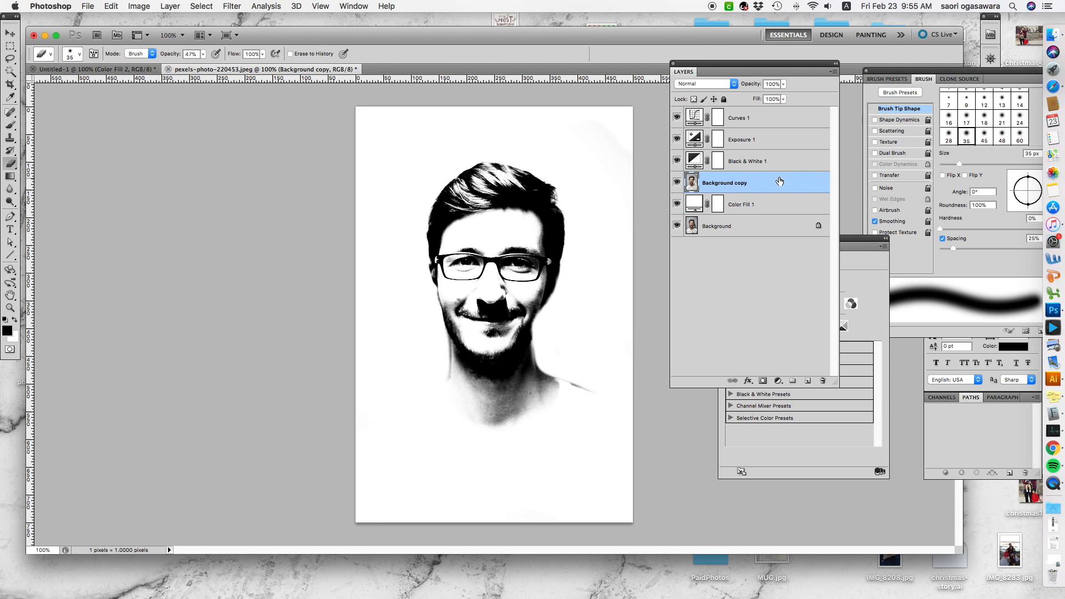
mouse_move(1028, 372)
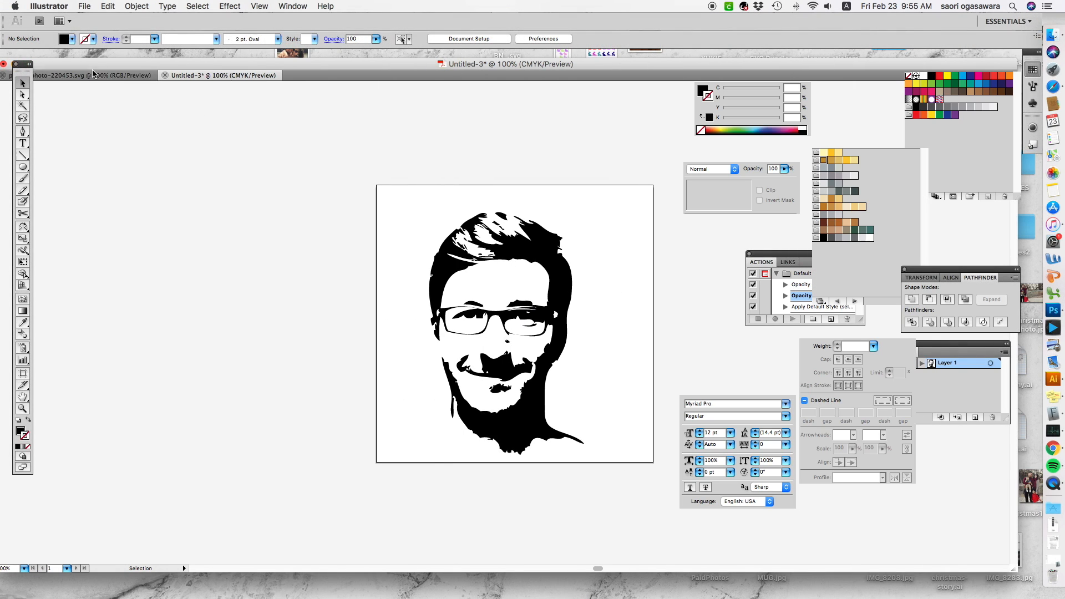
Create a new 500 × 500 px Illustrator document.
click(84, 6)
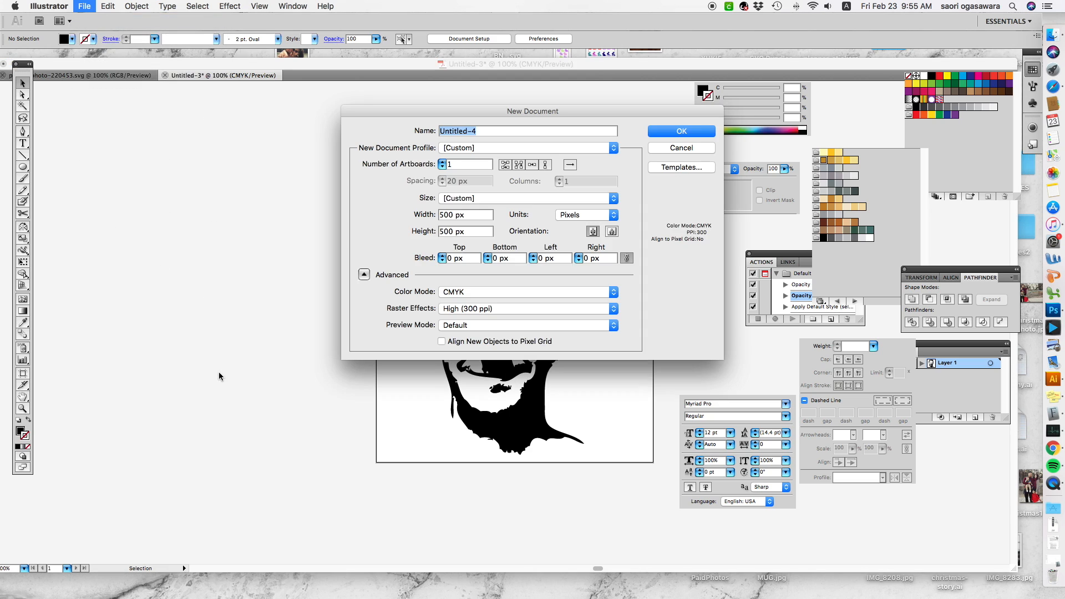
click(681, 131)
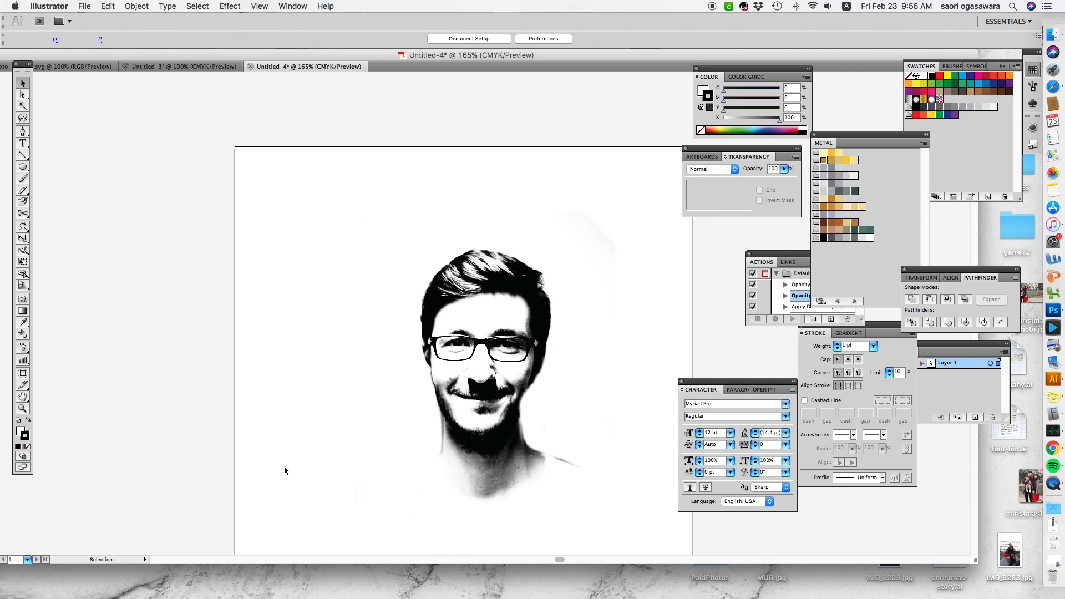
Place the black-and-white portrait JPEG on the artboard at about 304 × 456 px.
click(486, 340)
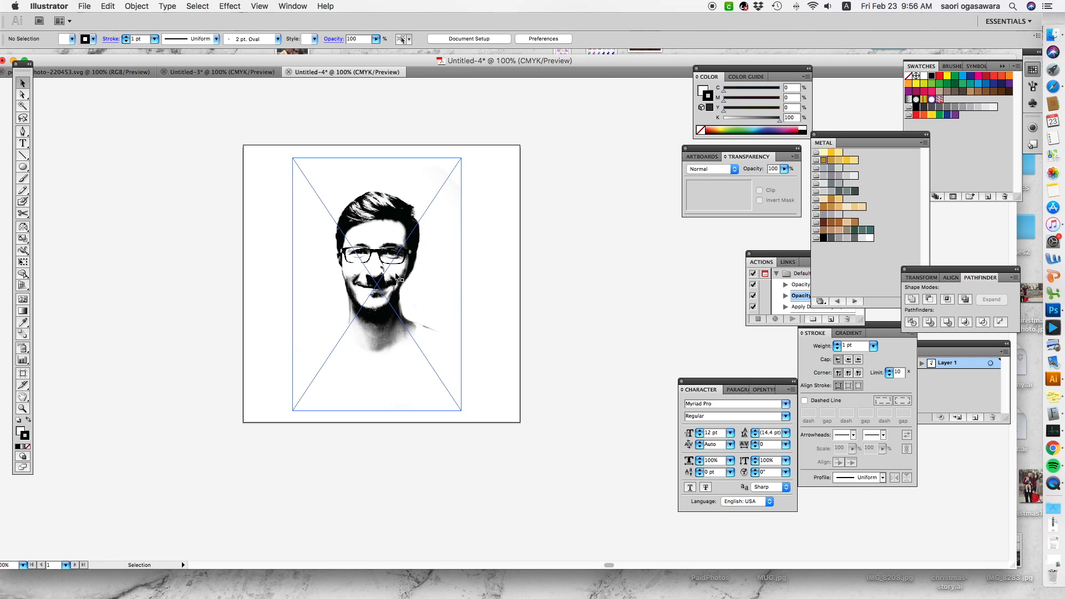
mouse_move(447, 262)
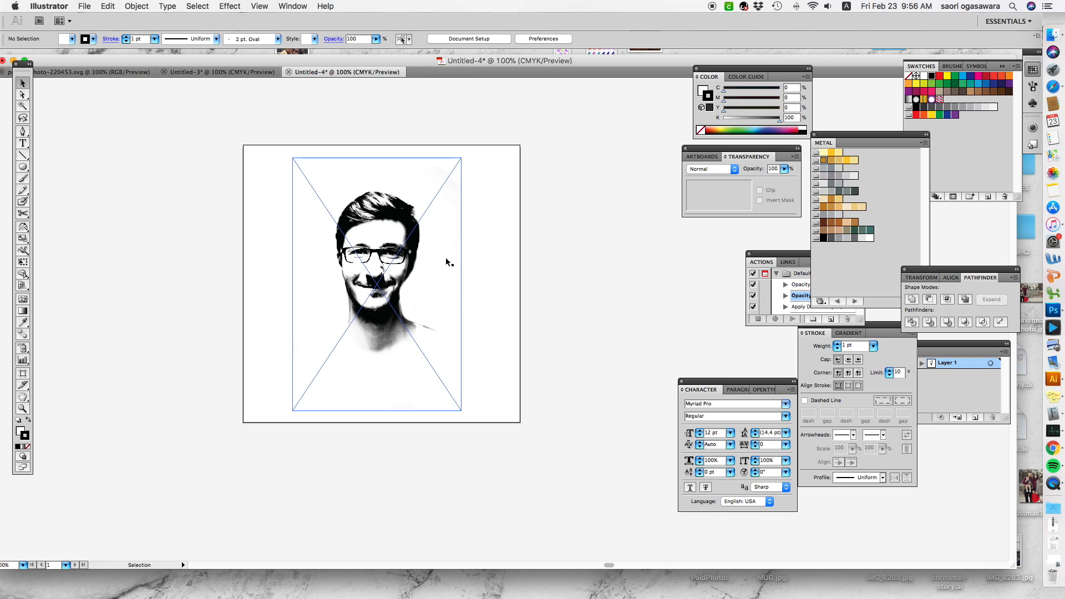
click(377, 283)
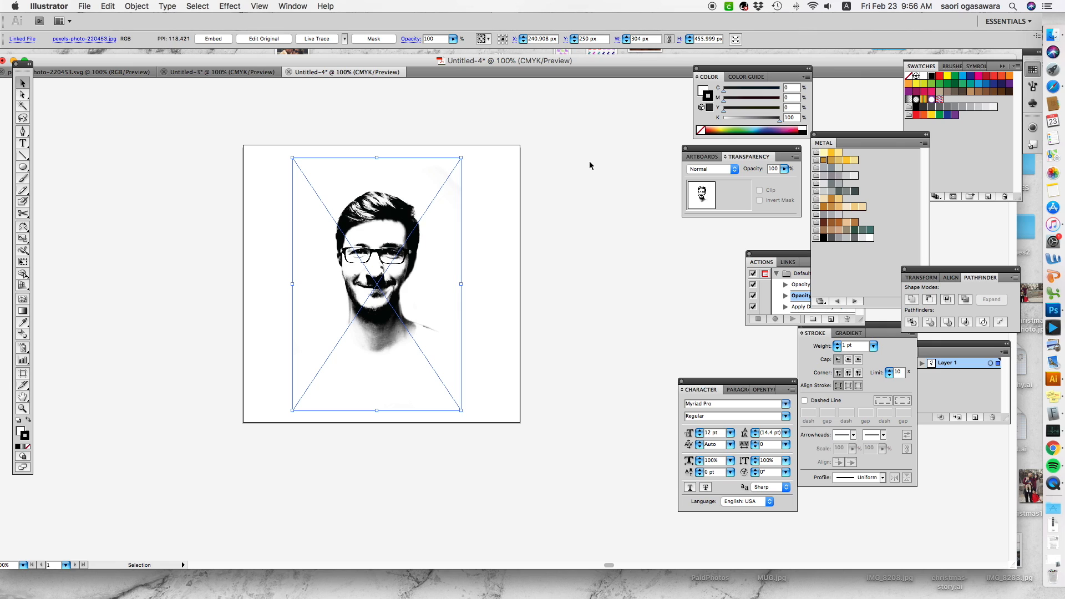
mouse_move(54, 5)
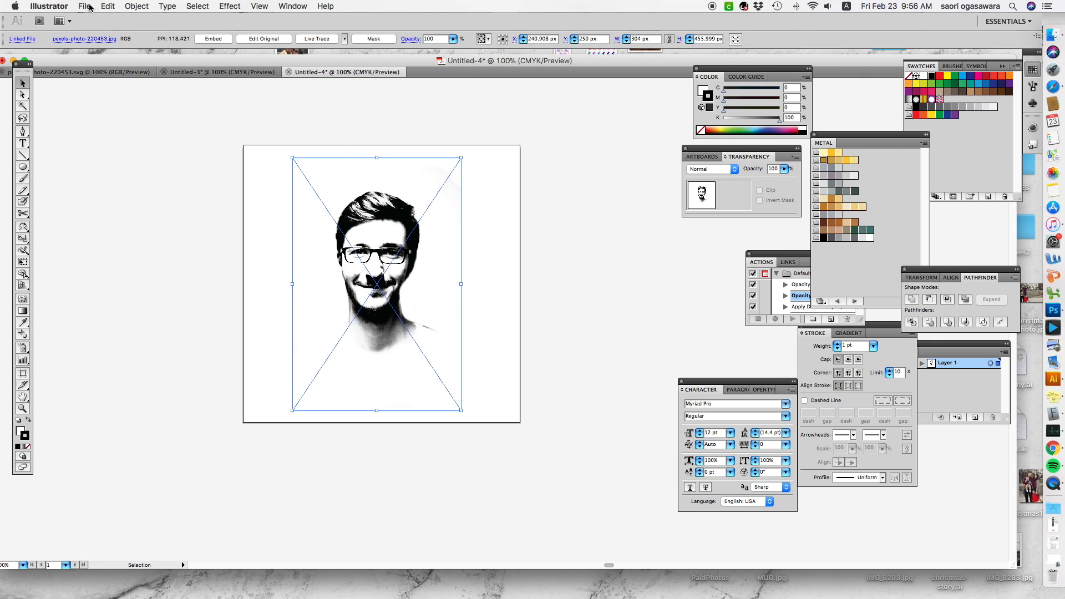
Open the Live Trace Tracing Options dialog for the placed portrait.
click(136, 6)
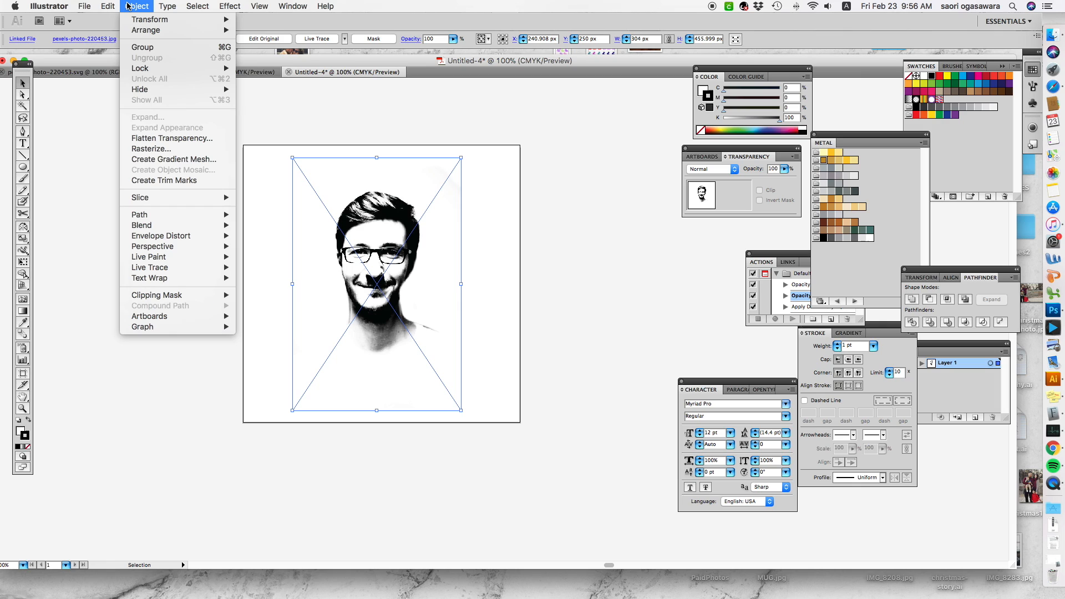
mouse_move(149, 267)
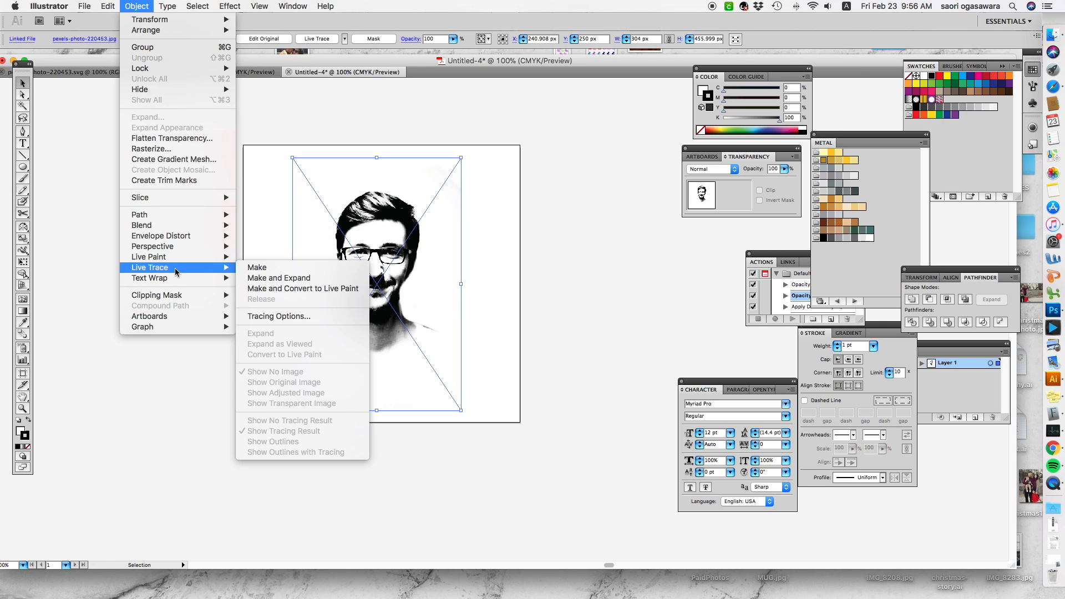
mouse_move(278, 315)
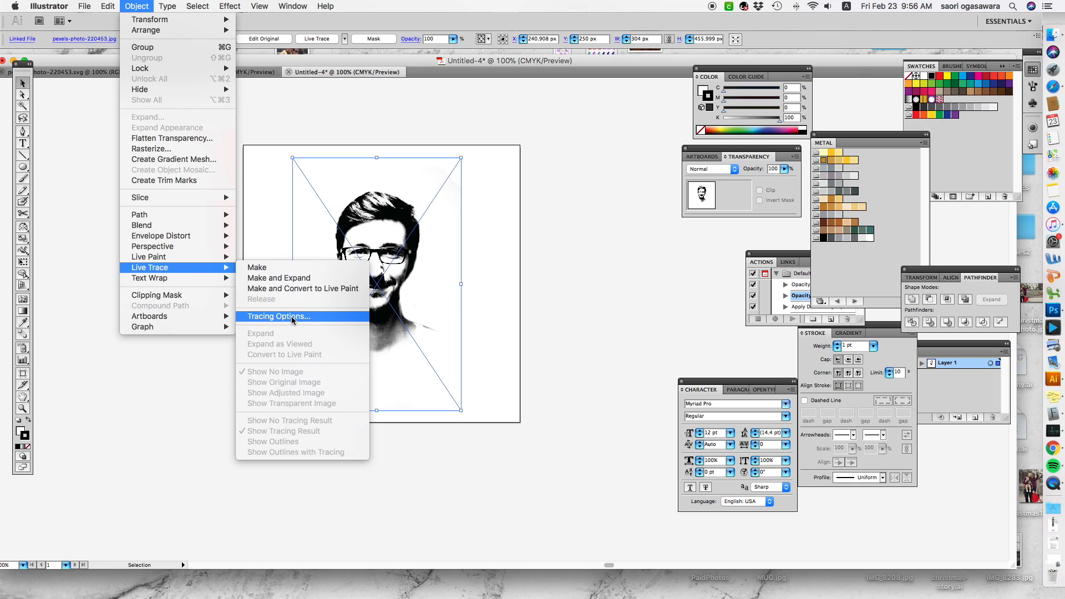
click(278, 316)
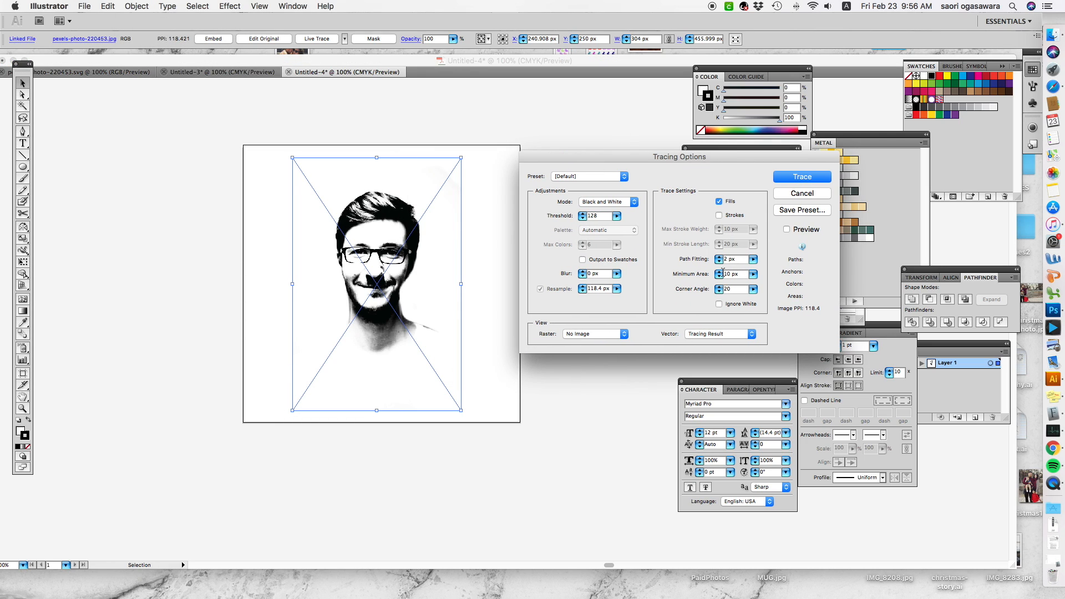
mouse_move(423, 207)
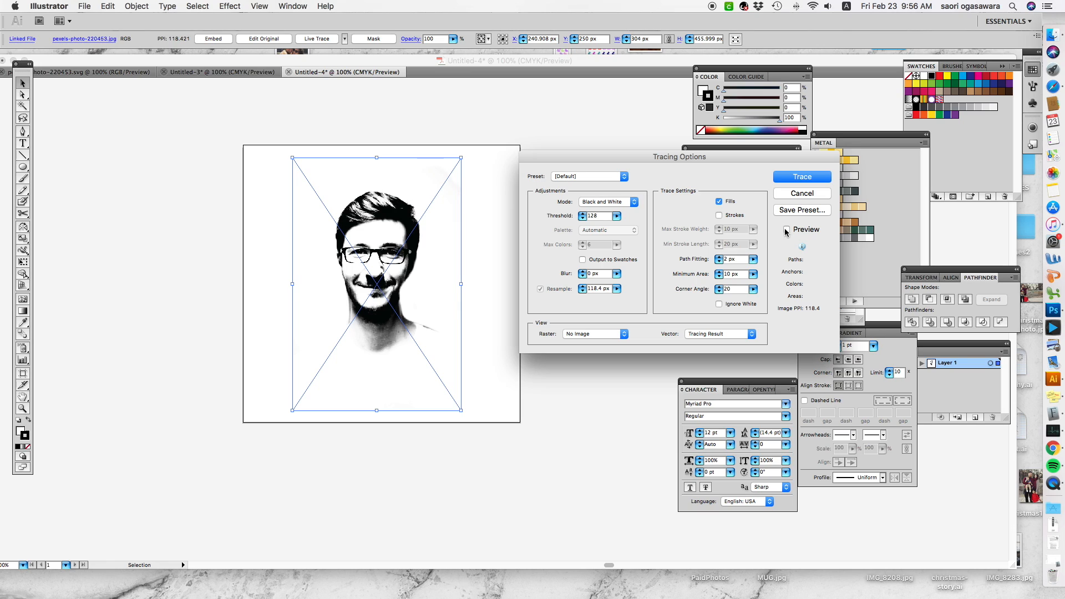
Trace the portrait with Preview on, Threshold 77 and Ignore White checked.
click(786, 230)
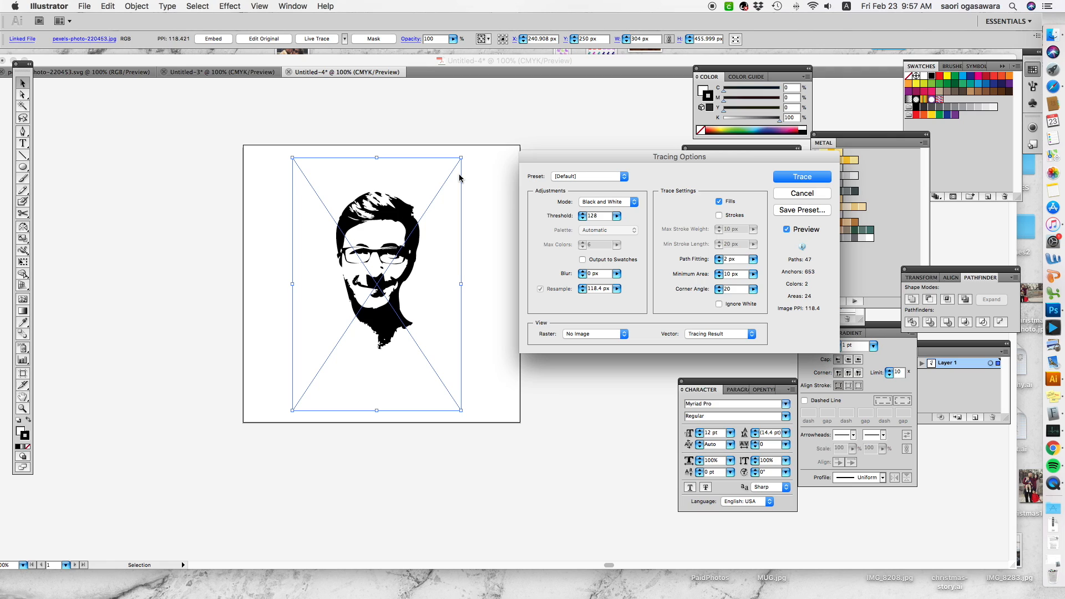
mouse_move(692, 251)
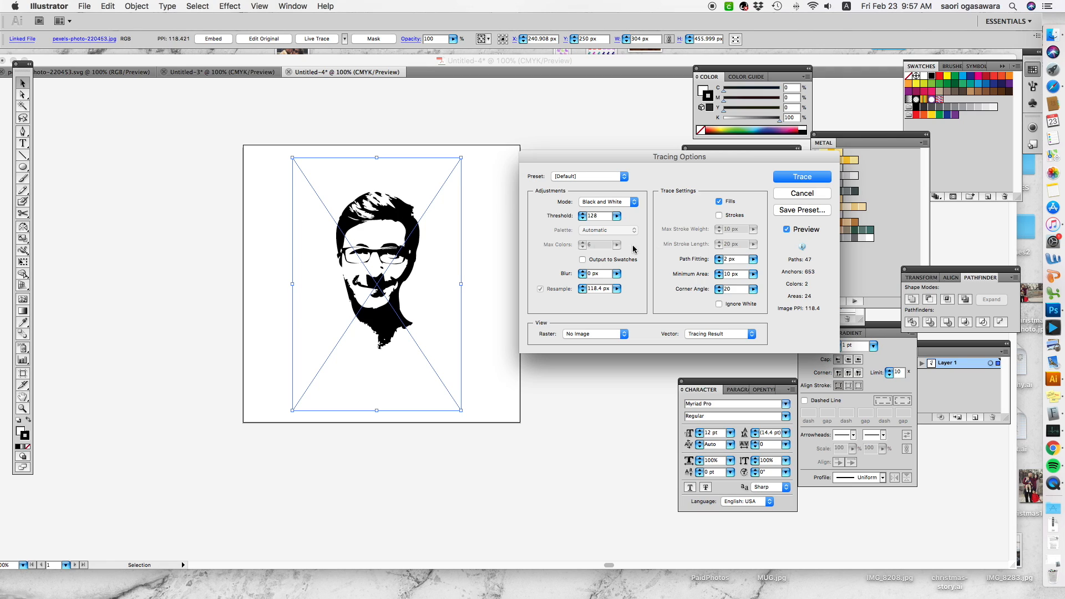
mouse_move(485, 331)
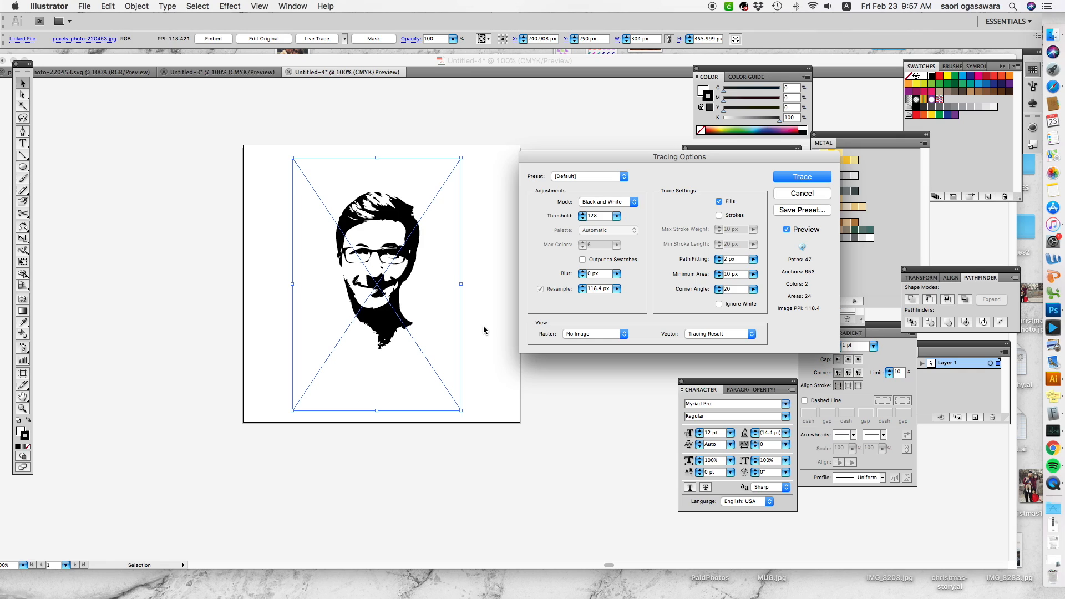
mouse_move(436, 369)
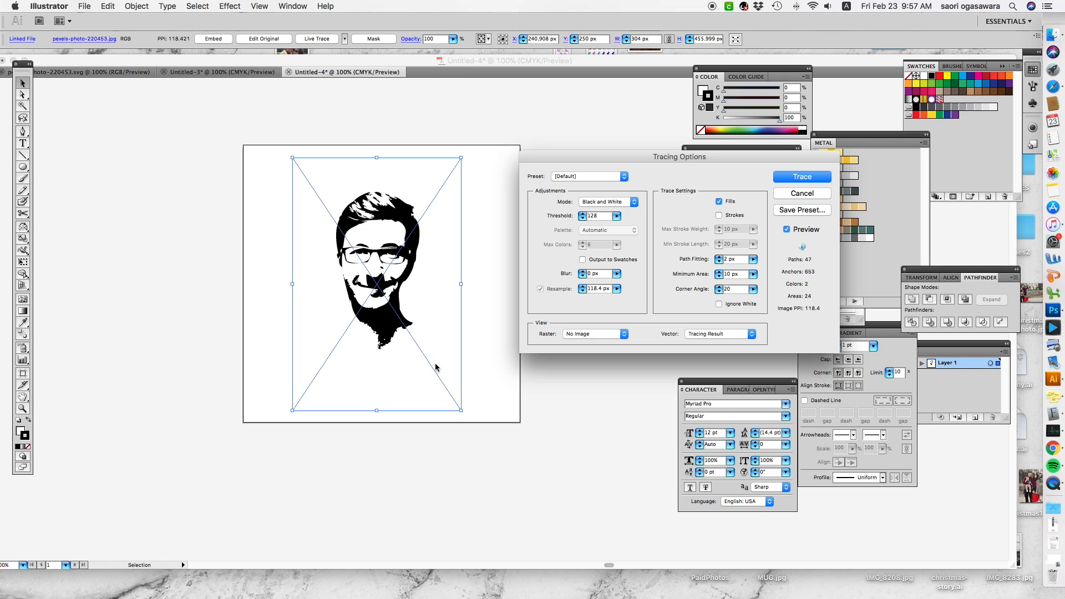
mouse_move(693, 192)
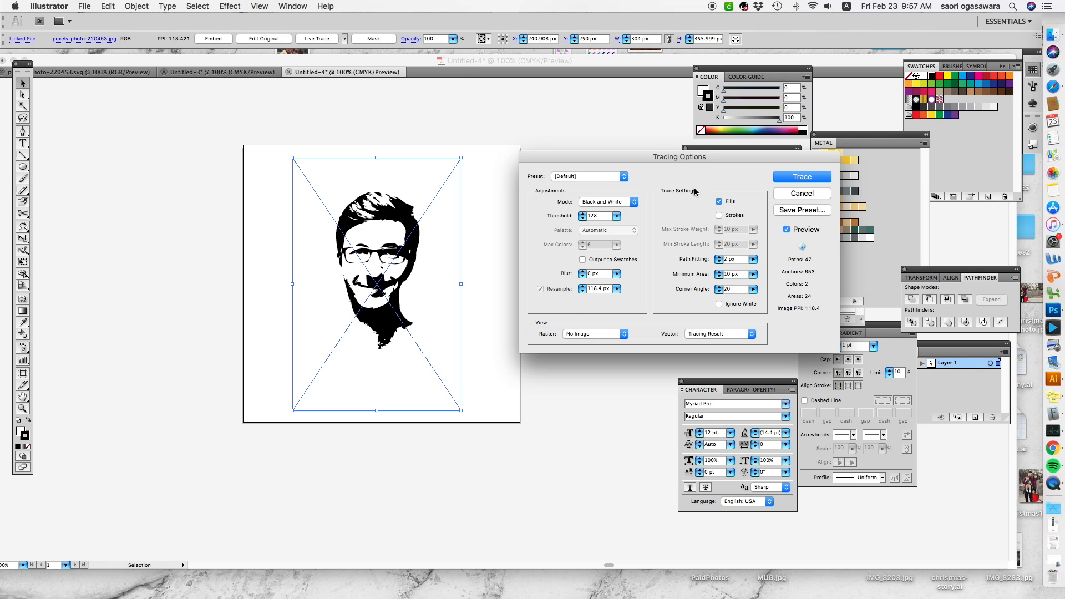
click(617, 215)
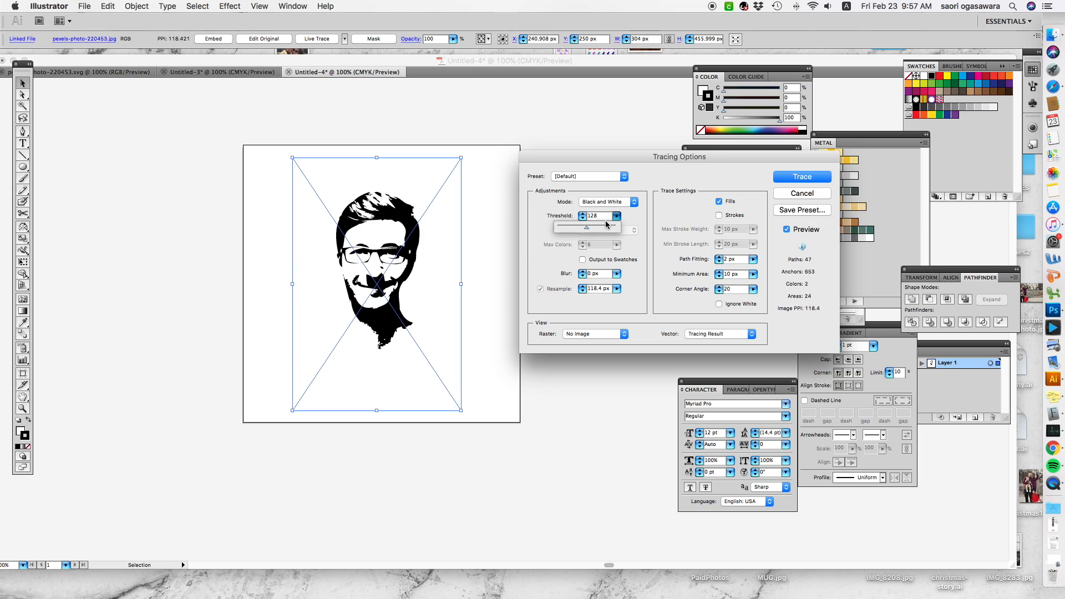
mouse_move(588, 230)
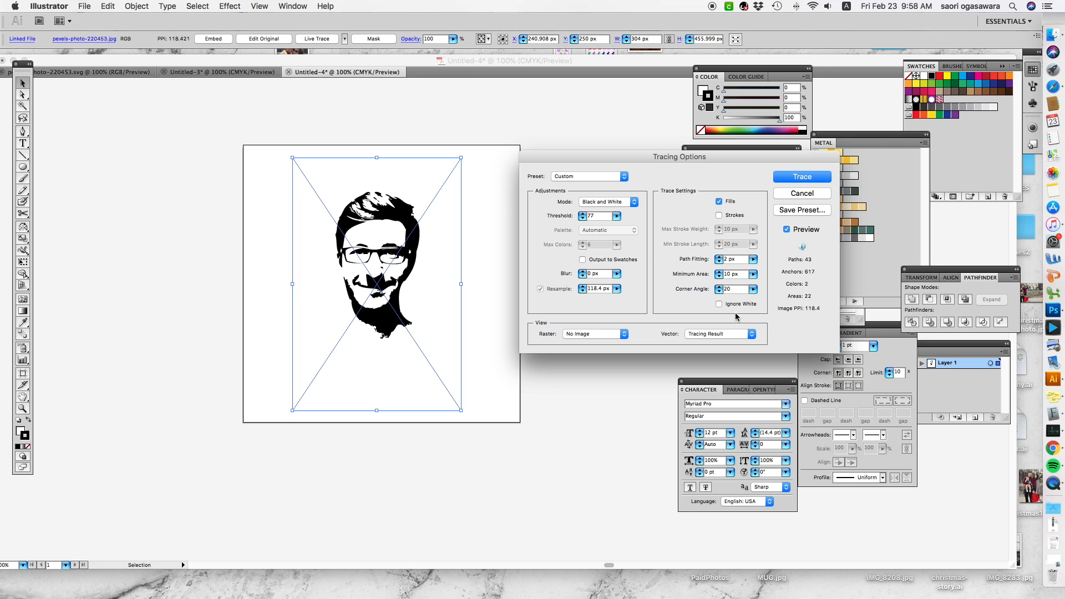
click(719, 303)
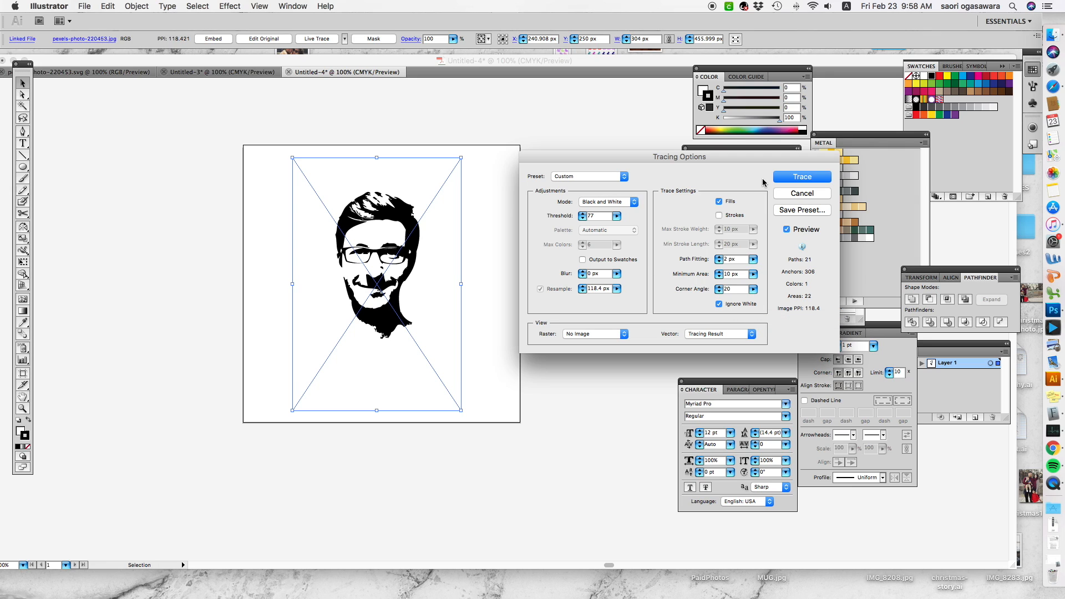
click(802, 176)
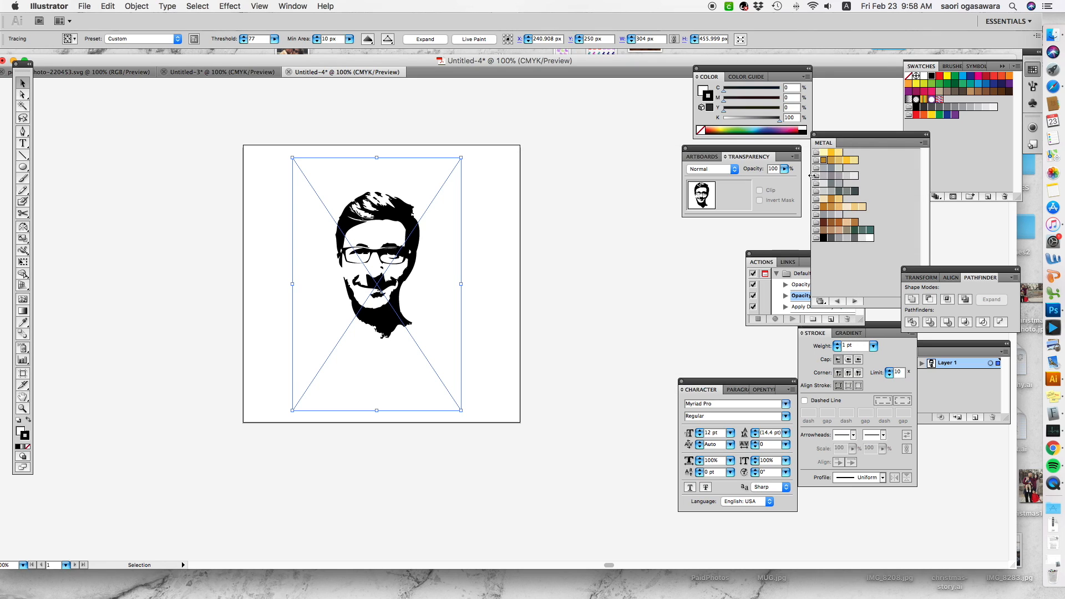
mouse_move(513, 140)
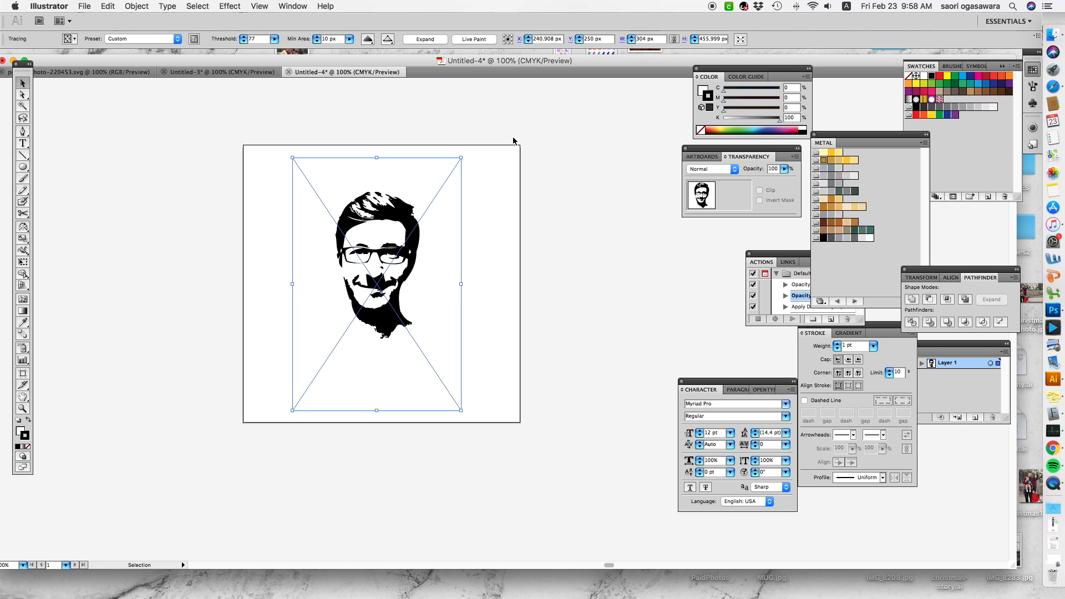
mouse_move(448, 55)
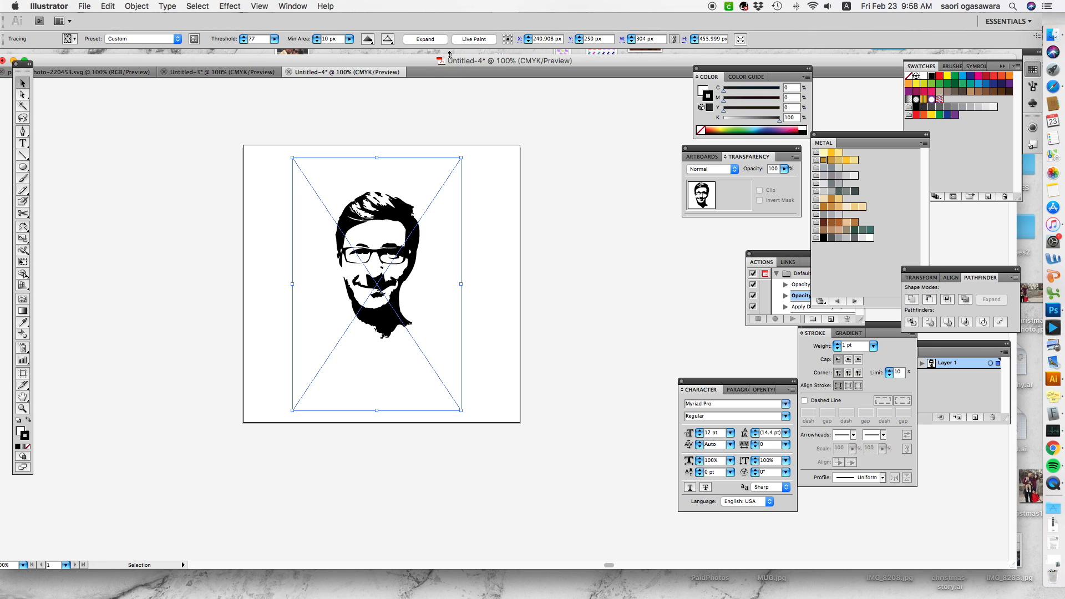
Expand the trace into vector paths and scale the portrait up to fill the 500-pixel artboard.
click(424, 39)
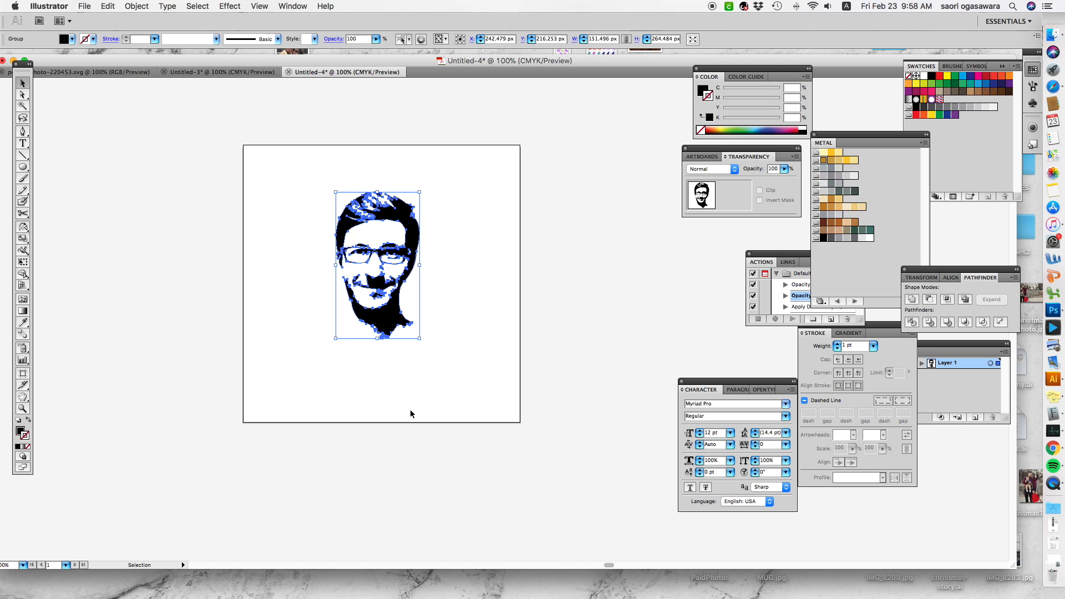
mouse_move(387, 214)
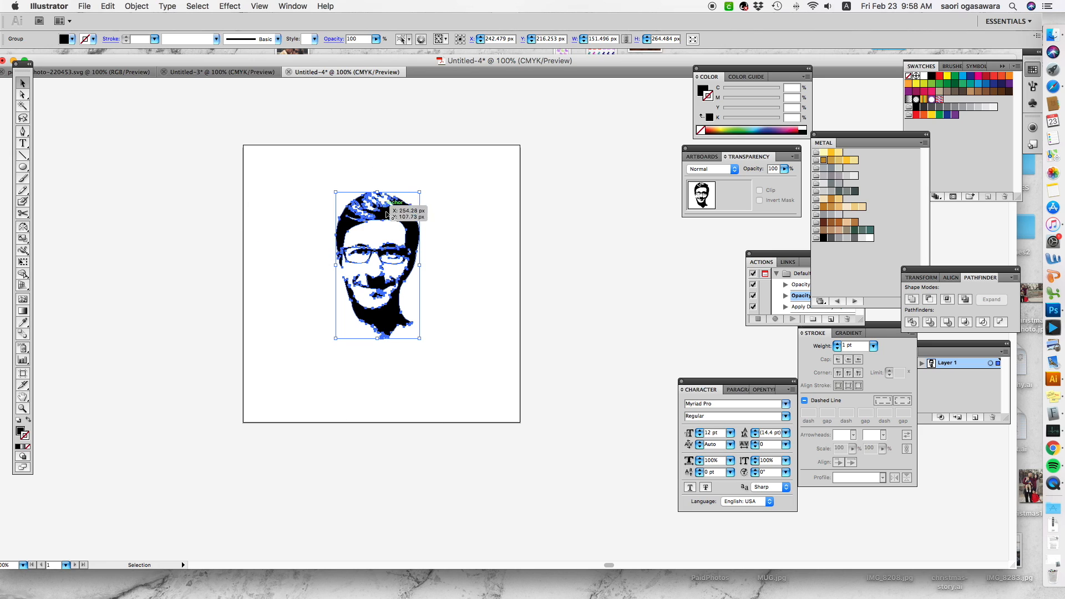
mouse_move(435, 208)
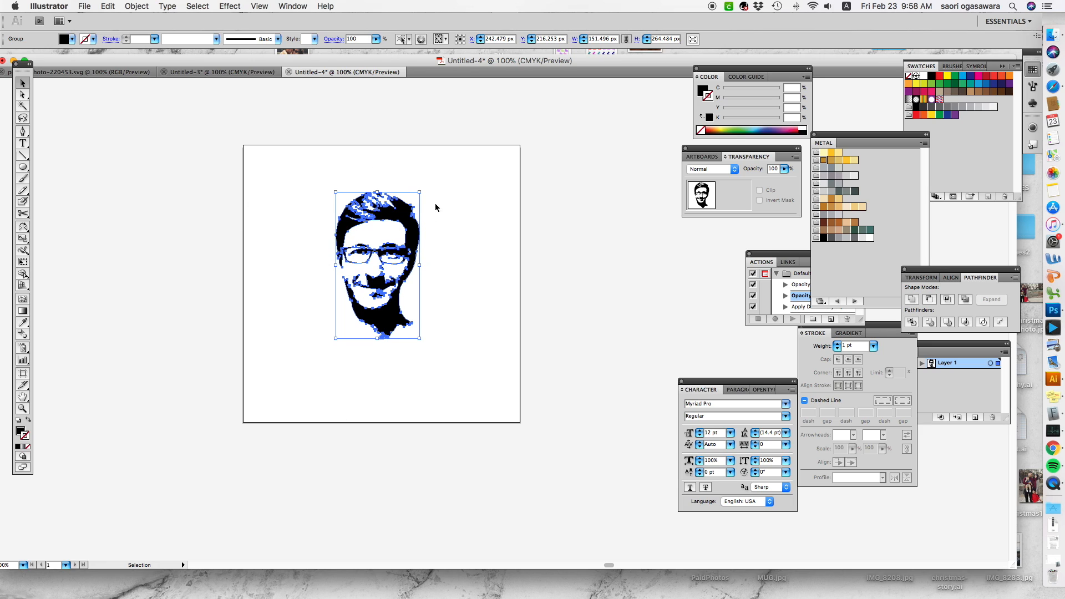
mouse_move(419, 197)
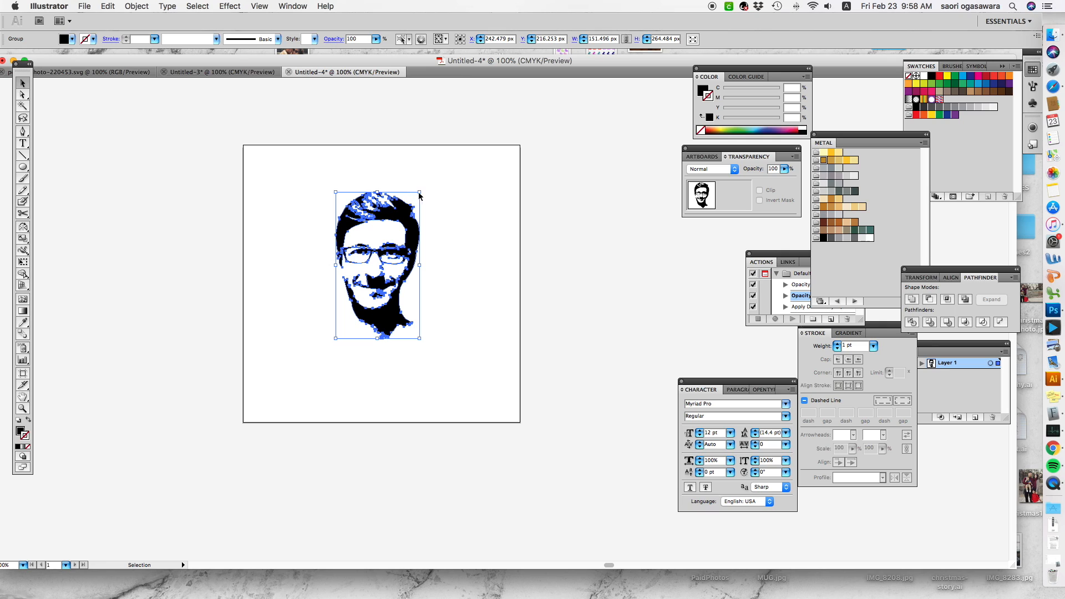
mouse_move(421, 197)
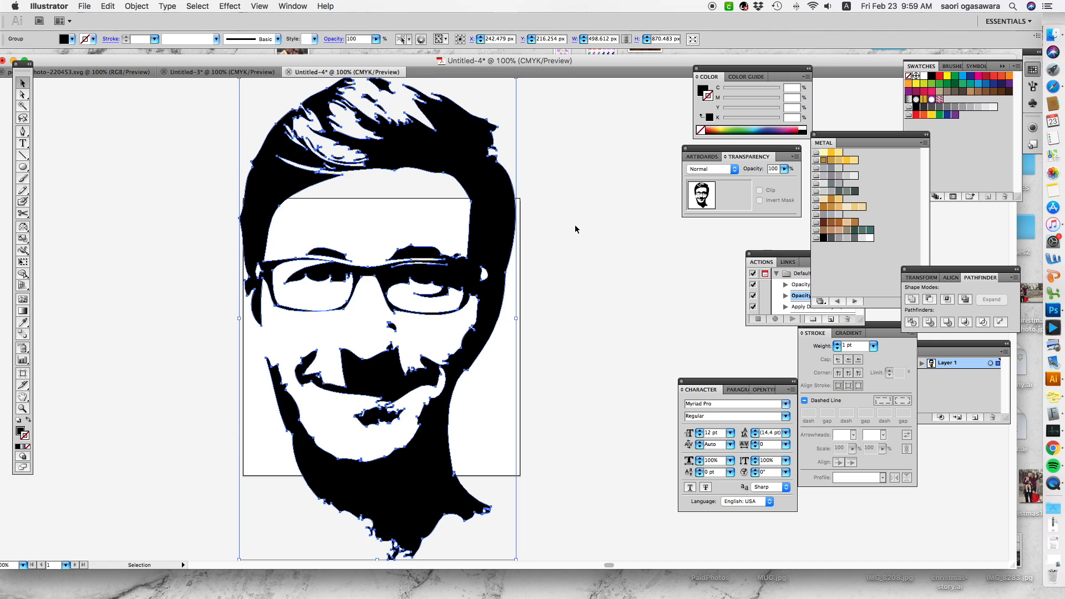
click(550, 221)
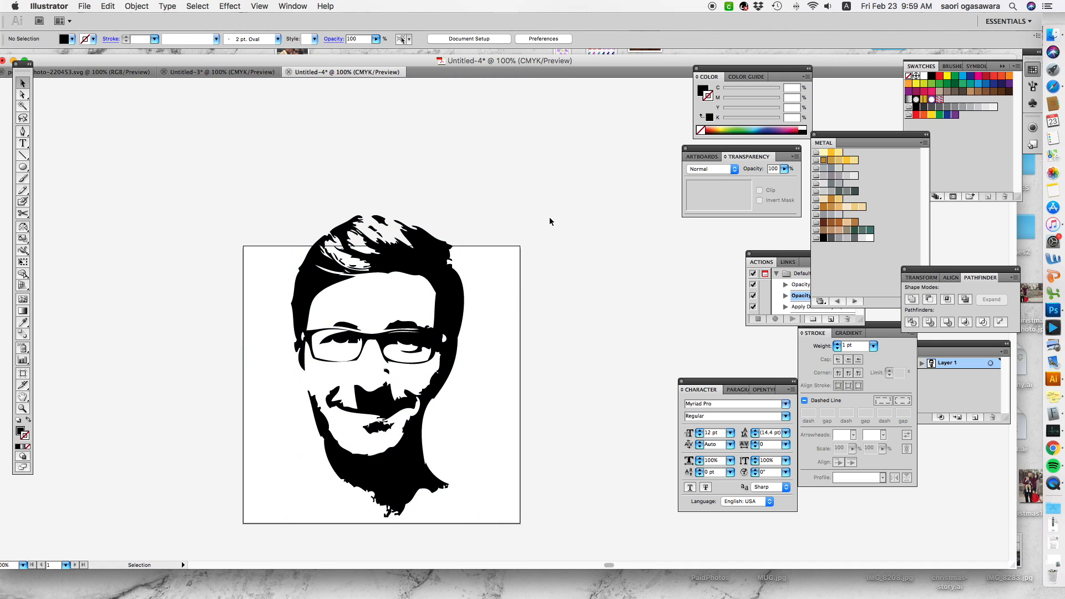
click(380, 360)
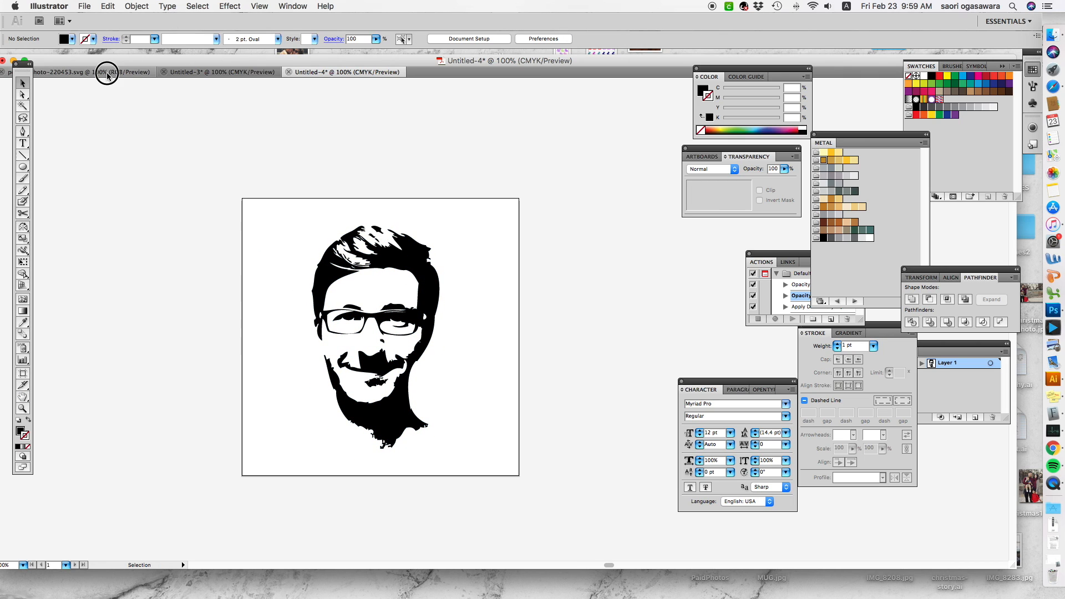
click(107, 72)
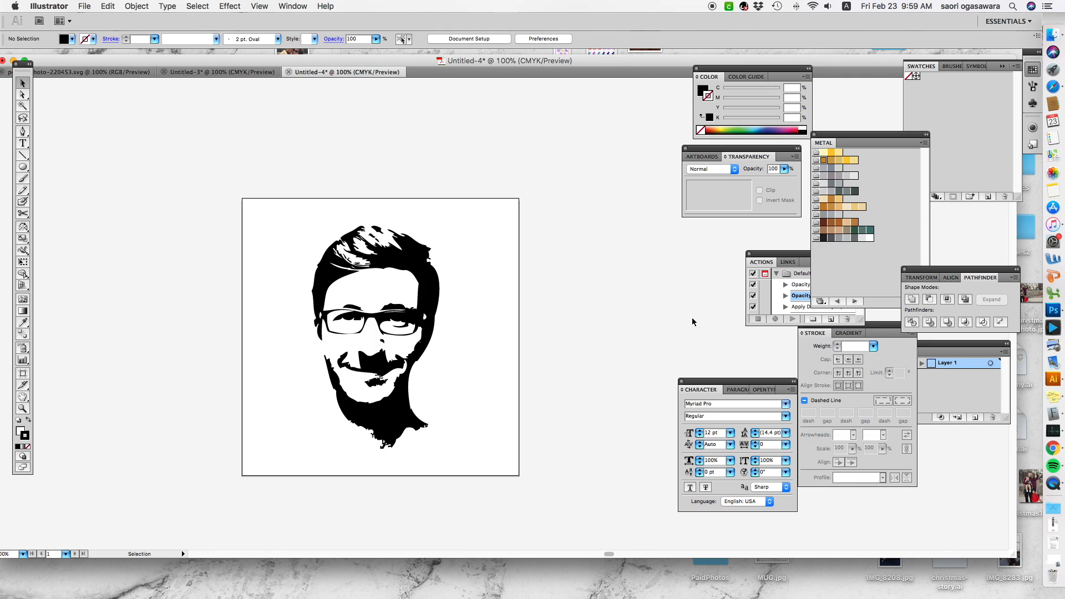
click(92, 72)
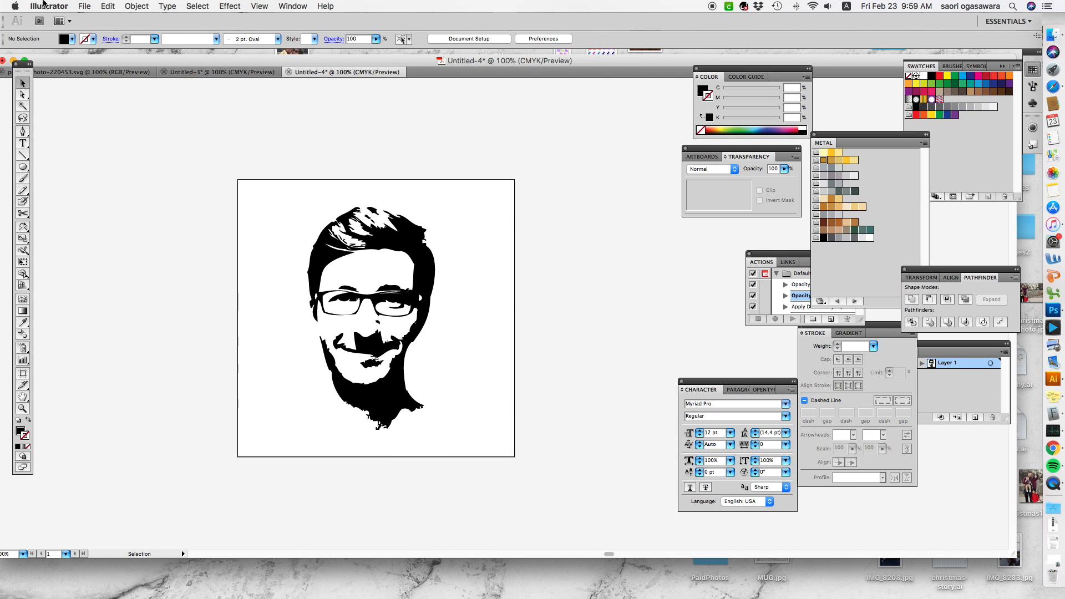
Save the portrait as face.svg in SVG format, accepting the default SVG options.
click(49, 7)
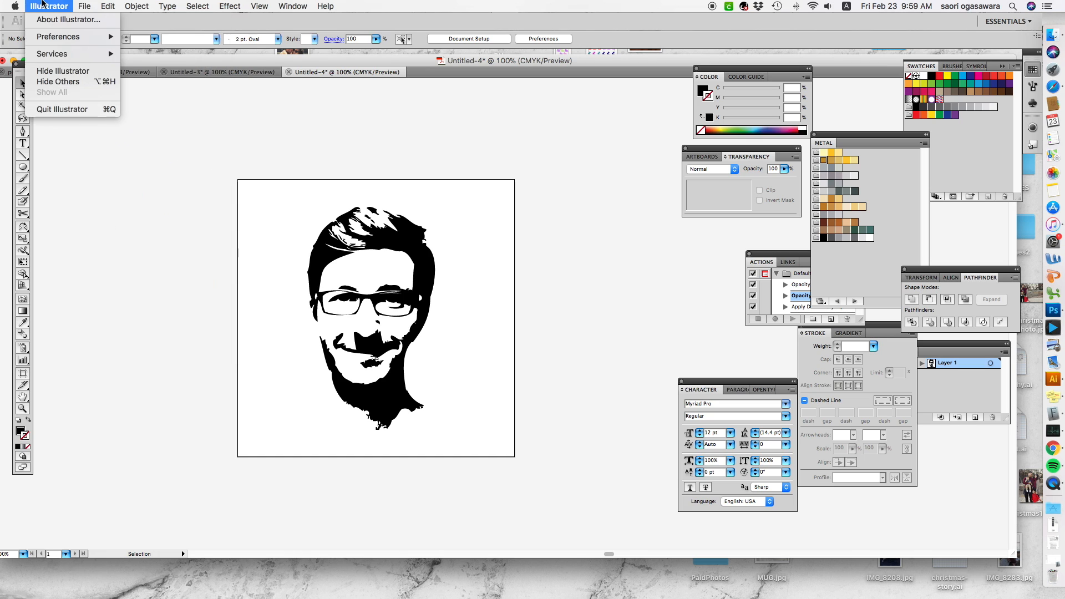
click(475, 238)
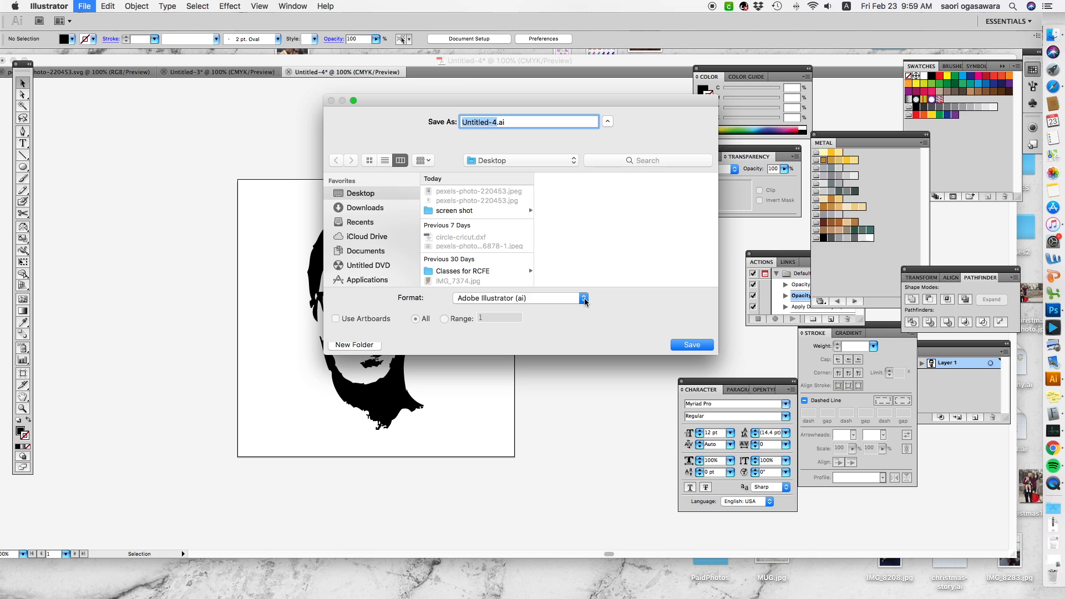
click(582, 297)
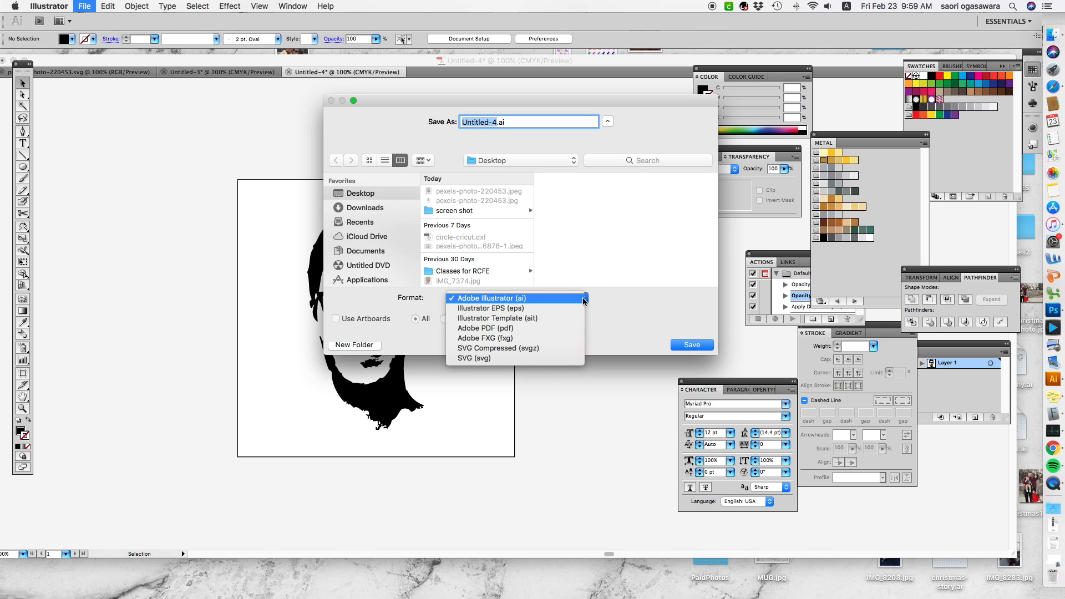
click(473, 357)
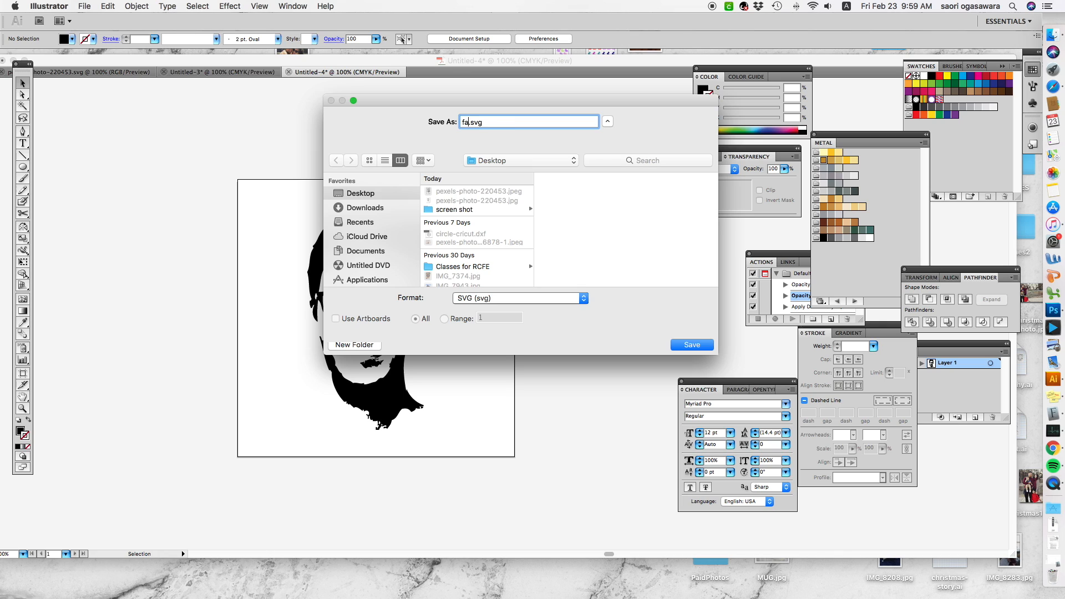
click(690, 344)
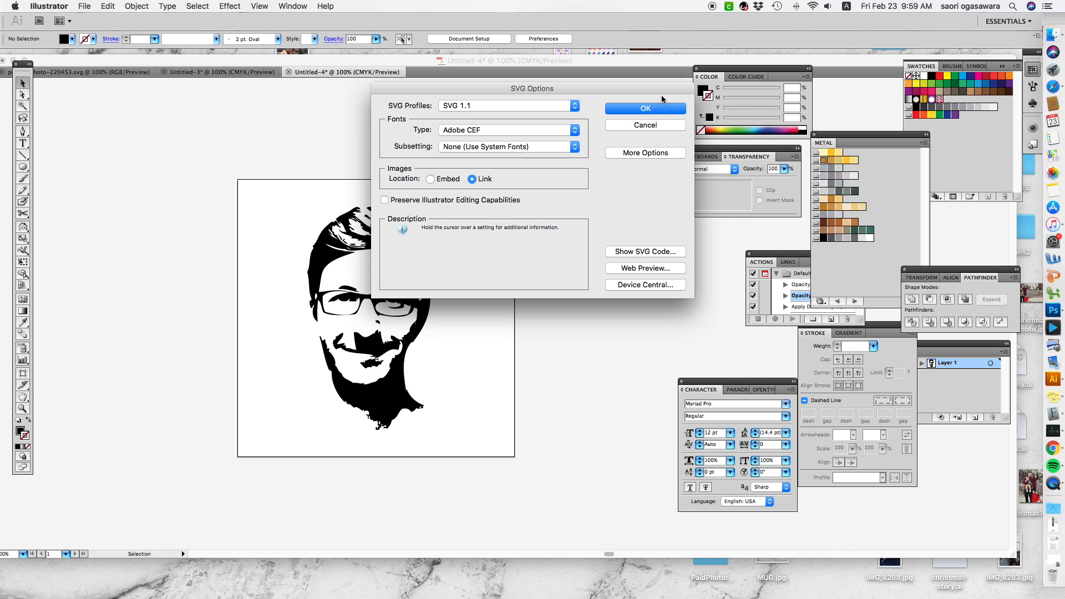
click(644, 108)
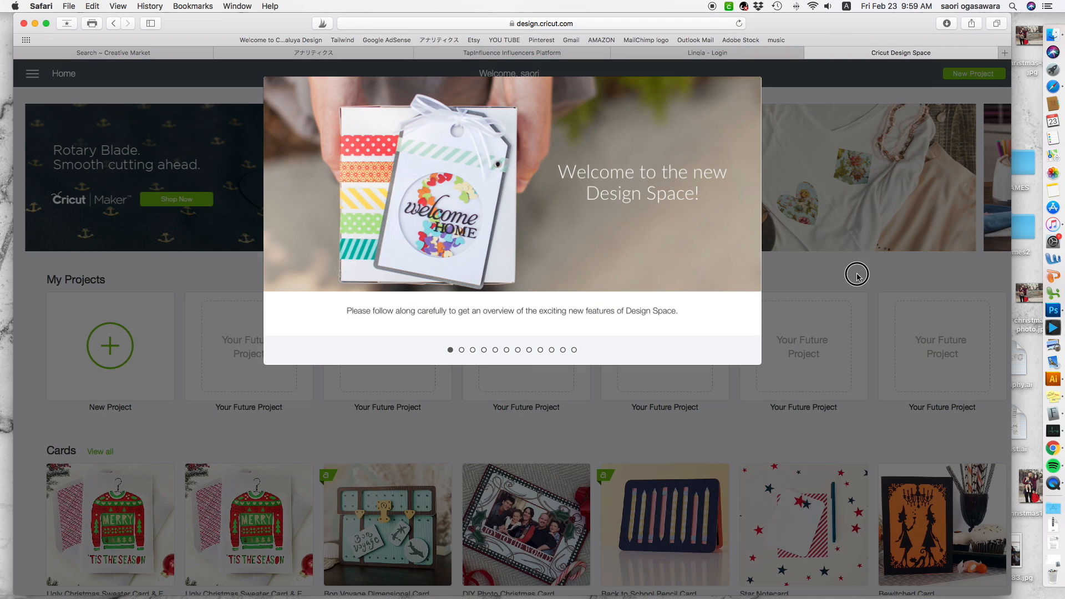
Start a new Cricut project and upload face.svg as a vector image named face.
click(974, 73)
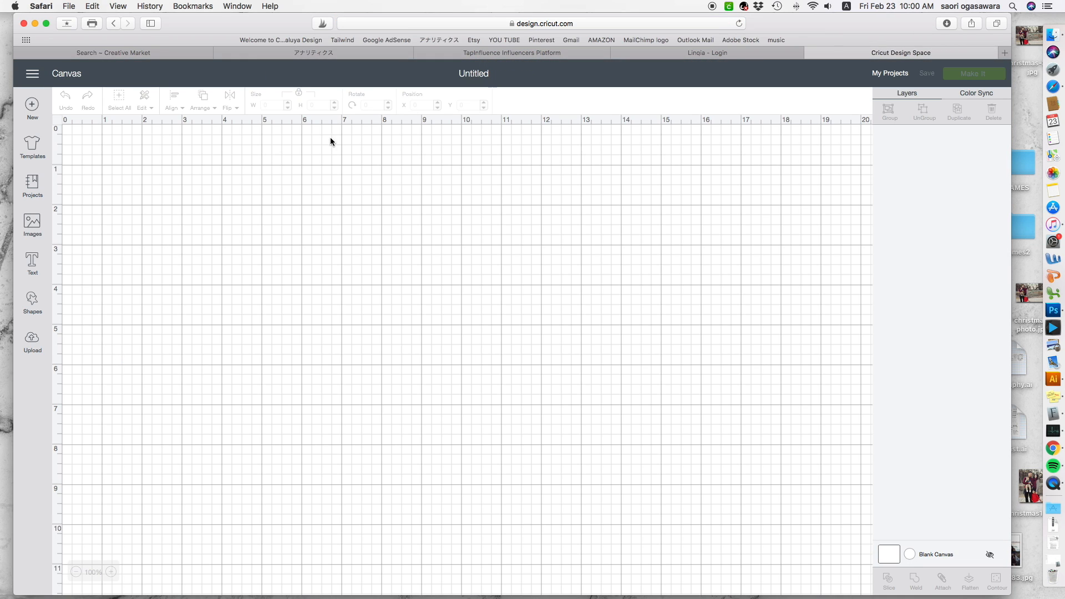
mouse_move(967, 598)
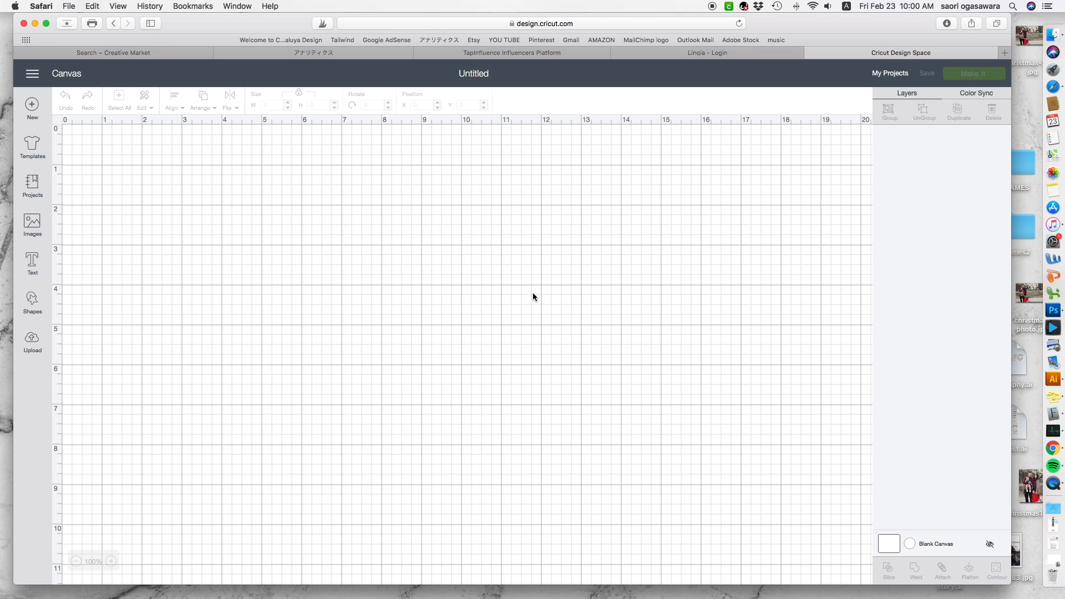
click(32, 339)
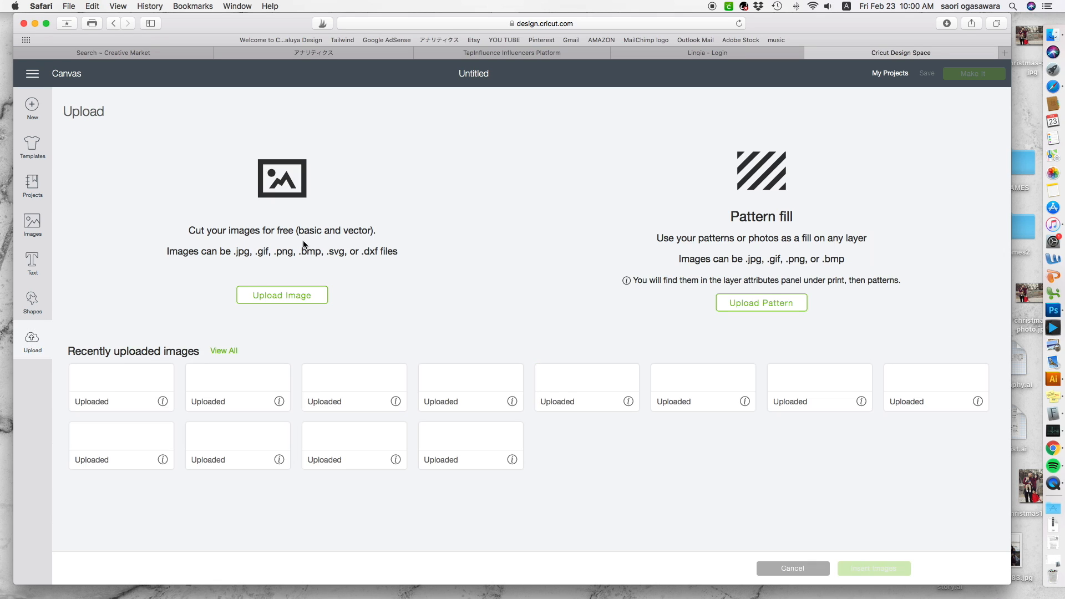
click(281, 294)
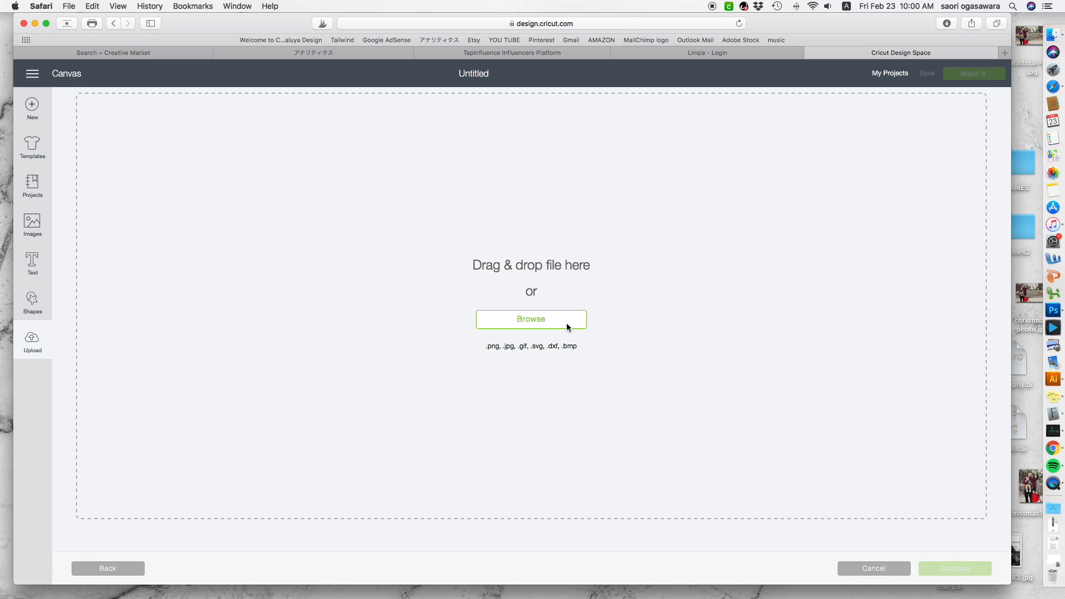
click(530, 318)
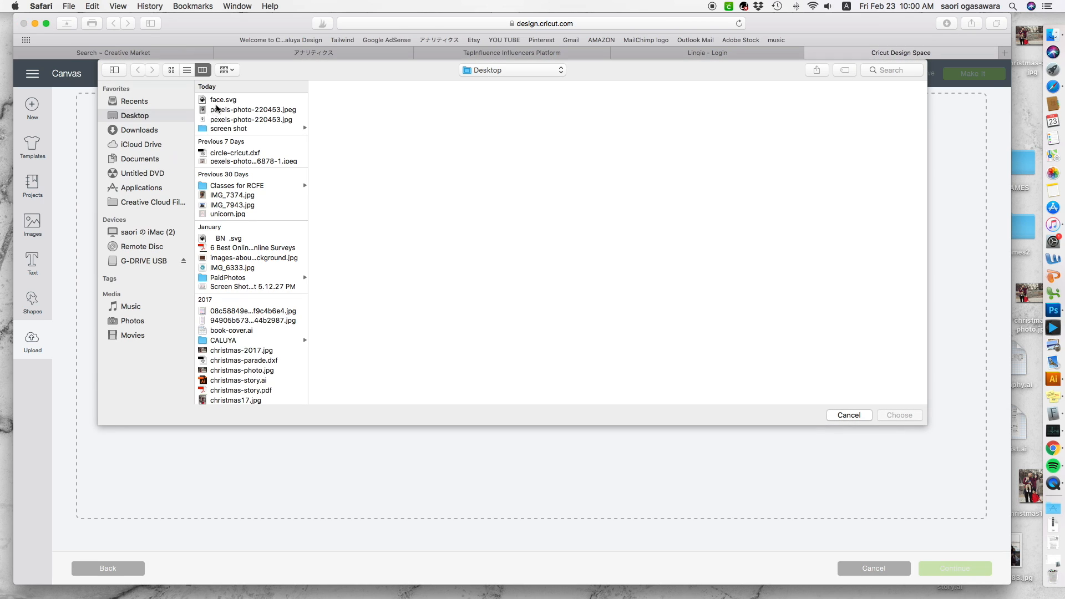
click(223, 99)
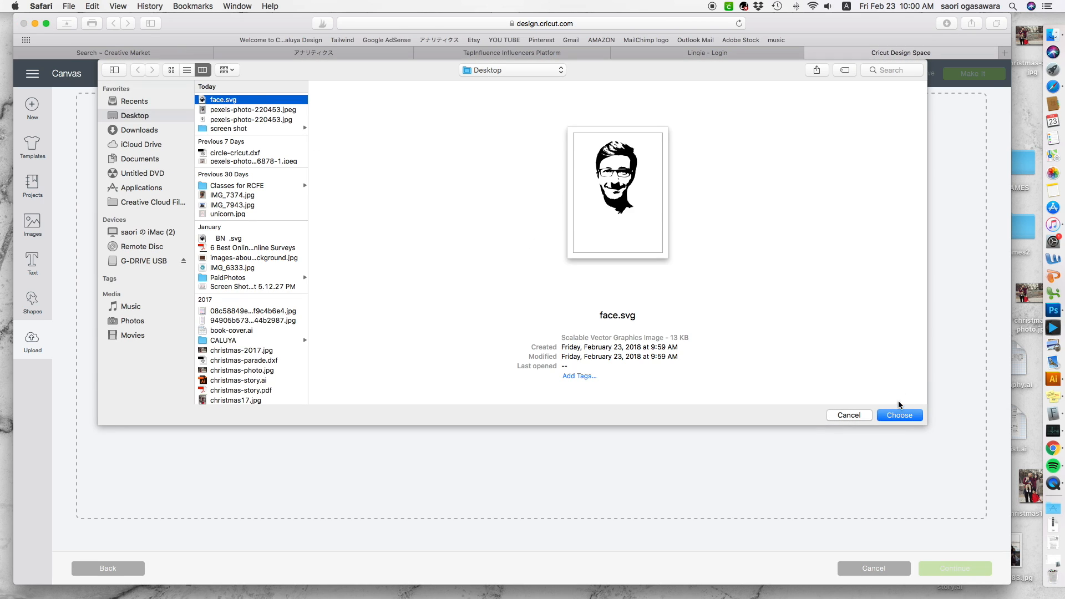
click(898, 415)
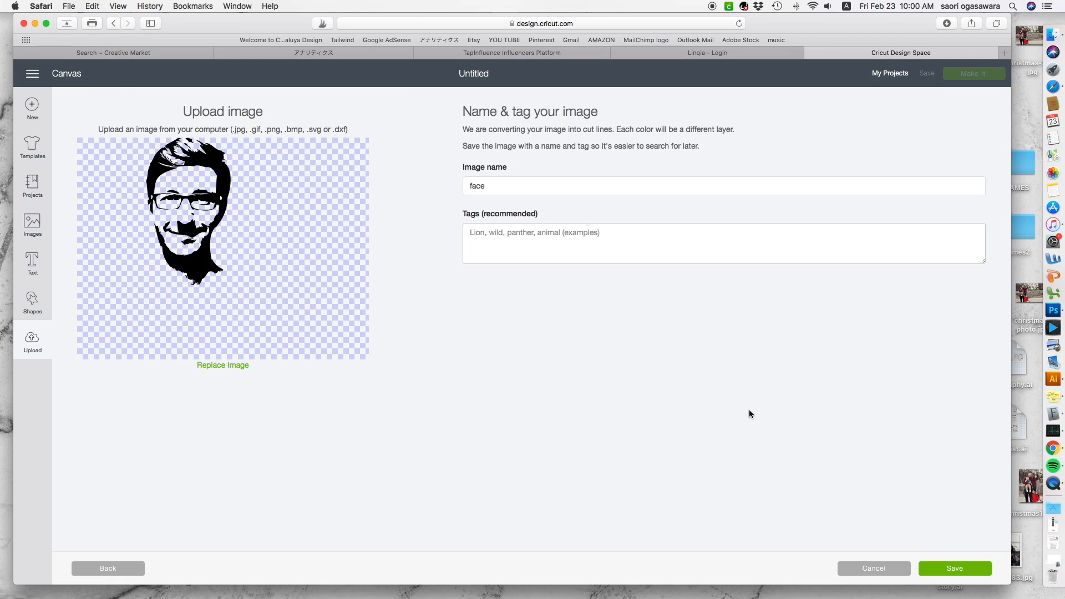
click(954, 568)
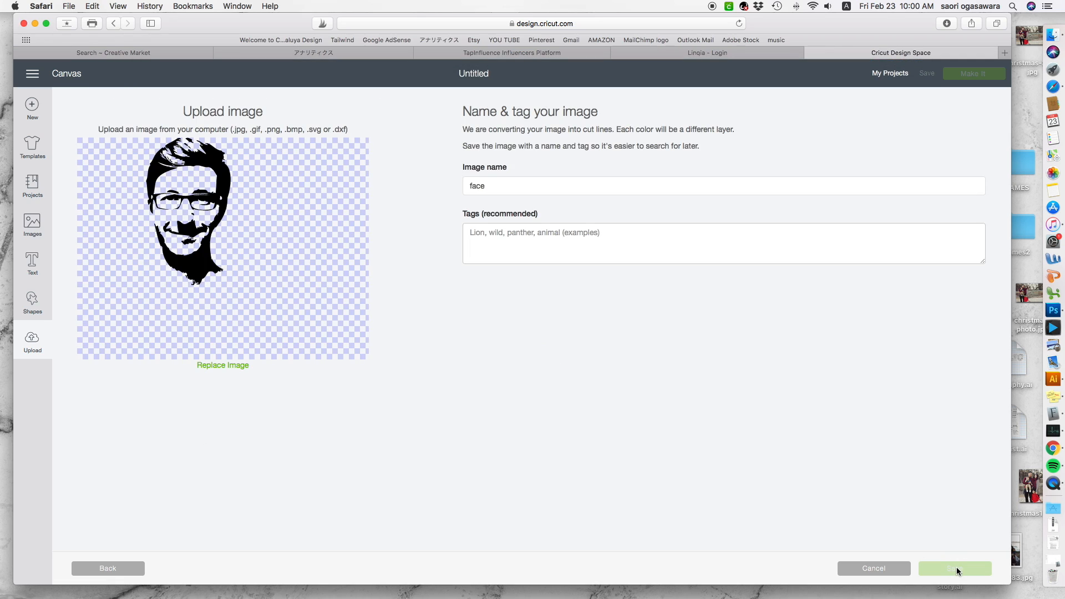
click(954, 567)
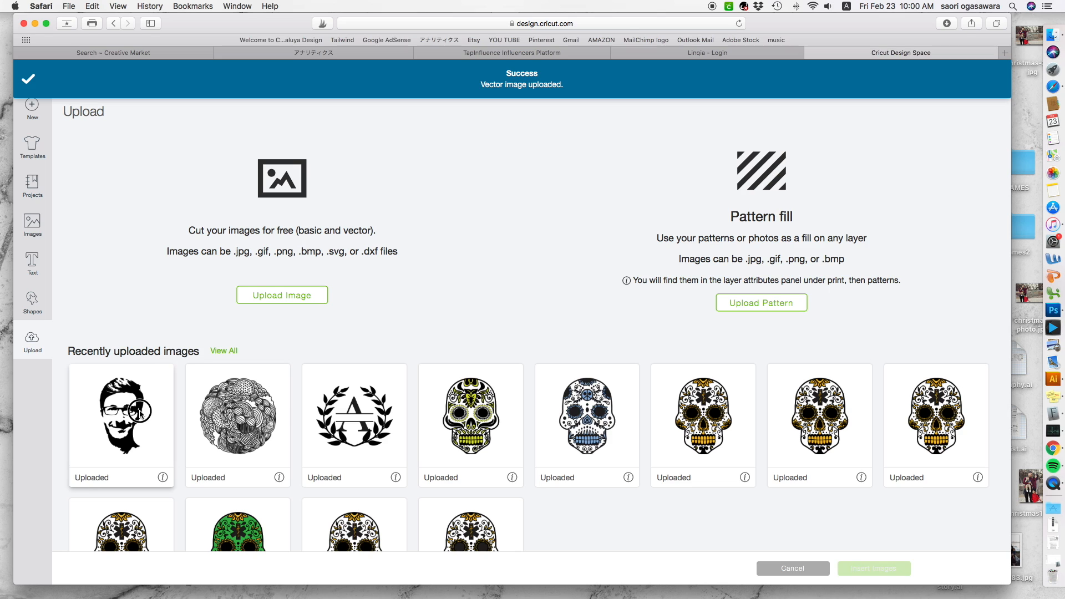
Insert the face upload onto the Cricut canvas and deselect it.
click(874, 568)
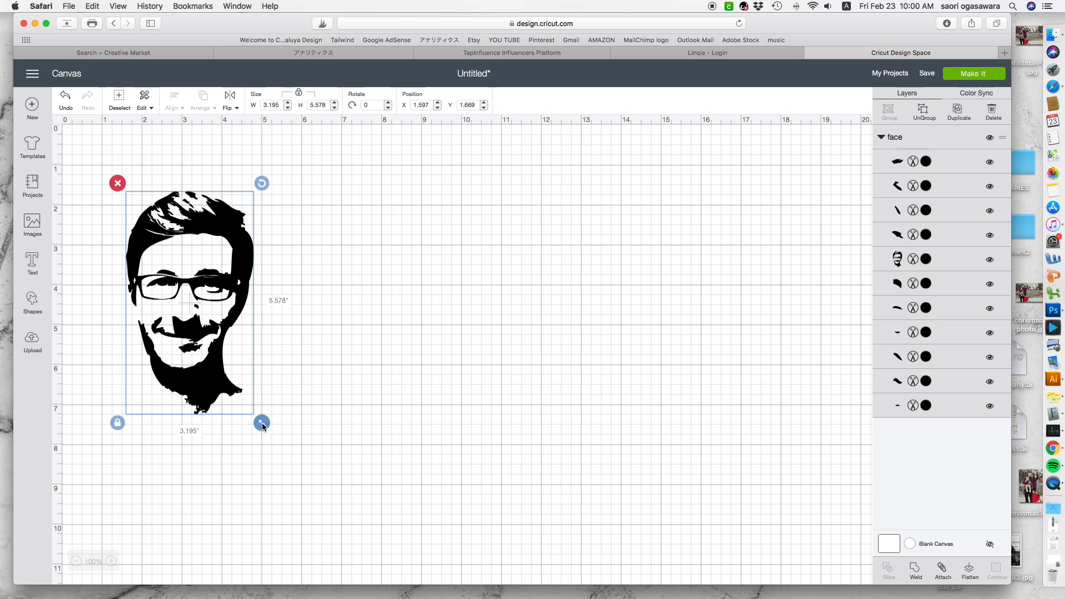
click(303, 245)
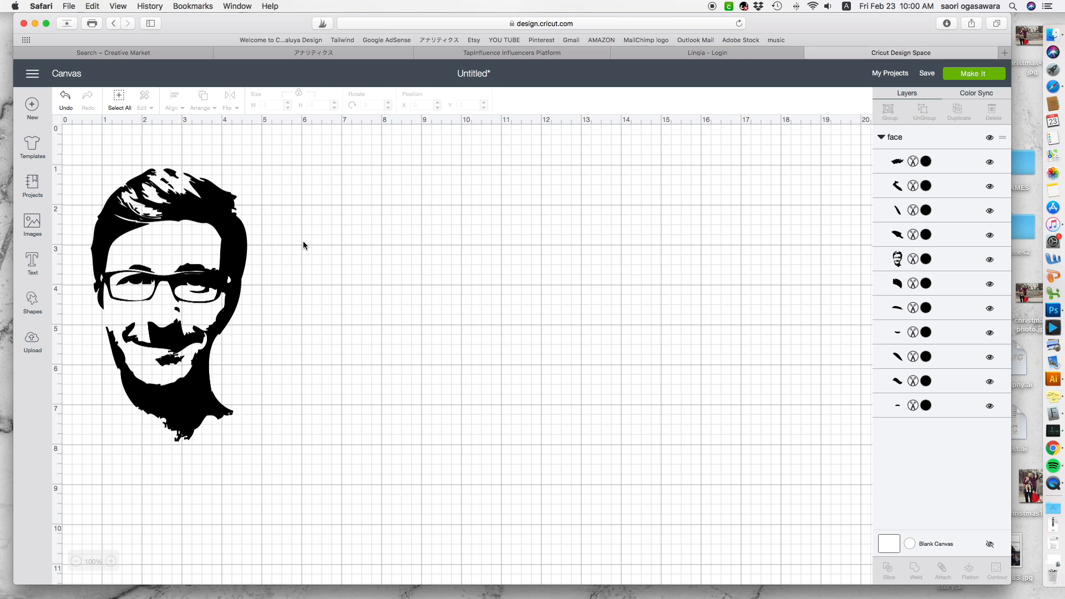
mouse_move(230, 230)
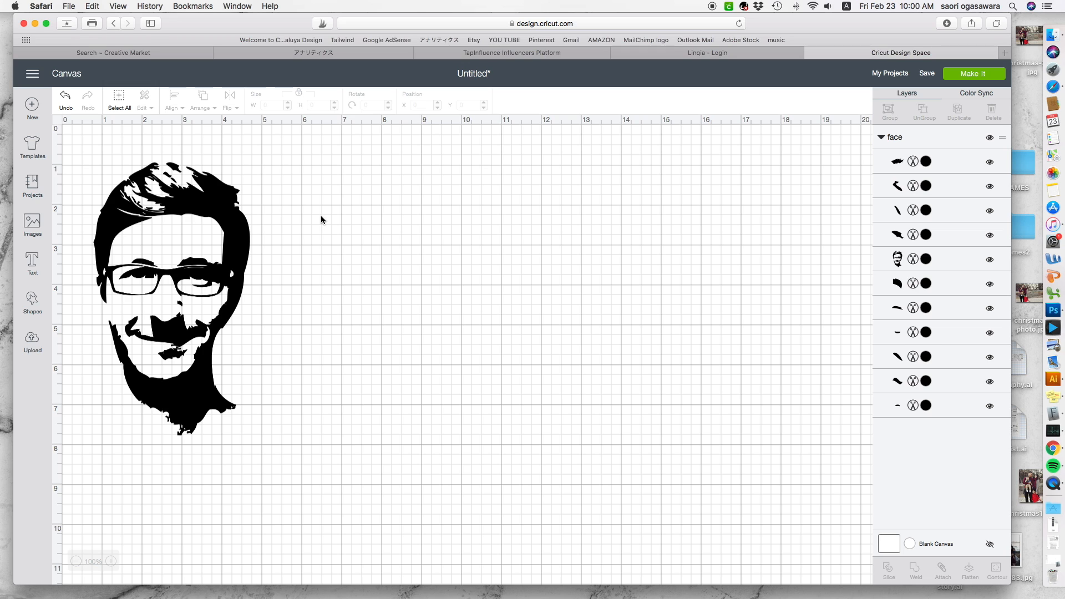
mouse_move(1052, 360)
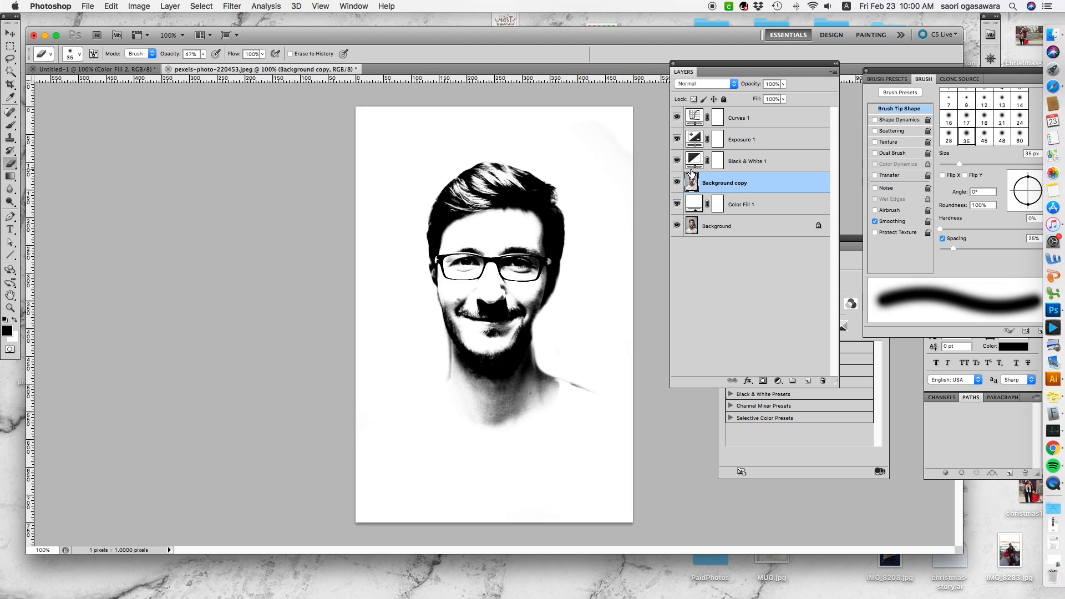
click(742, 139)
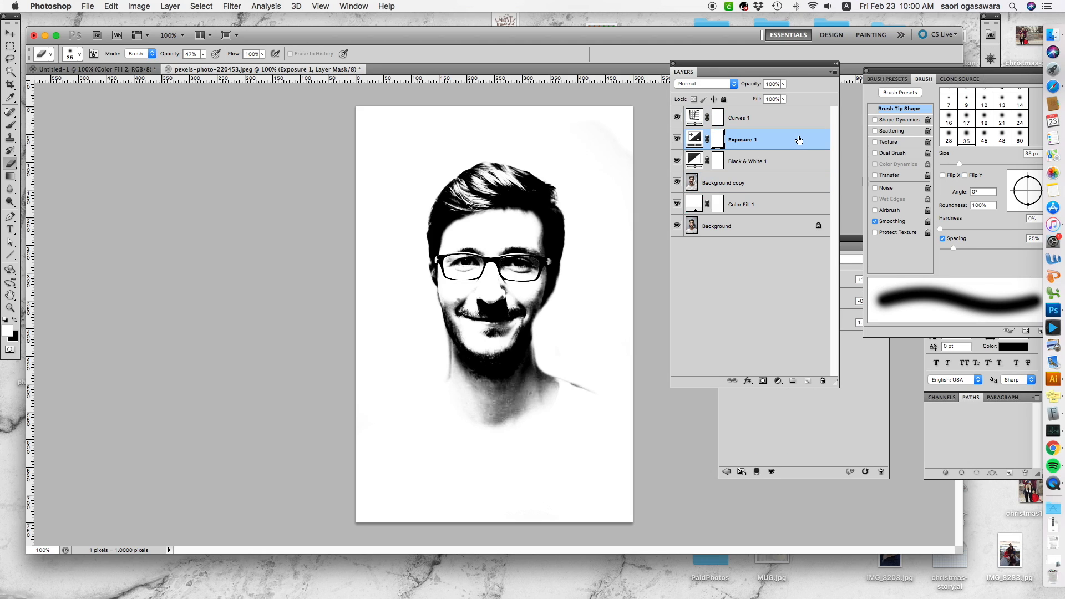
mouse_move(787, 165)
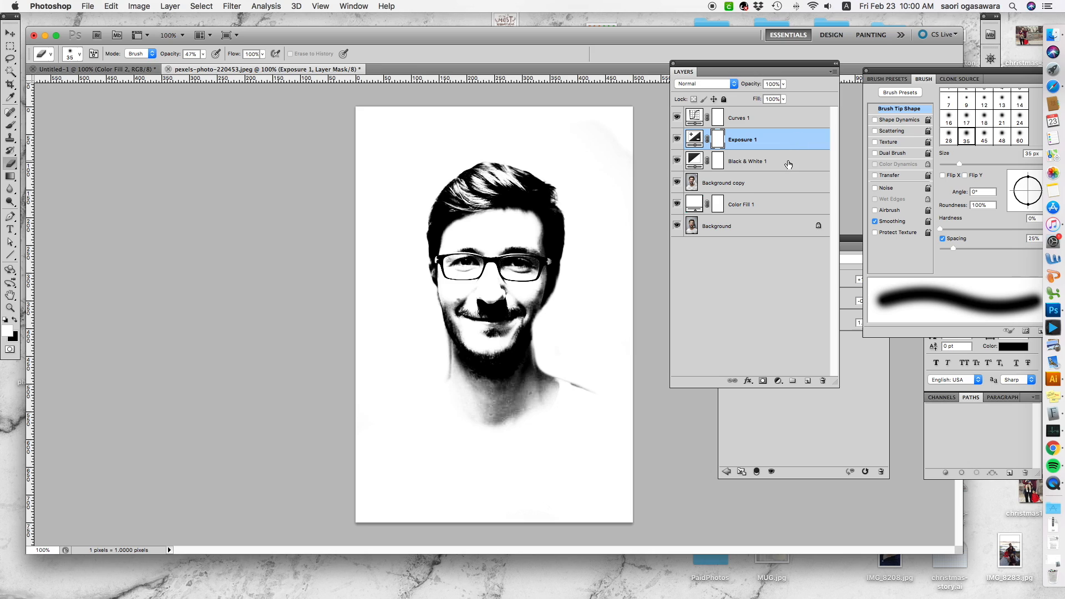
click(748, 161)
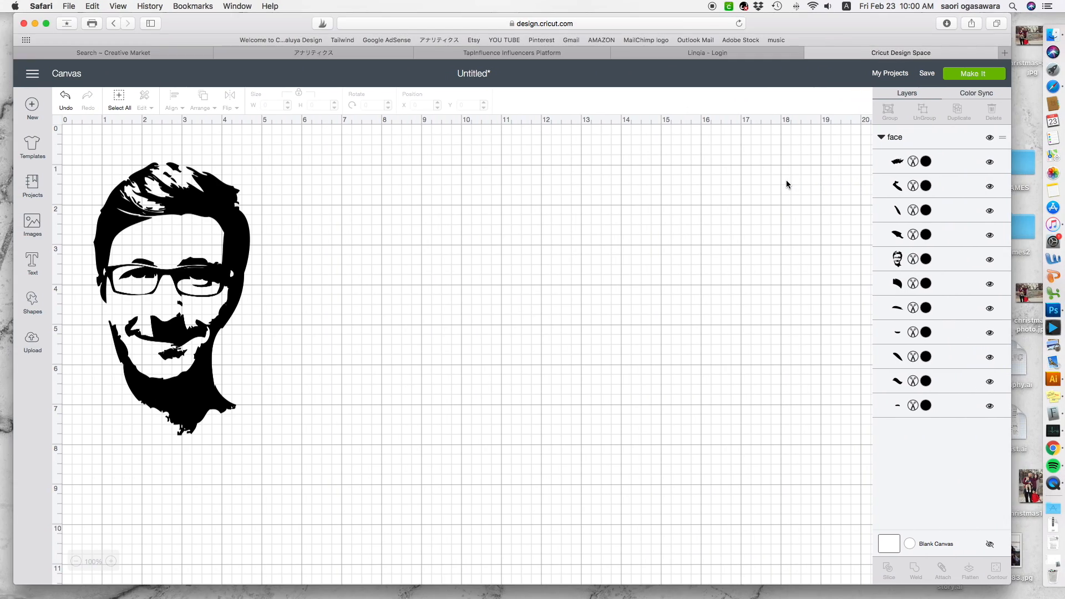
click(1052, 379)
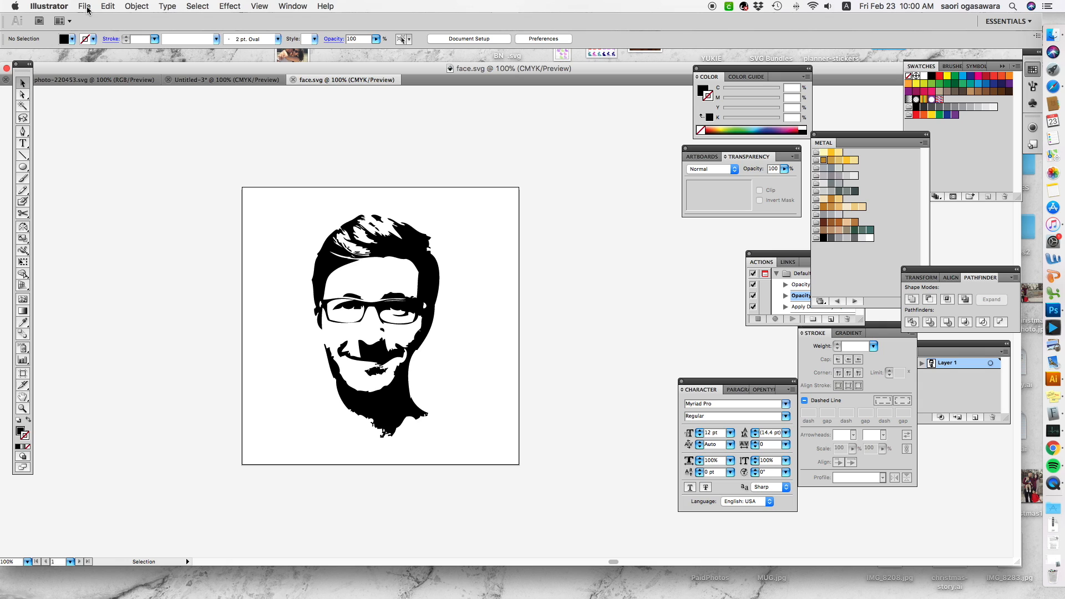
Export the portrait as face.dxf in AutoCAD Interchange File (dxf) format.
click(84, 6)
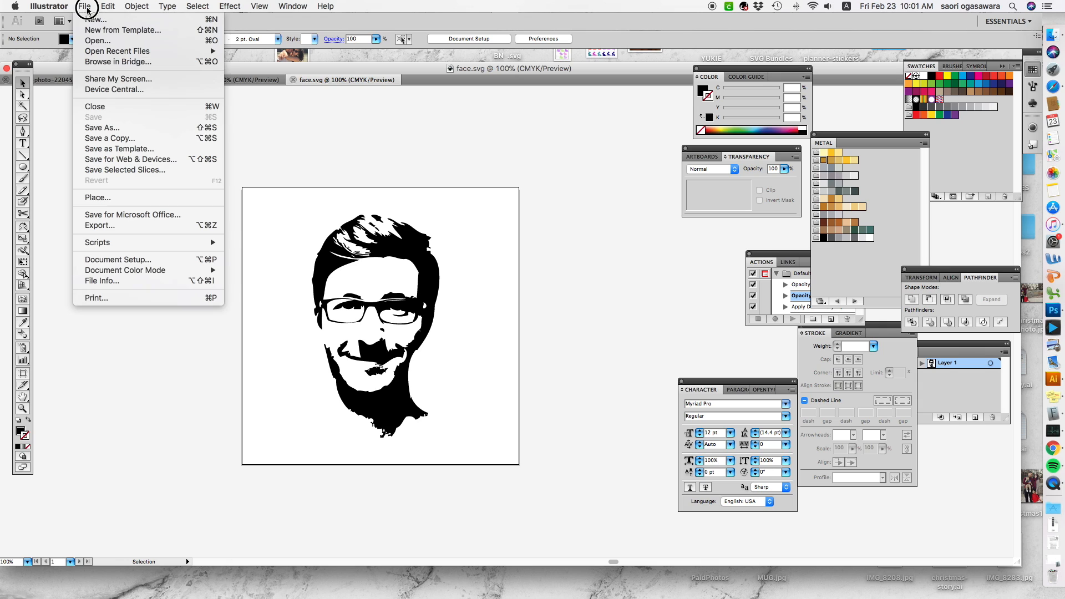
mouse_move(97, 197)
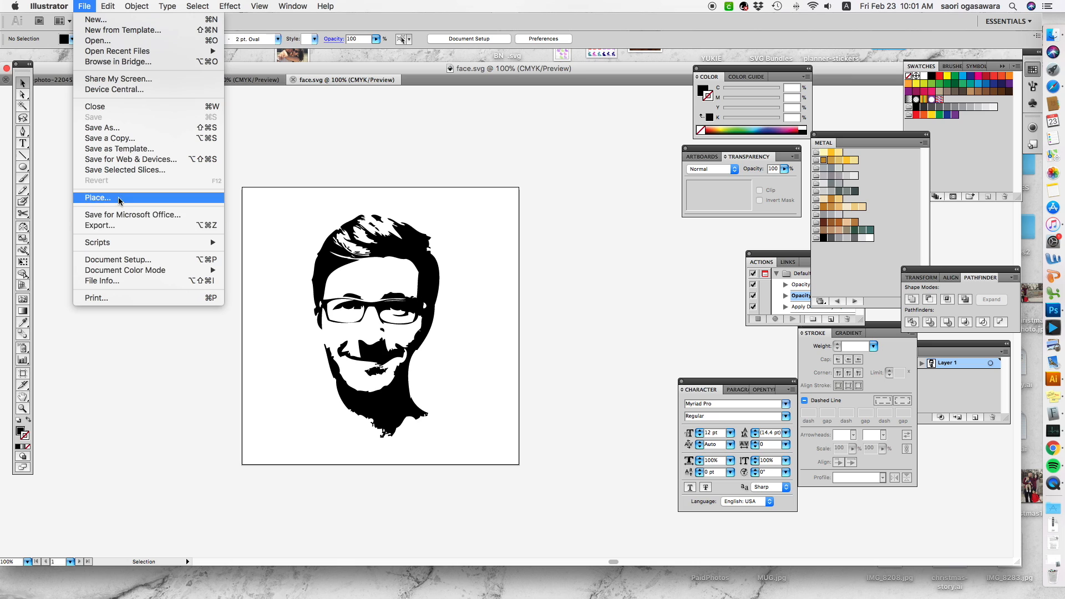
click(99, 224)
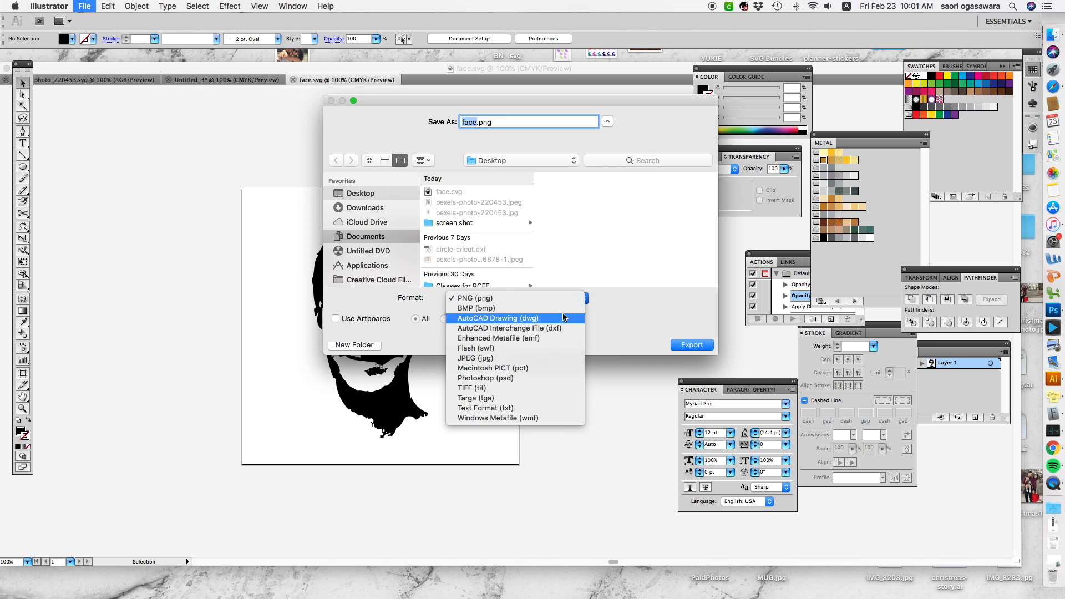
click(508, 328)
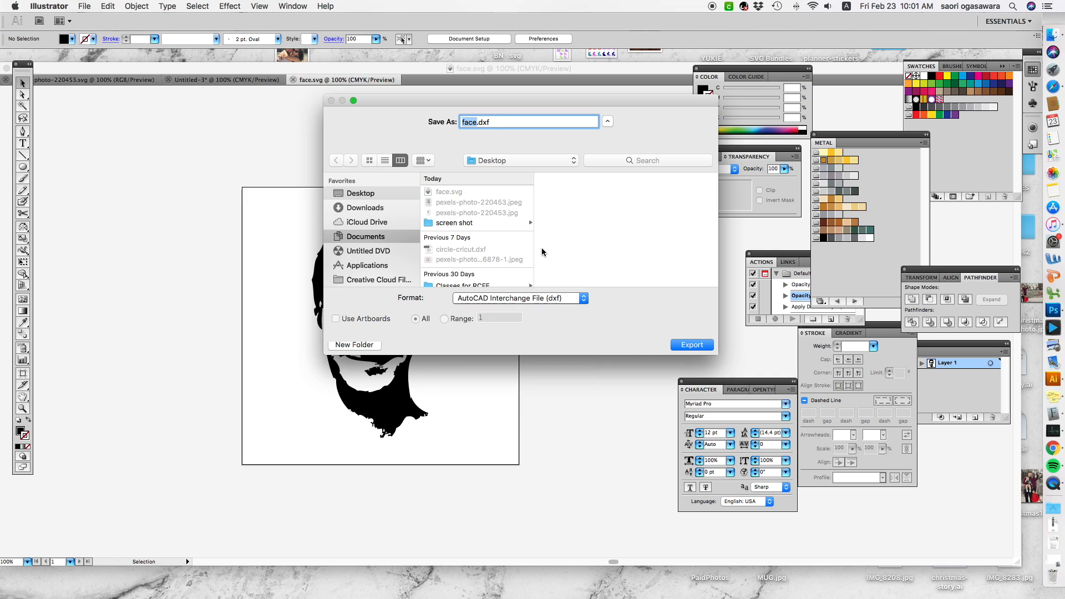
click(690, 344)
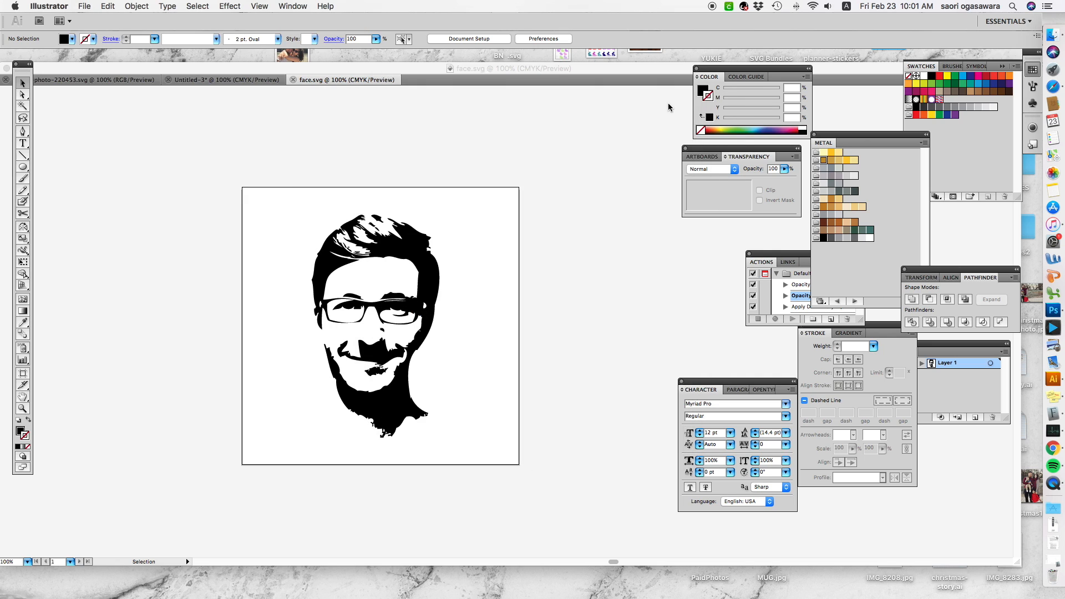